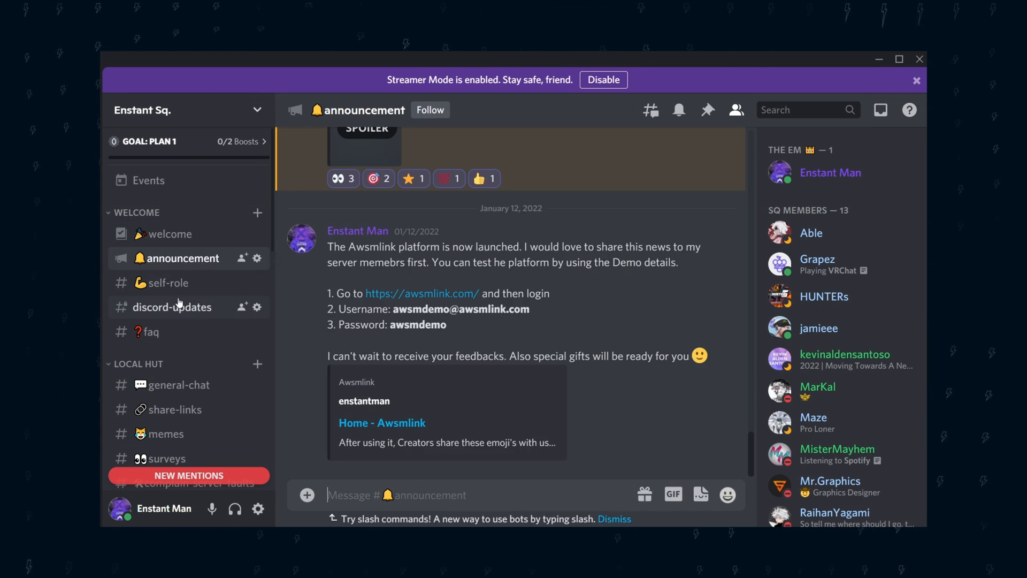
# Browse the general-chat, memes and gfx-show-case channels, landing on the showcase artwork posts.
pyautogui.click(175, 384)
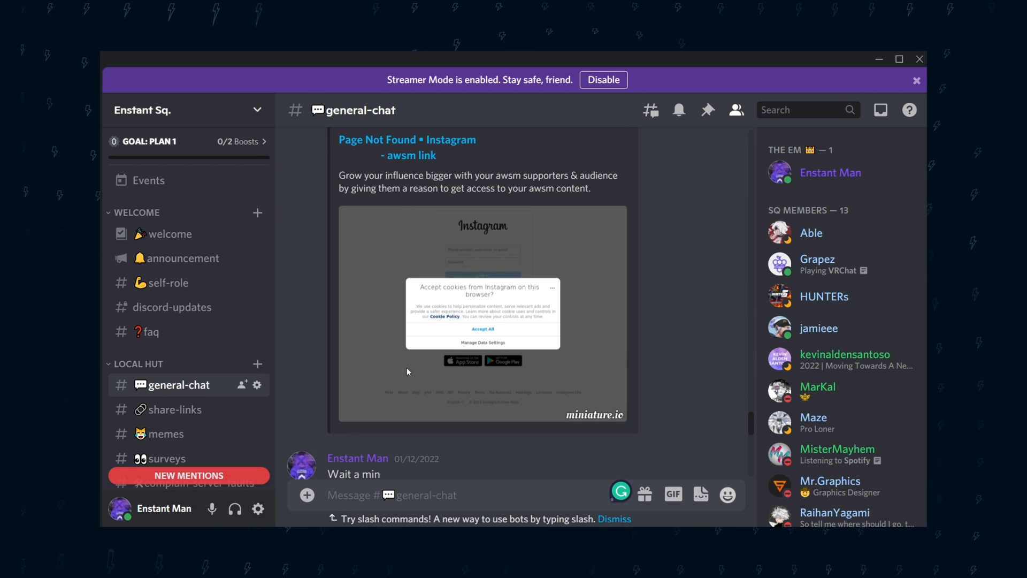
pyautogui.click(168, 434)
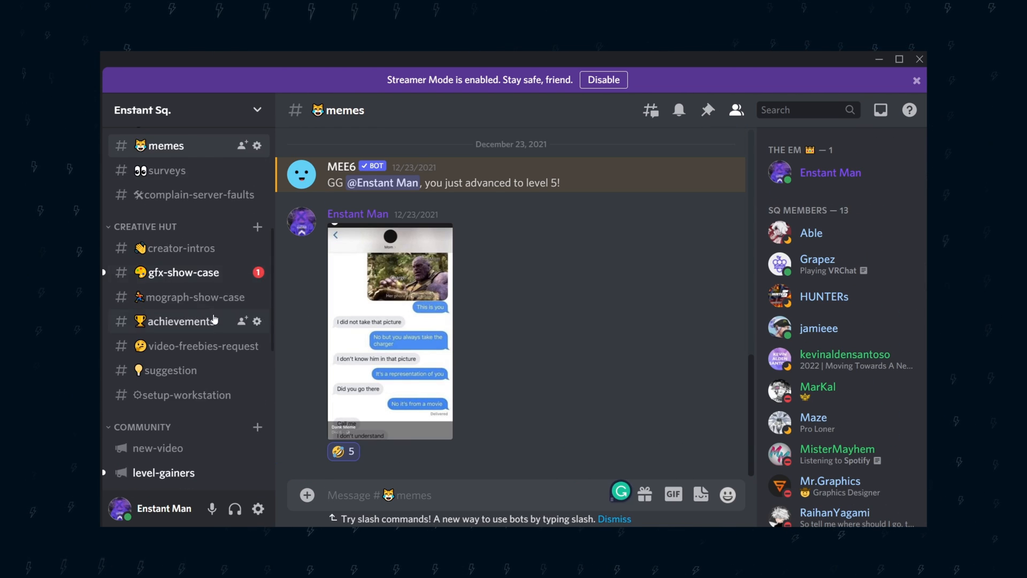
pyautogui.click(185, 272)
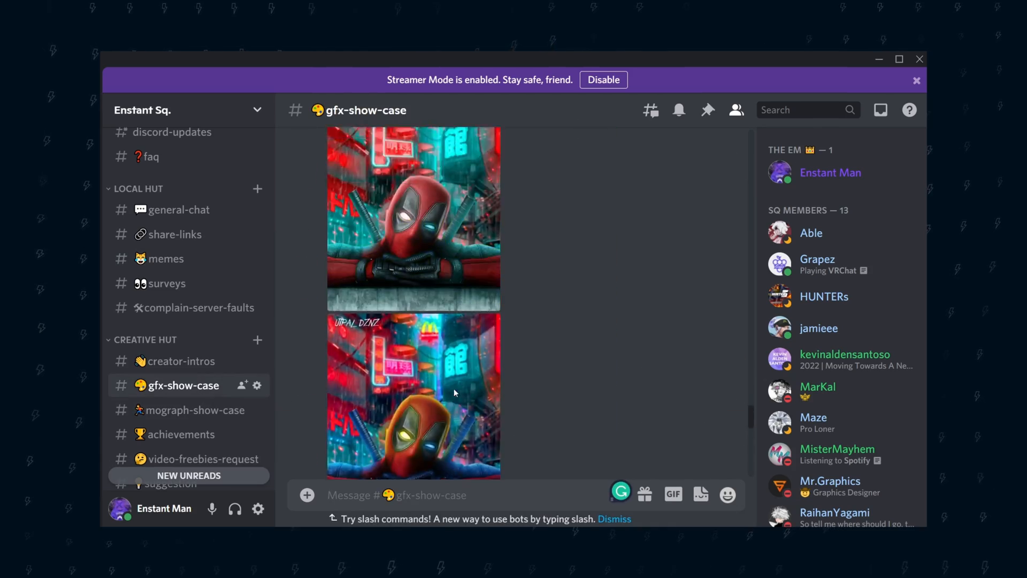
pyautogui.click(414, 396)
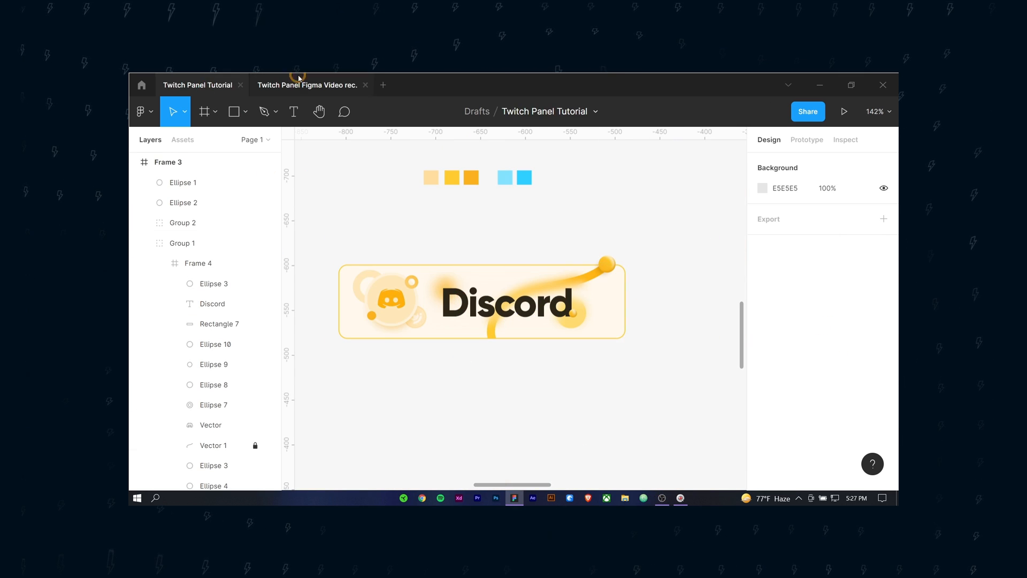
# Switch to the second panel design file and bring up the yellow Discord panel's fill colours.
pyautogui.click(309, 85)
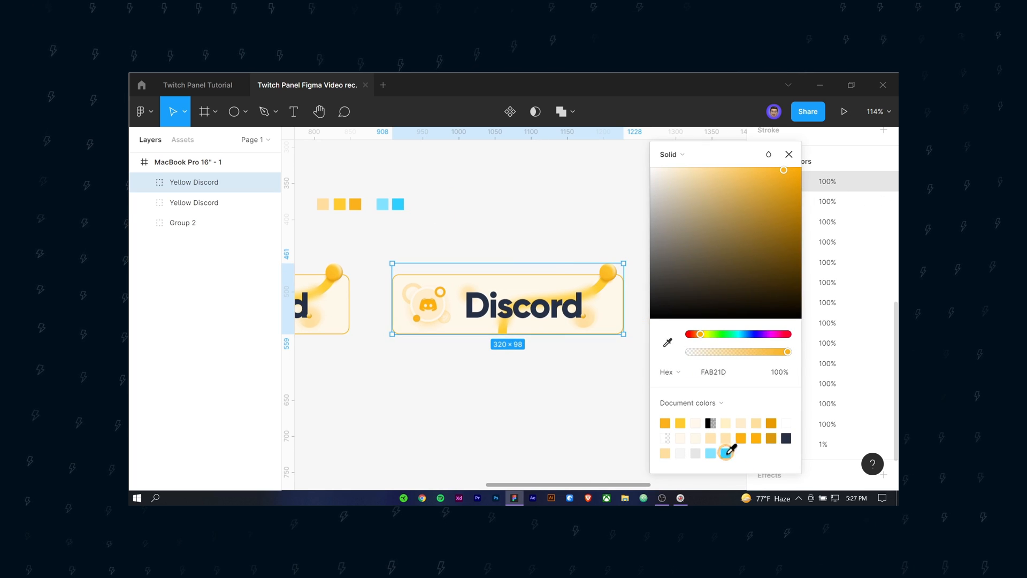
pyautogui.click(788, 154)
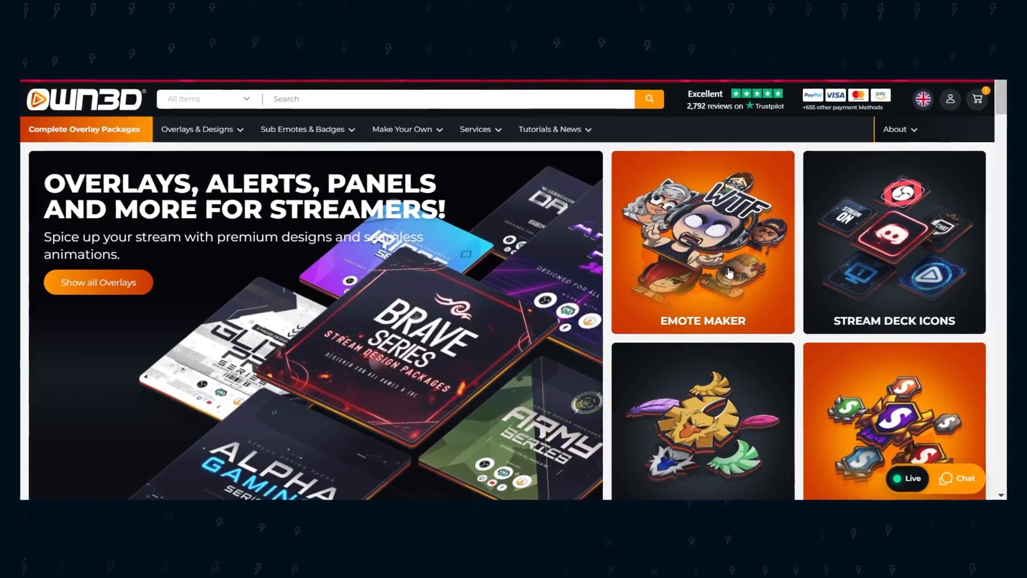
# Scroll through the OWN3D homepage listings of bestsellers, emotes, alerts and overlays.
pyautogui.scroll(-3)
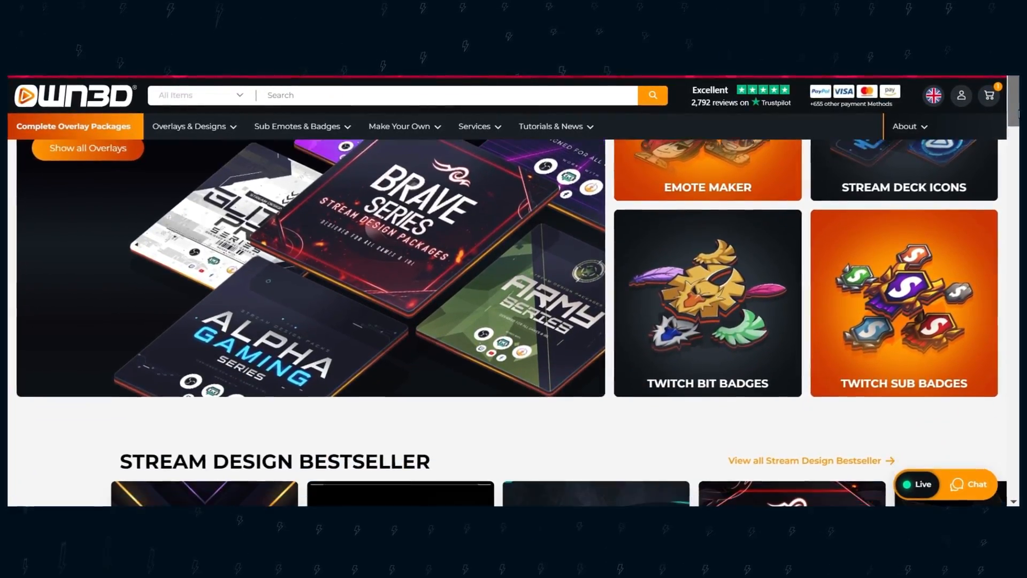
pyautogui.scroll(-3)
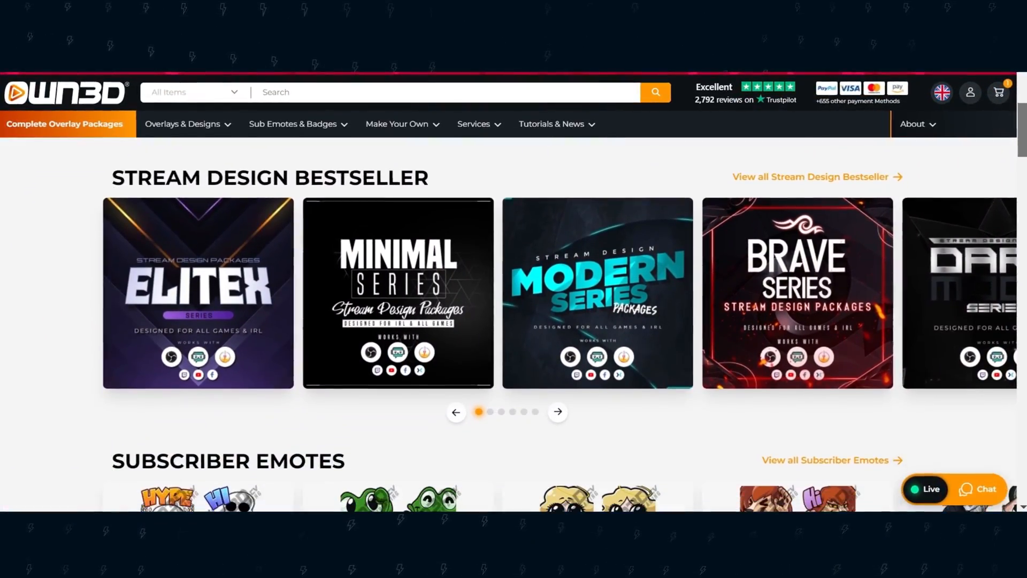
pyautogui.scroll(-3)
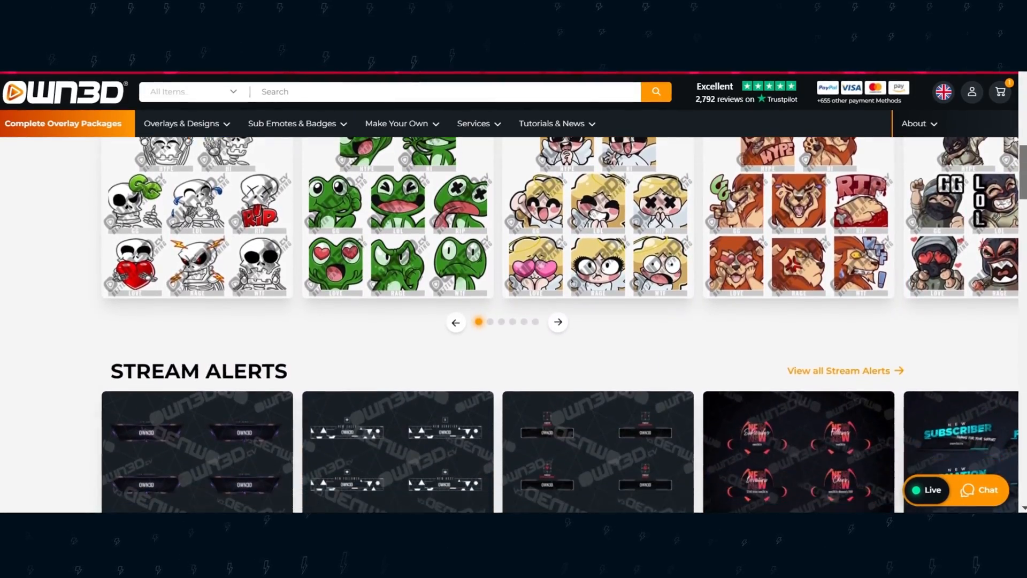
pyautogui.scroll(-3)
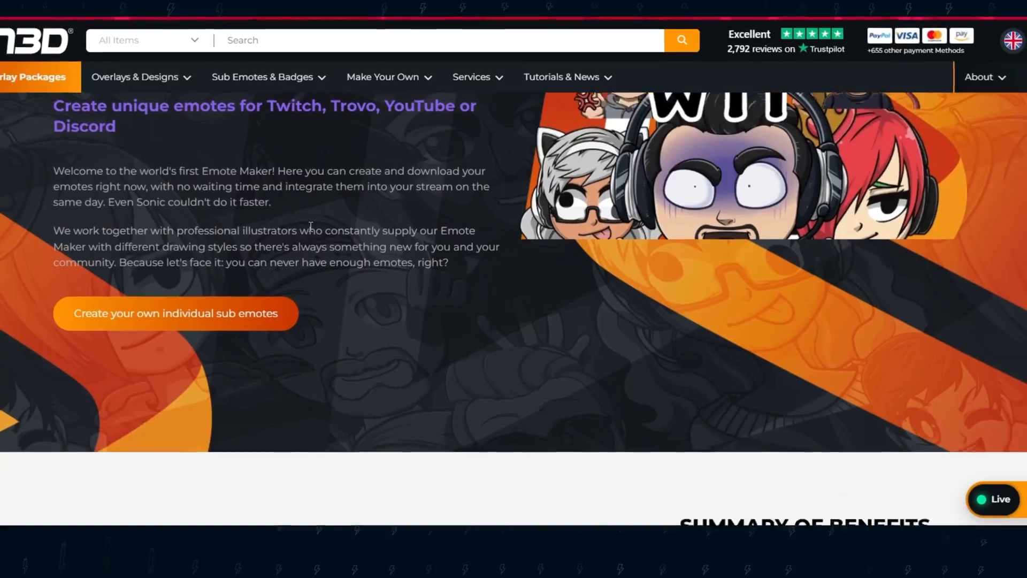
pyautogui.scroll(3)
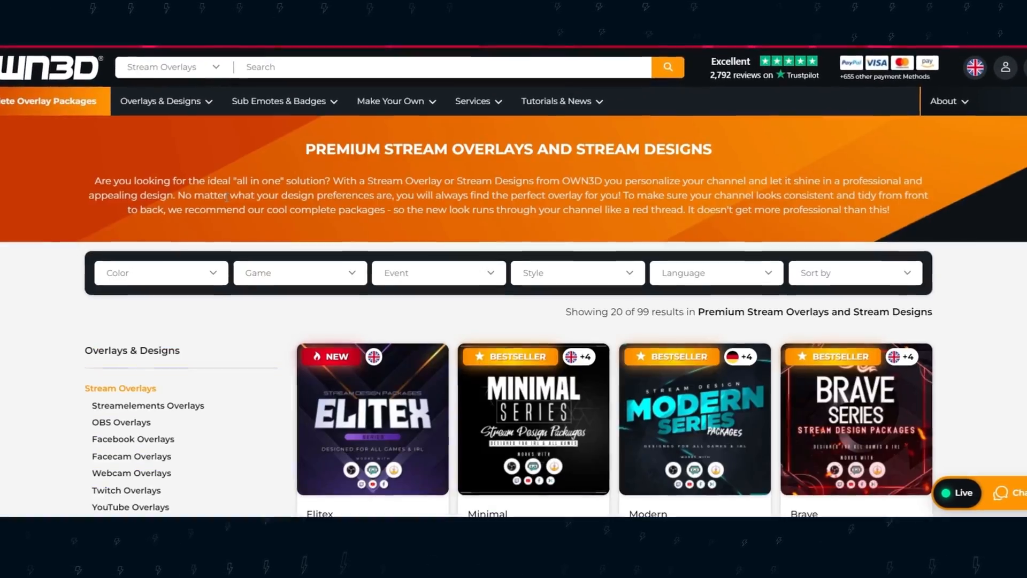
pyautogui.scroll(-3)
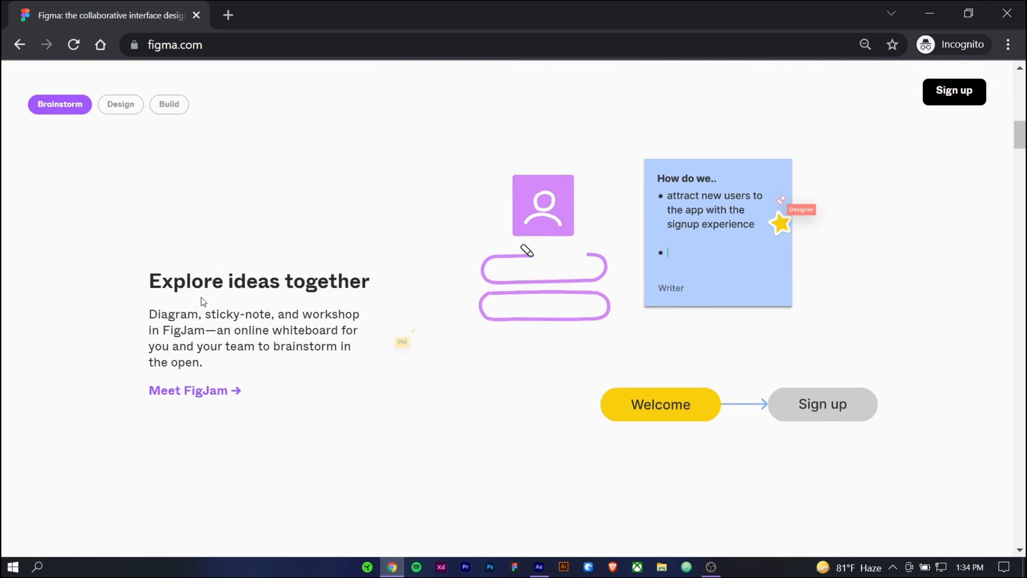
# Create a new blank design file in Drafts and rename it 'Twitch Panel Figma Video rec.'.
pyautogui.click(121, 104)
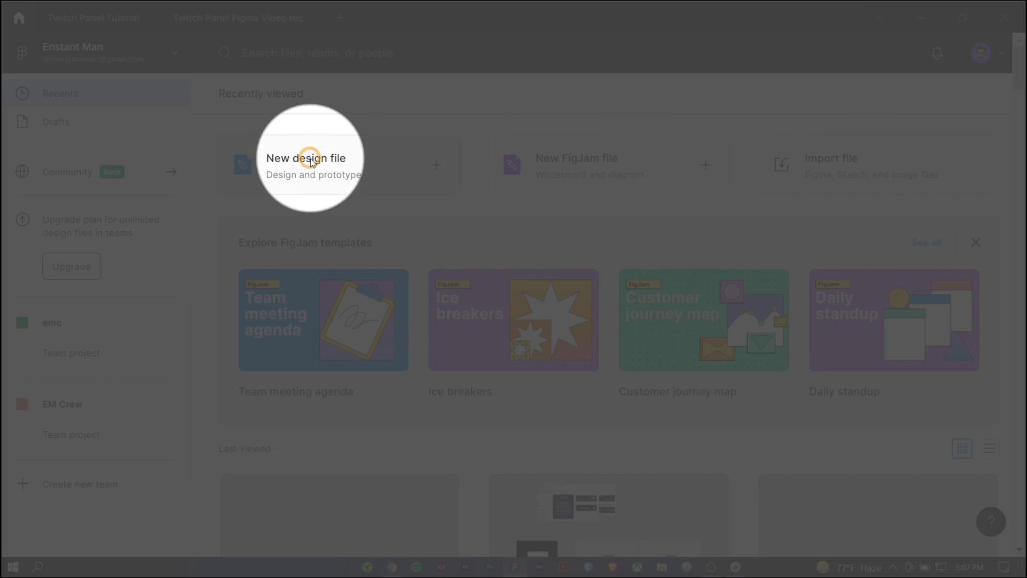
pyautogui.click(306, 165)
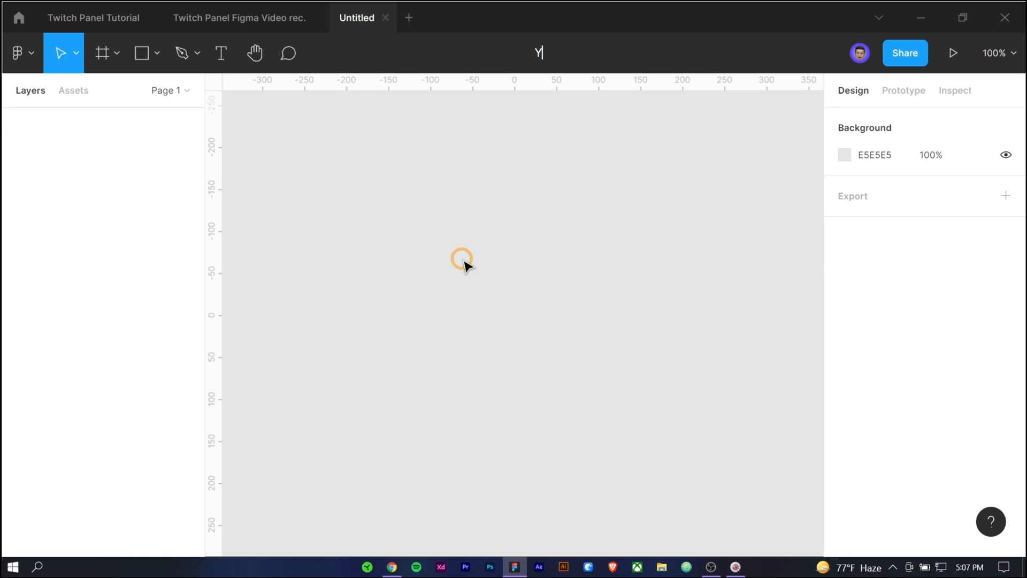
pyautogui.write('Your title here')
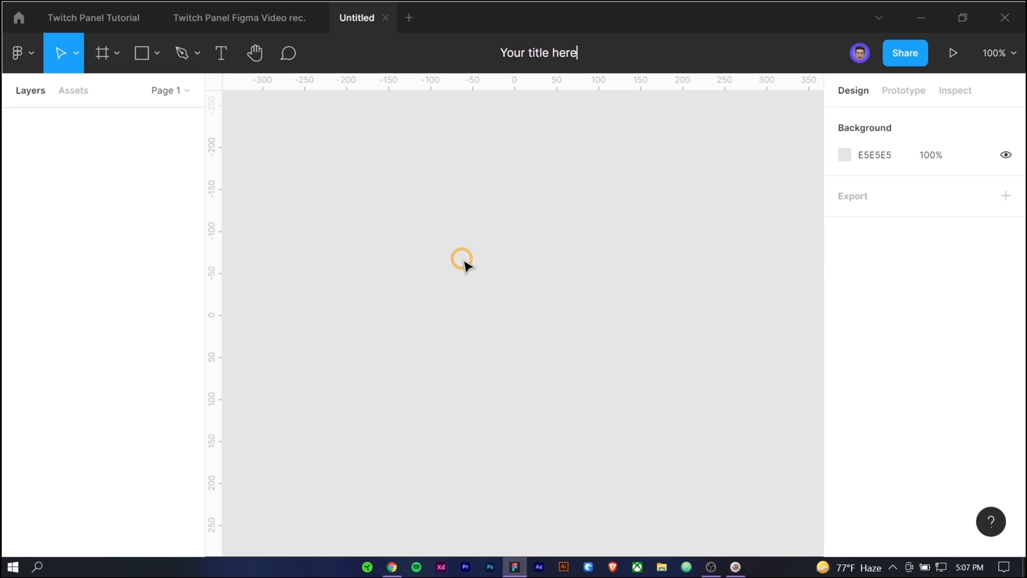
pyautogui.click(238, 18)
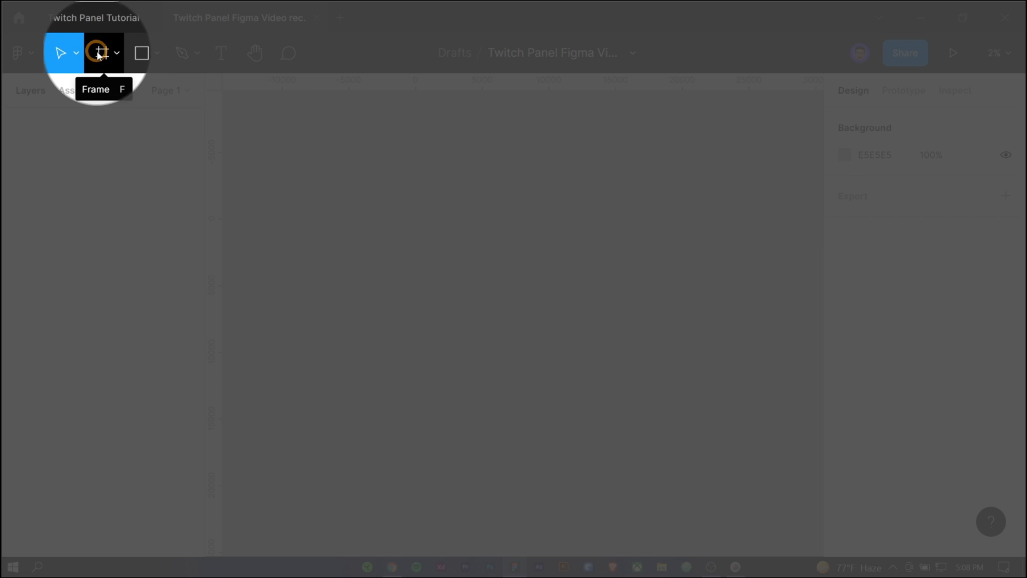
# Add a MacBook Pro 16" desktop frame and change its fill from white to light grey.
pyautogui.click(99, 53)
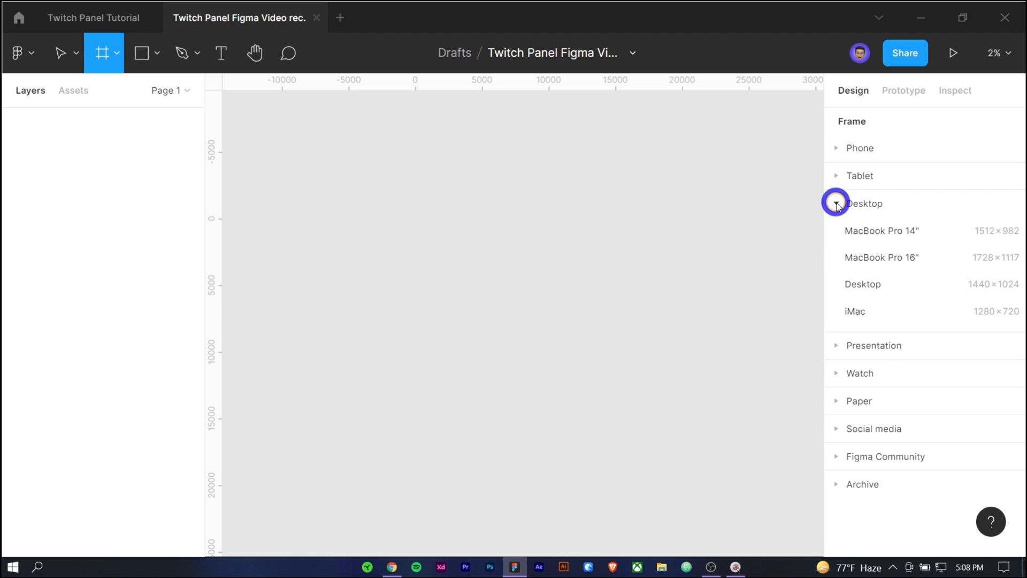
pyautogui.click(882, 257)
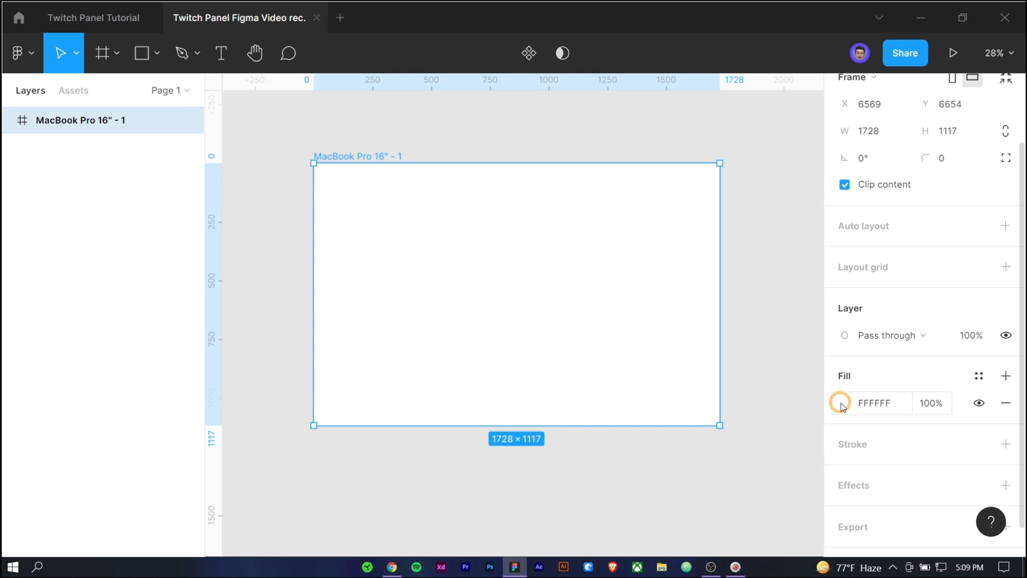
pyautogui.doubleClick(874, 403)
pyautogui.write('f7')
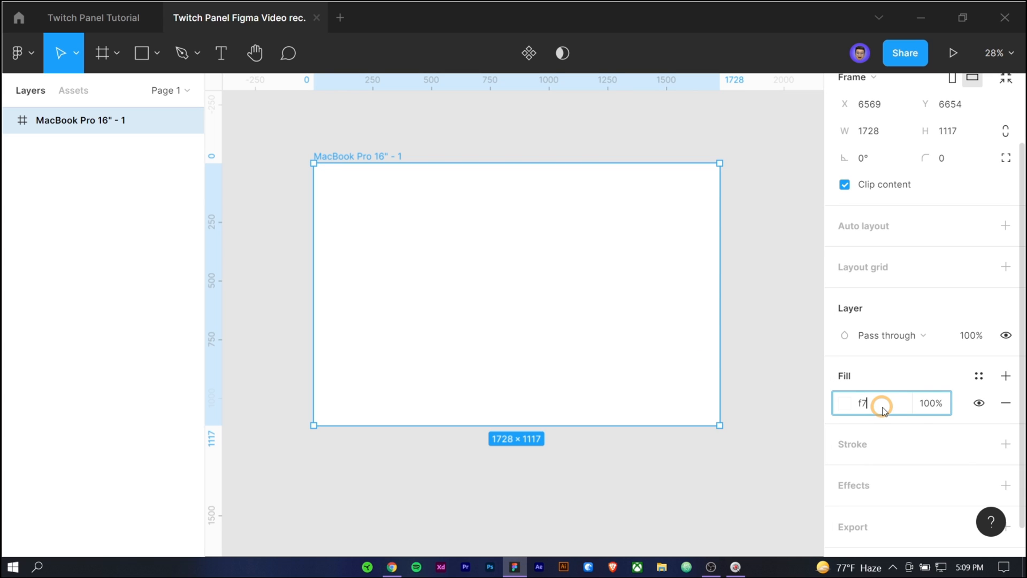
pyautogui.write('f')
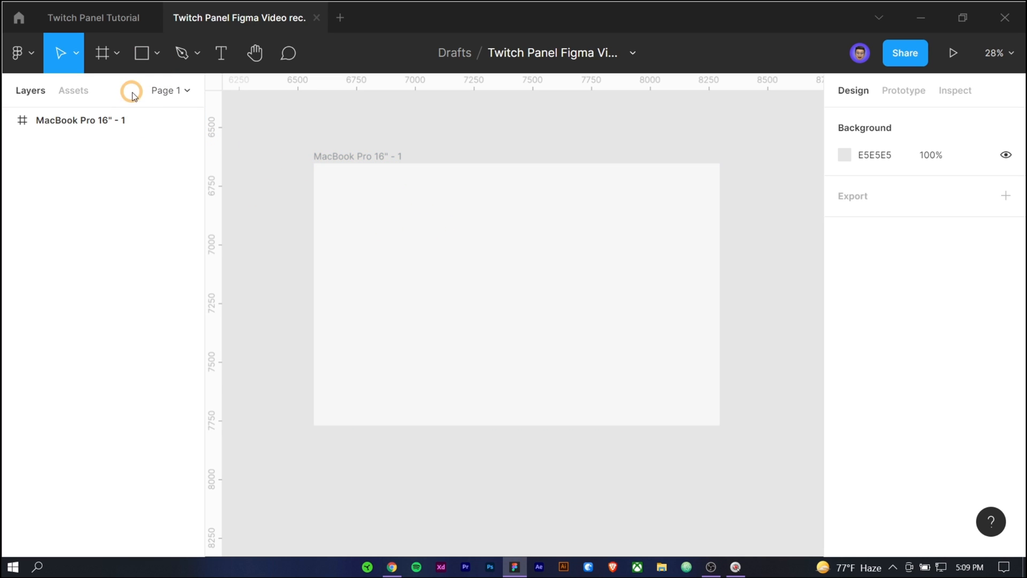
# Draw a 320×83 rectangle on the frame with corner radius 10.
pyautogui.click(143, 53)
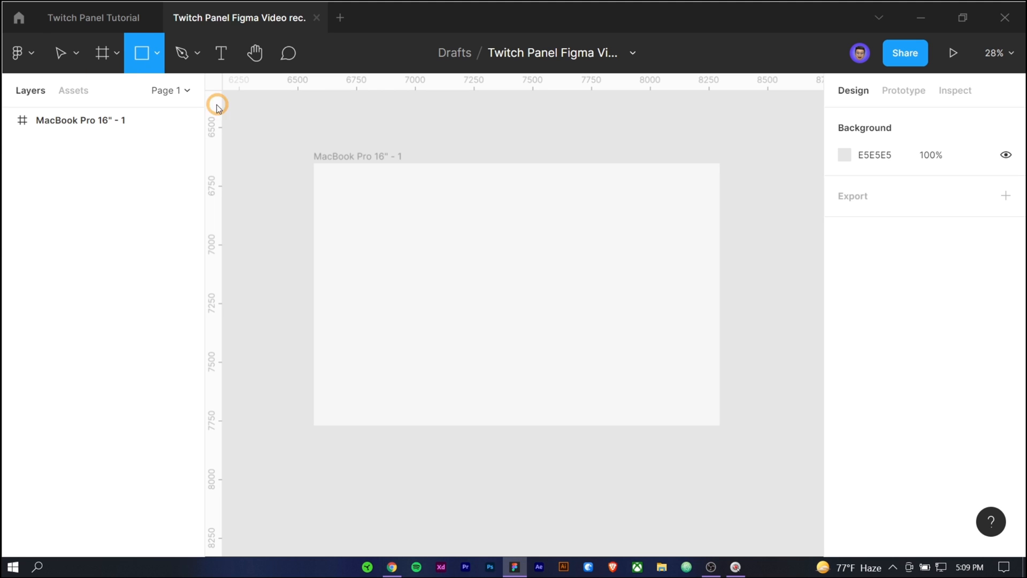
pyautogui.moveTo(407, 236); pyautogui.dragTo(439, 269)
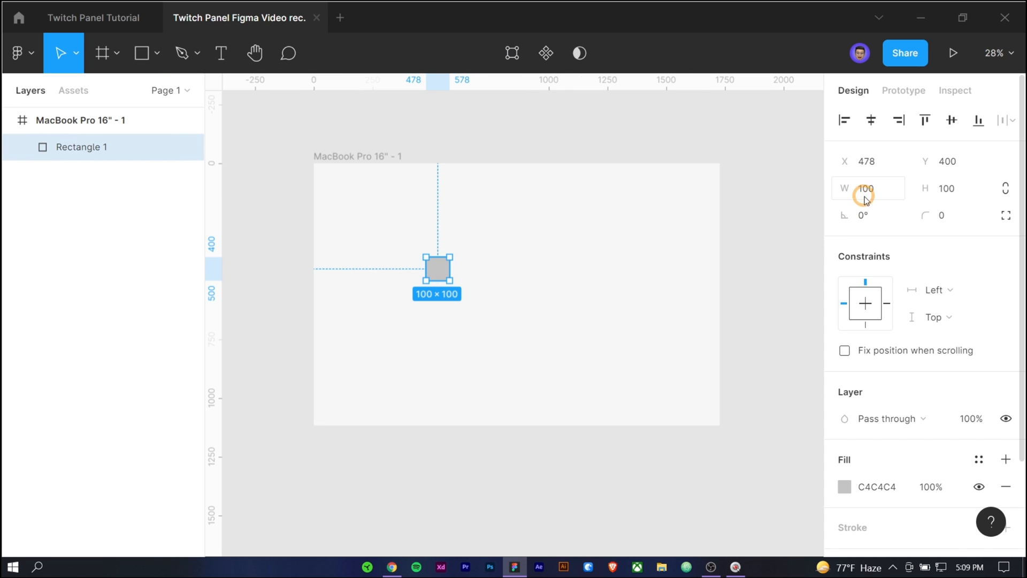
pyautogui.click(868, 188)
pyautogui.write('320')
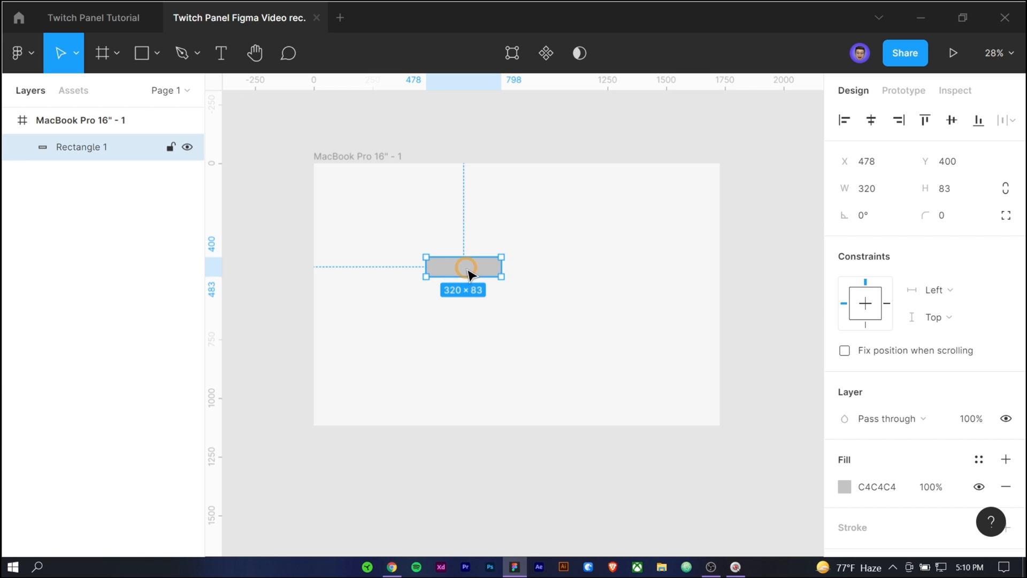
pyautogui.click(951, 120)
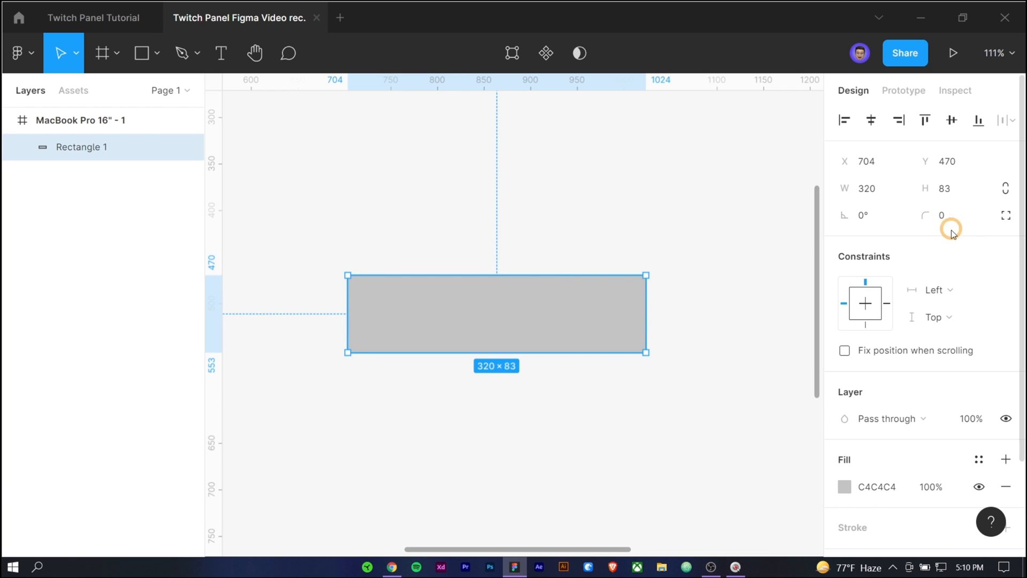
pyautogui.click(950, 215)
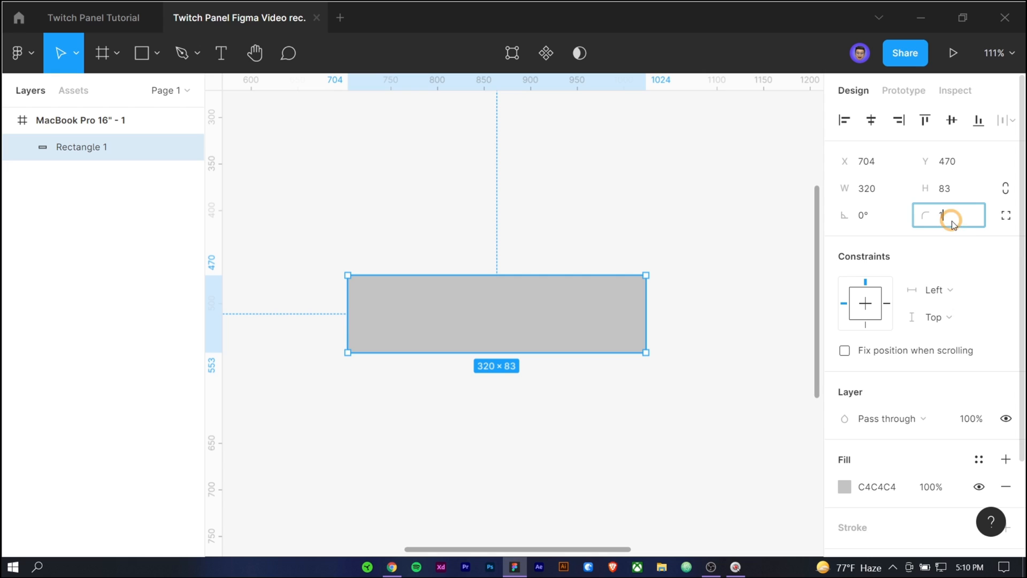
pyautogui.write('10')
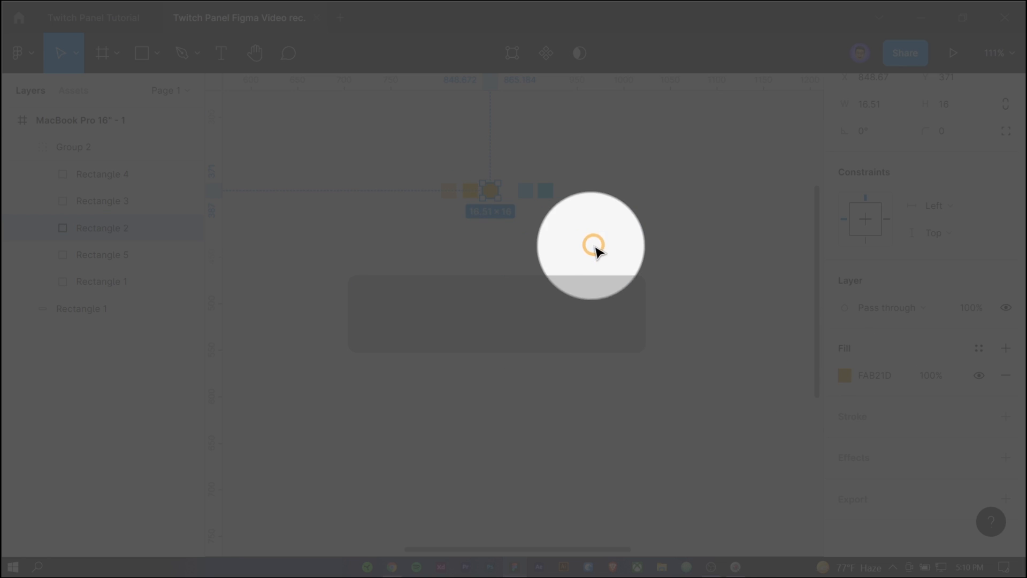
# Fill the rectangle cream FFF8EA and give it a thin orange FAB21D stroke.
pyautogui.click(836, 402)
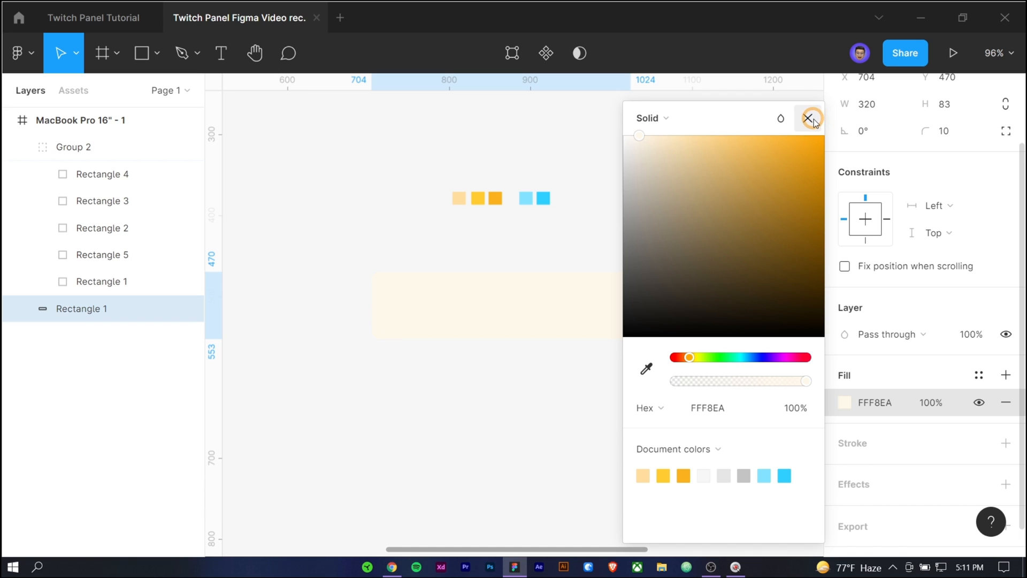
pyautogui.click(812, 119)
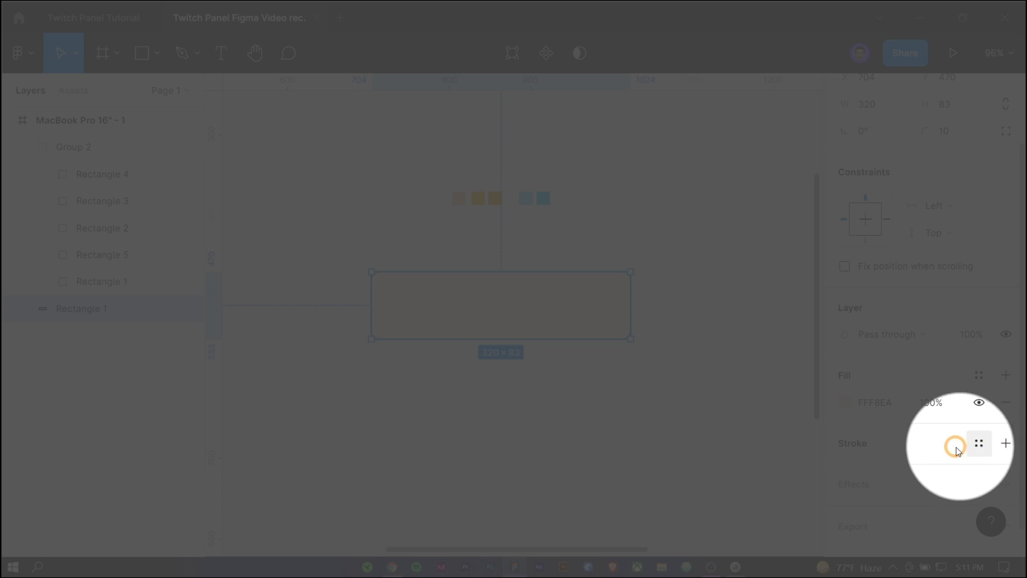
pyautogui.click(1005, 443)
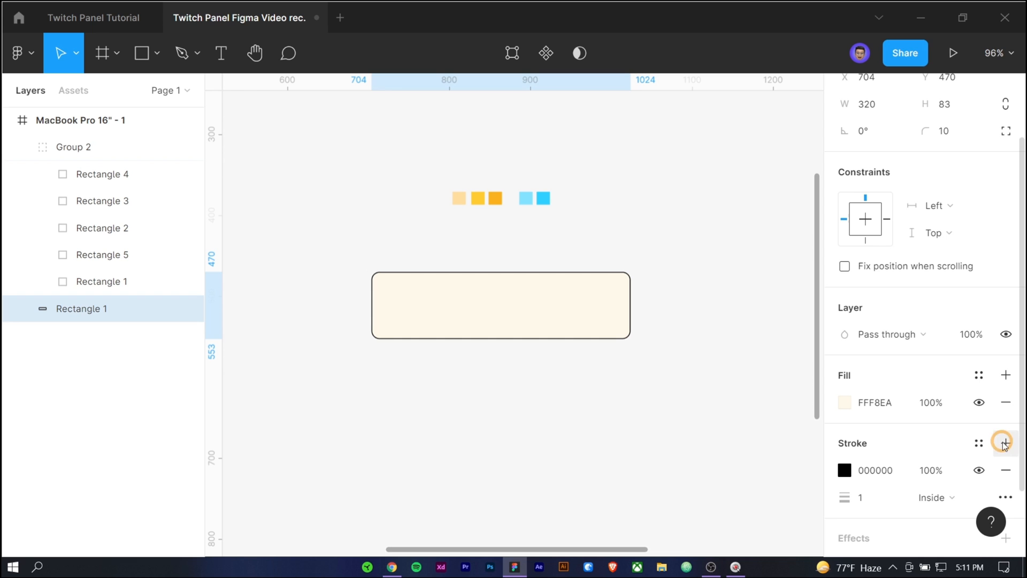
pyautogui.click(845, 470)
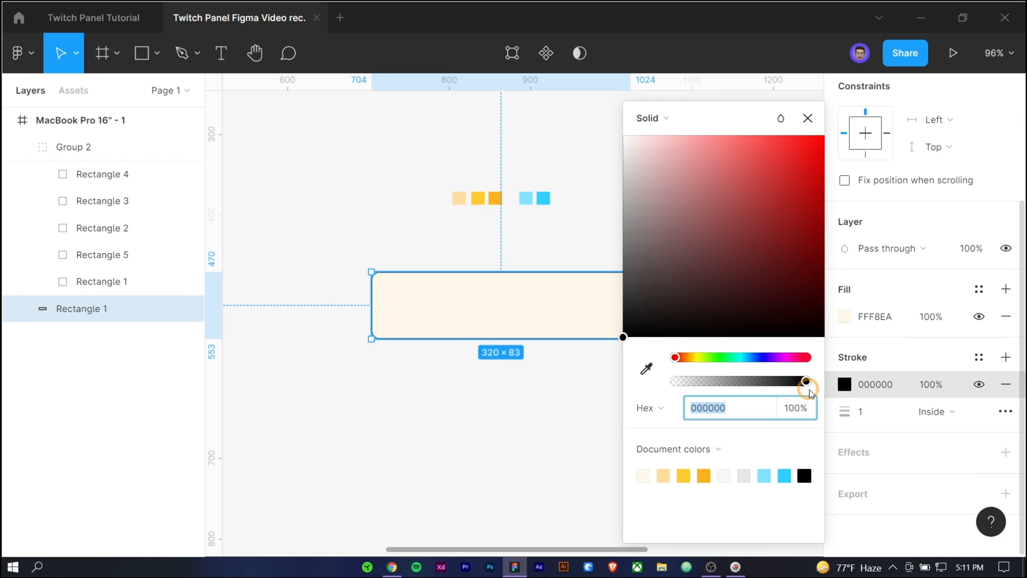
pyautogui.click(646, 368)
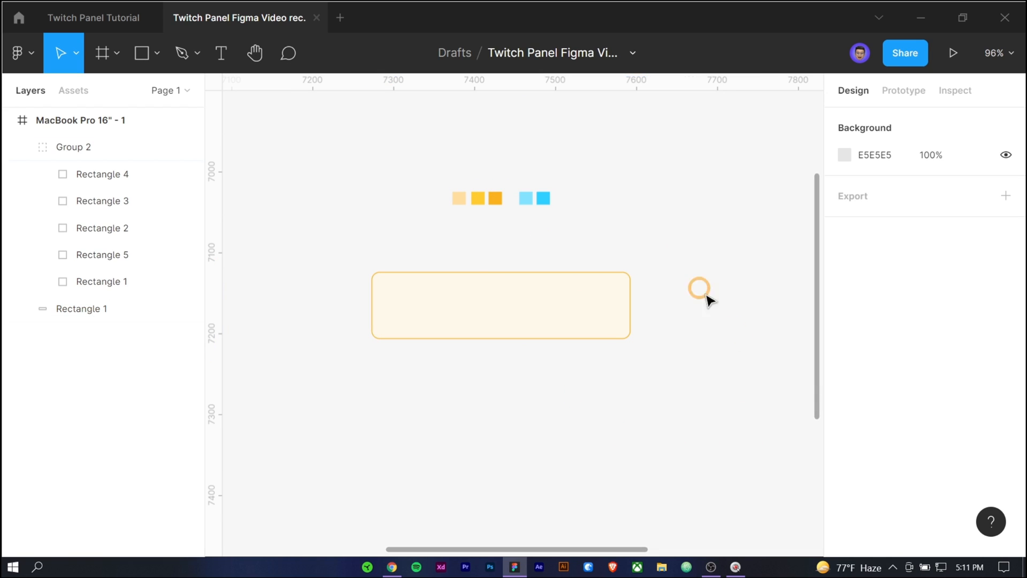
pyautogui.moveTo(538, 377)
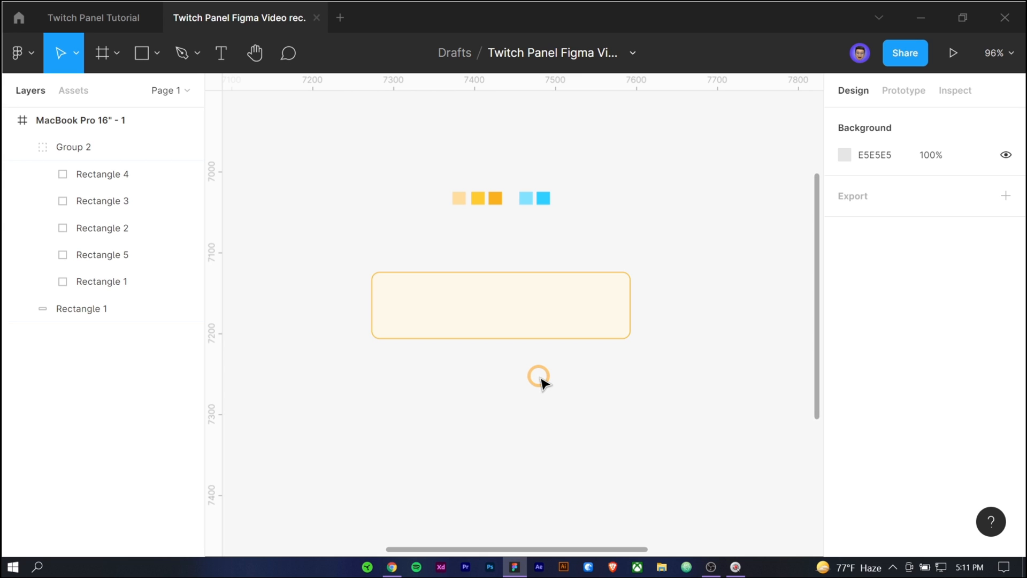
pyautogui.moveTo(597, 243)
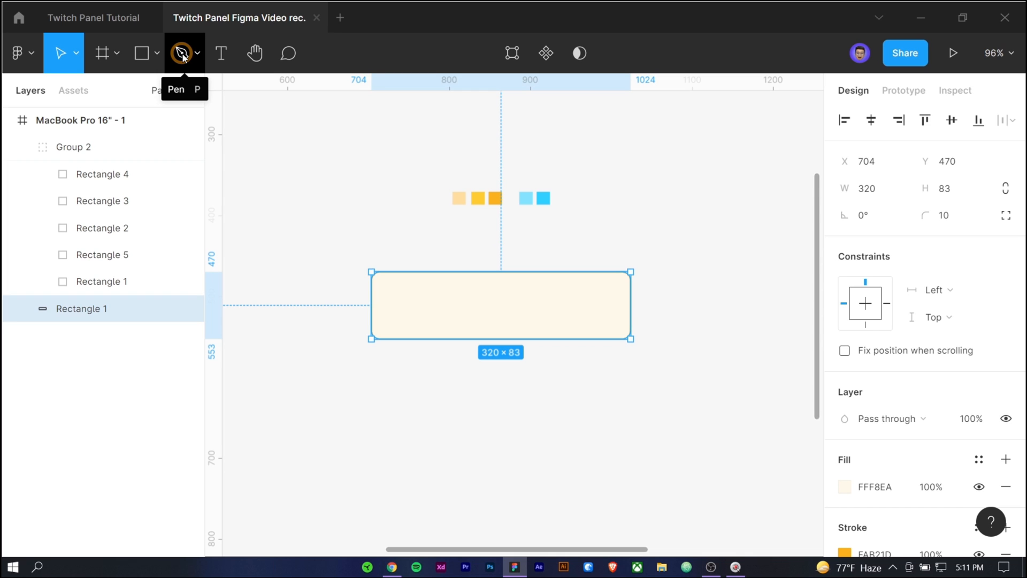
# Pen a curve across the rectangle with stroke weight 17 in yellow FFCC30.
pyautogui.click(184, 54)
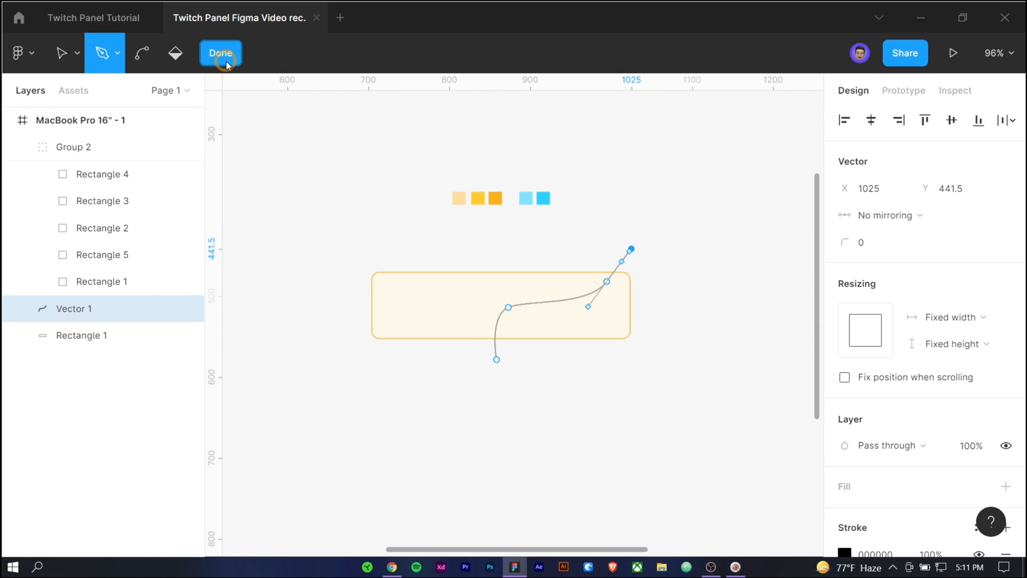
pyautogui.click(220, 54)
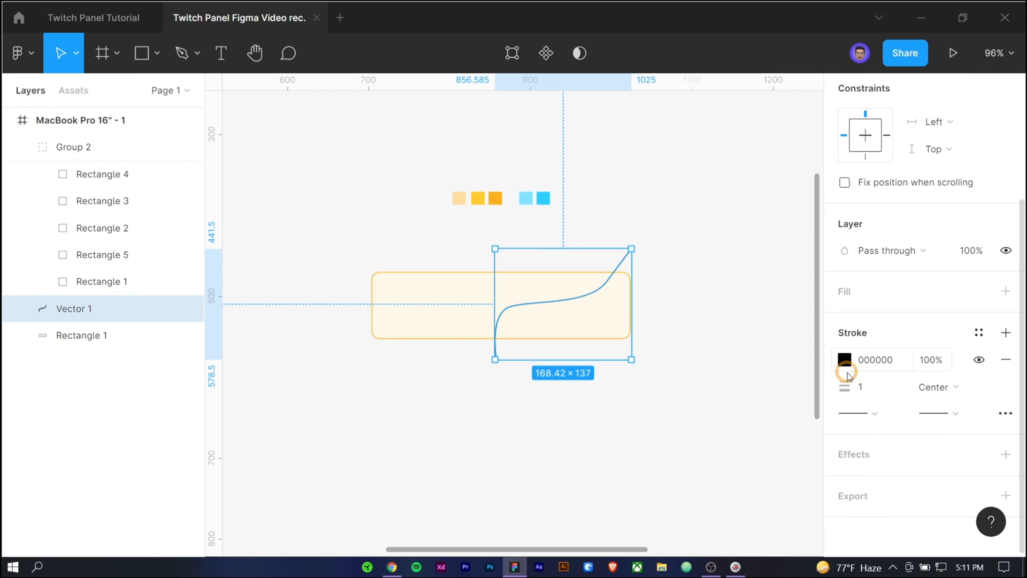
pyautogui.tripleClick(861, 387)
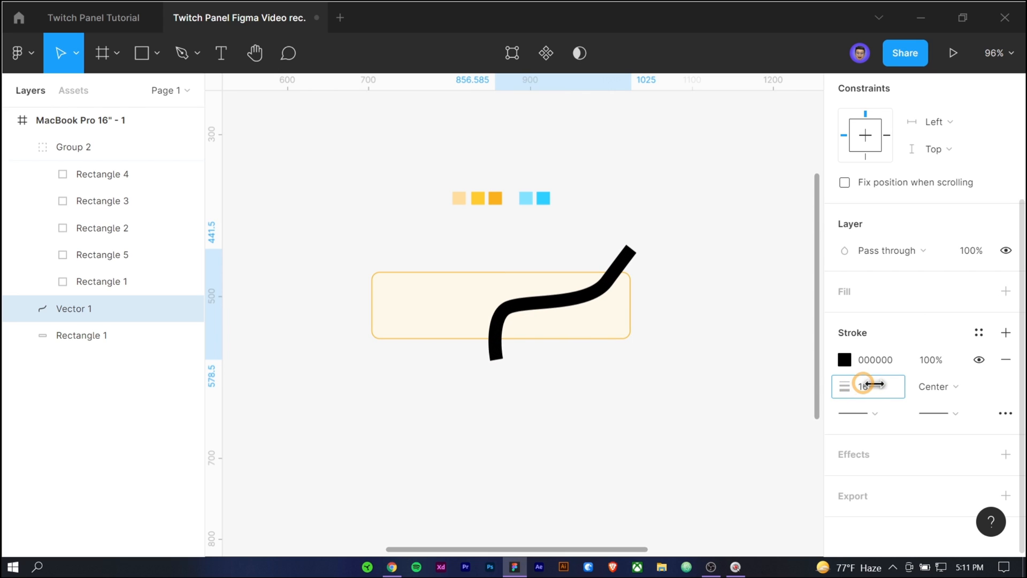
pyautogui.click(844, 359)
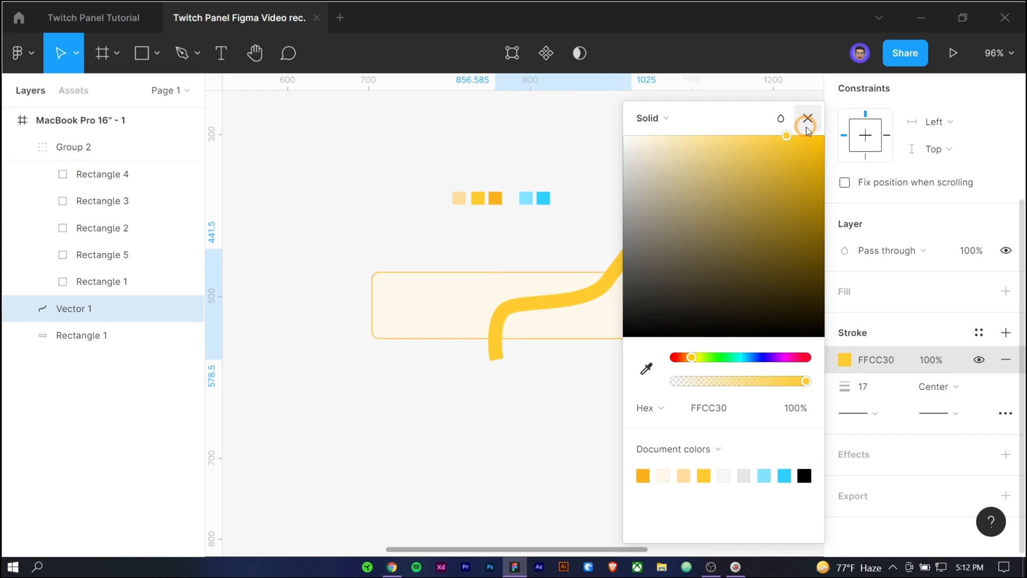
pyautogui.click(807, 119)
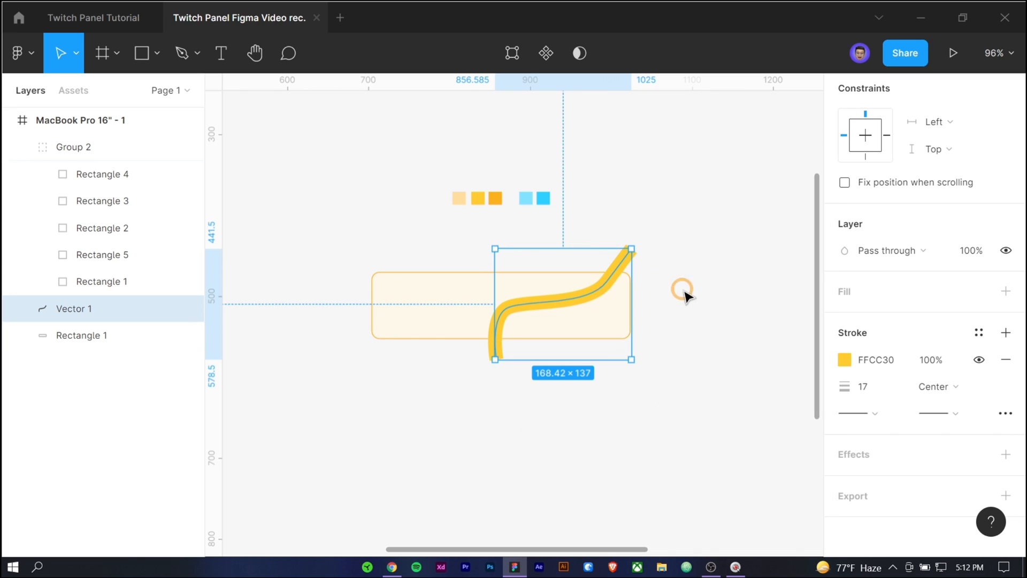
pyautogui.moveTo(208, 322)
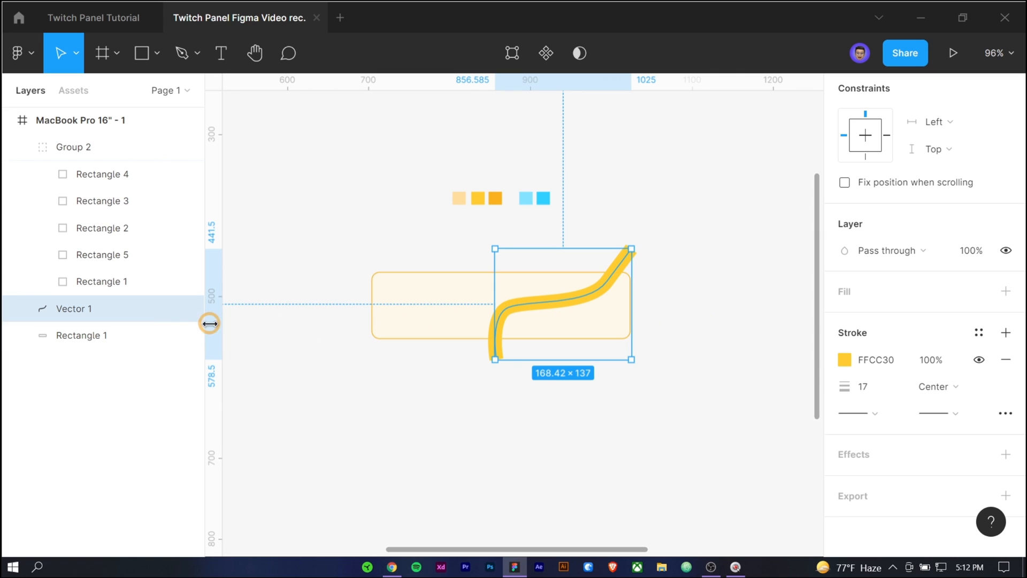
# Group Rectangle 1 and Vector 1 into Group 3 with Ctrl+G and select the rectangle inside it.
pyautogui.click(82, 335)
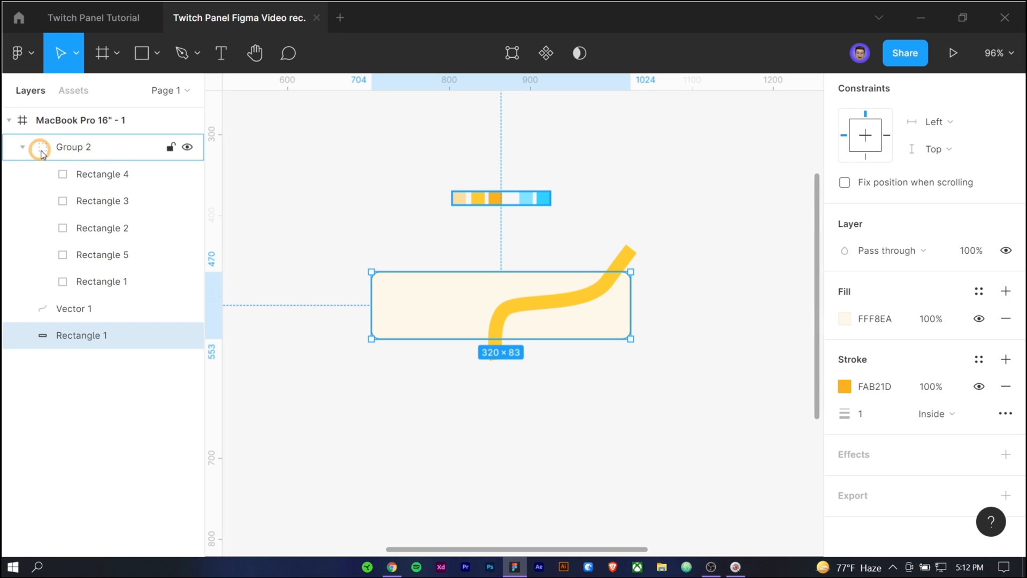
pyautogui.click(21, 147)
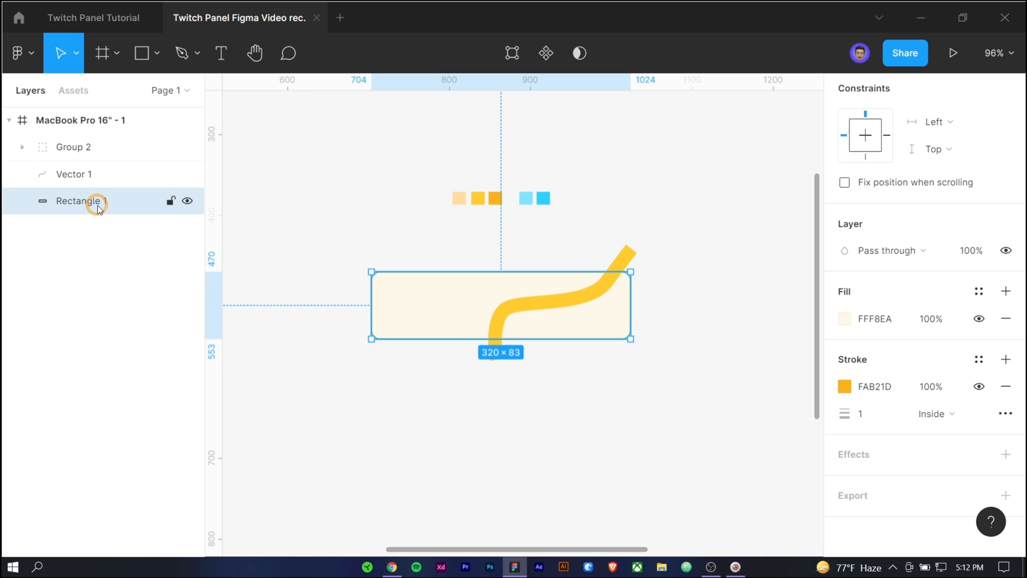
pyautogui.click(72, 174)
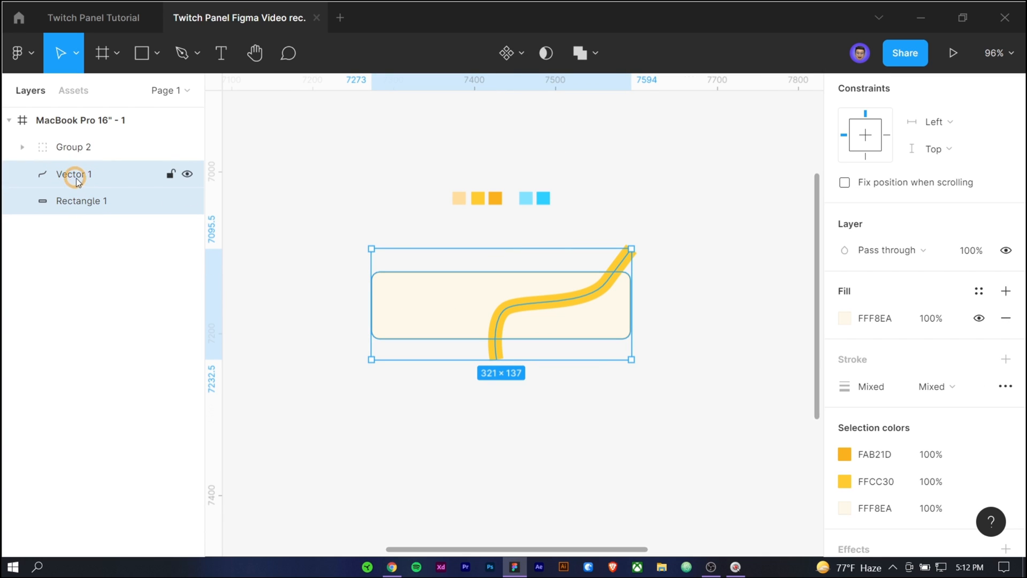
pyautogui.press('ctrl+g')
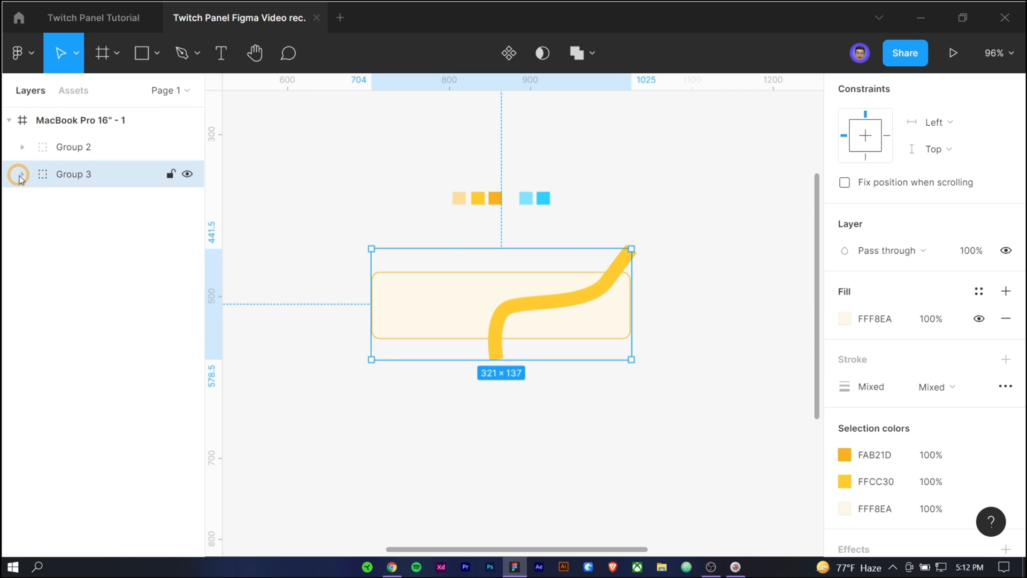
pyautogui.click(22, 173)
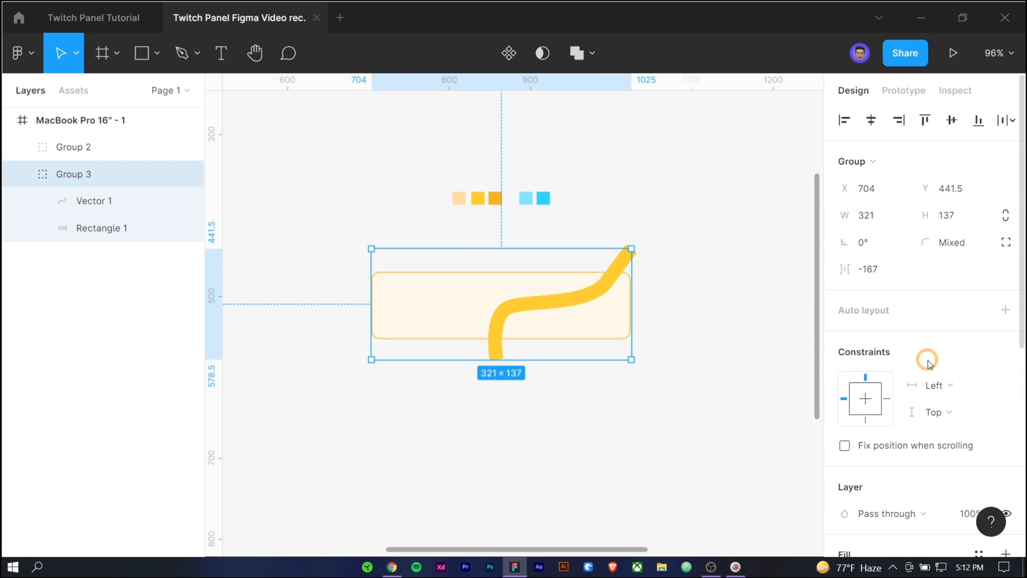
pyautogui.click(101, 228)
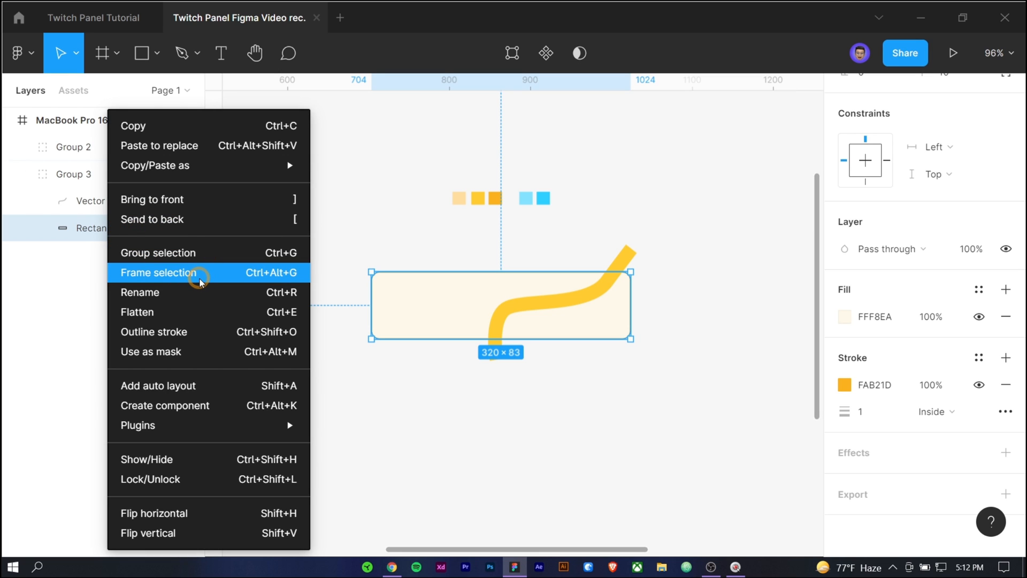
# Frame the rectangle as Frame 1 with Clip content on so the curve stays within the panel.
pyautogui.click(157, 273)
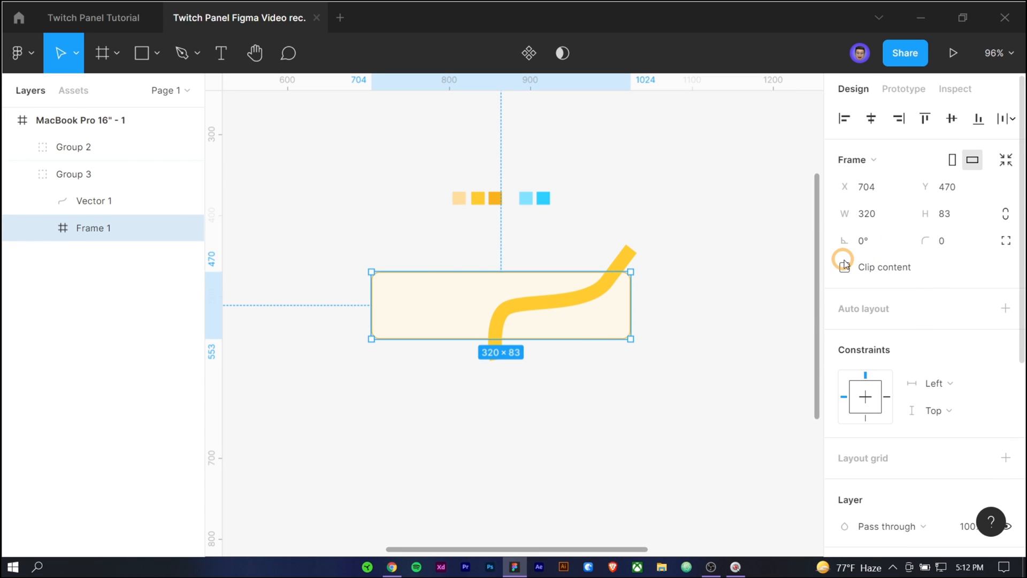
pyautogui.click(94, 201)
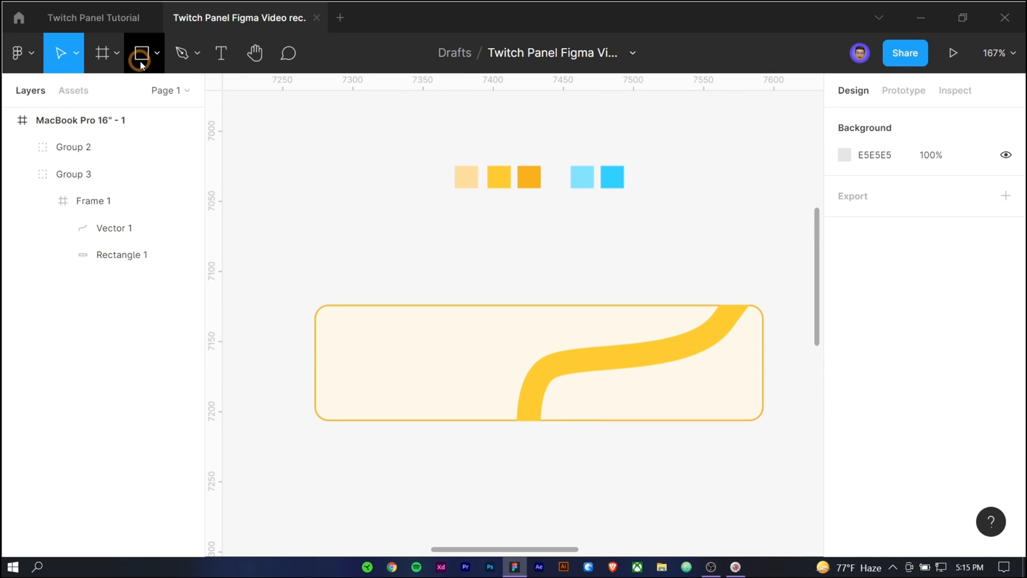
# Draw a 48×48 circle at the panel's left and fill it pale cream FFEDCC.
pyautogui.click(139, 53)
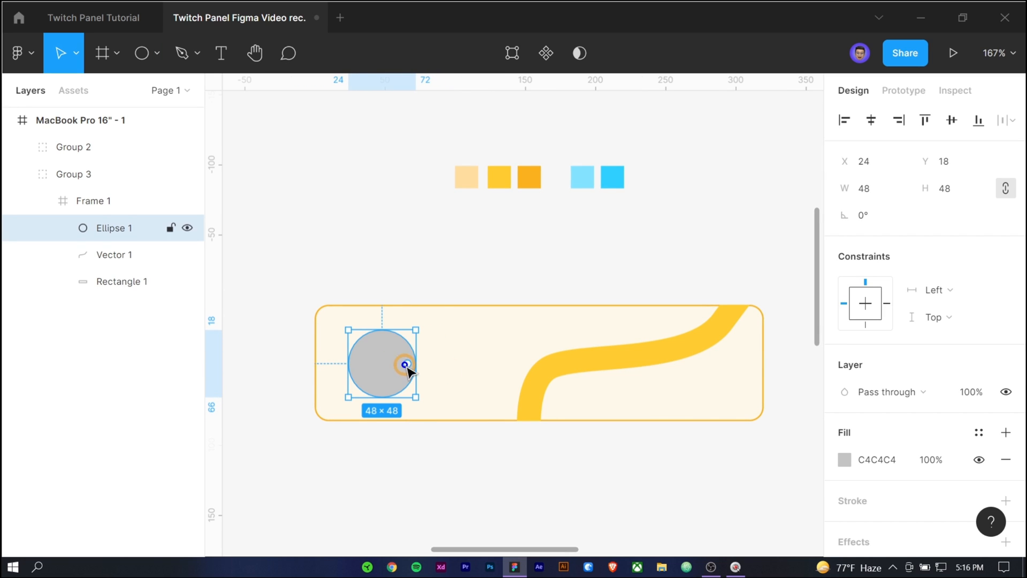
pyautogui.click(844, 459)
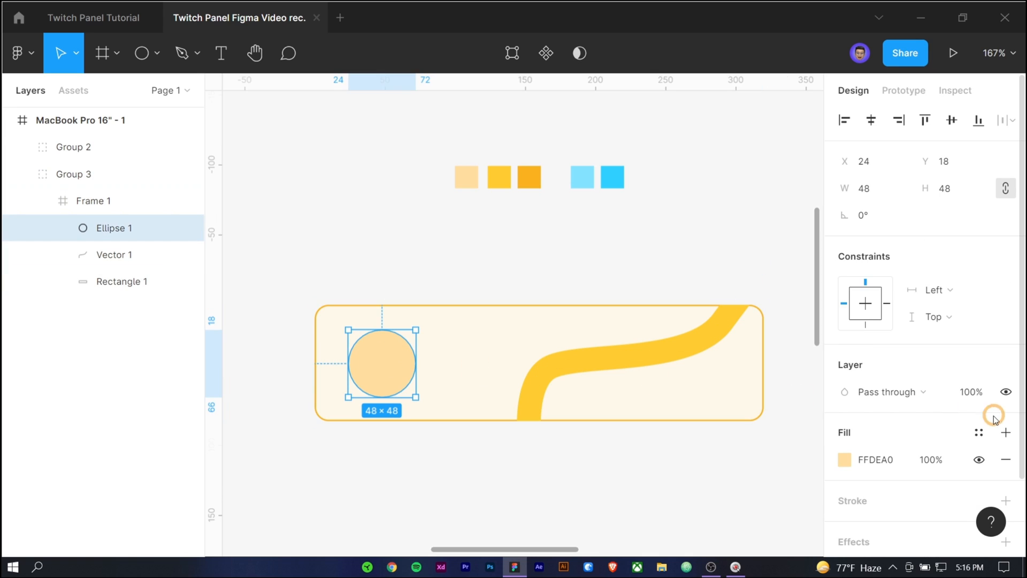
pyautogui.click(845, 459)
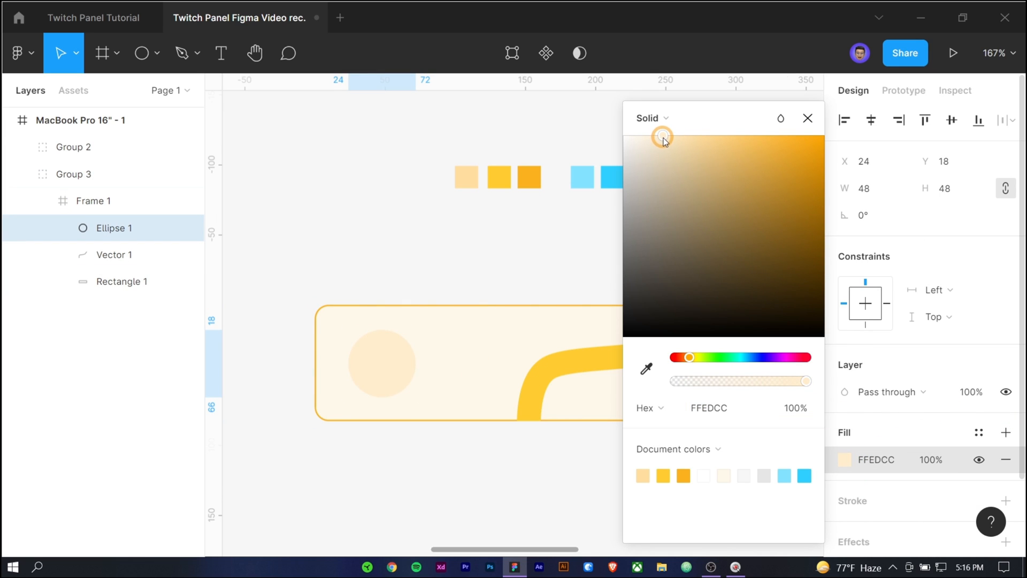
pyautogui.click(807, 119)
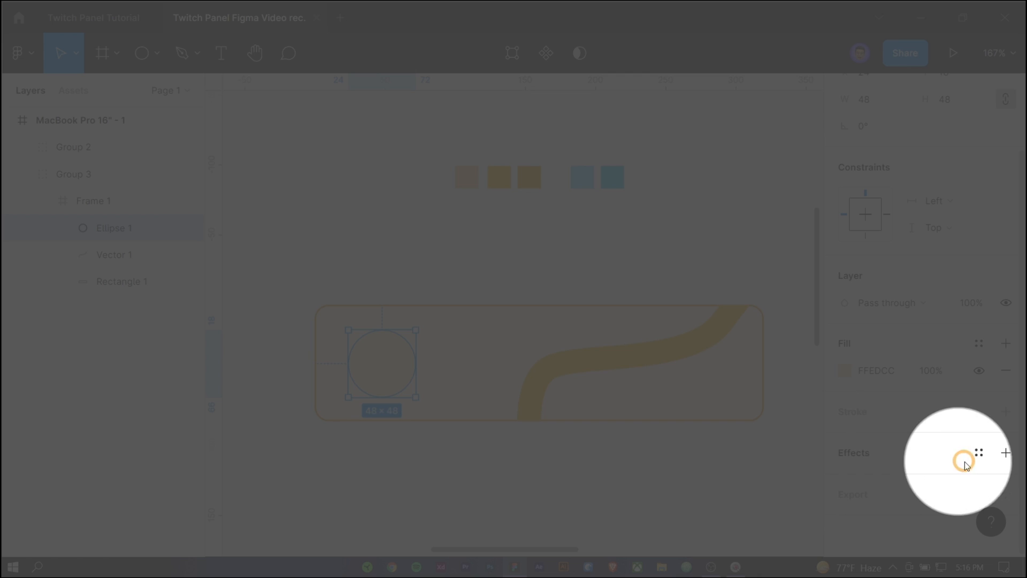
# Add a drop shadow to the cream circle: offset Y 5, blur 19, spread −7, black at 25%.
pyautogui.click(1006, 451)
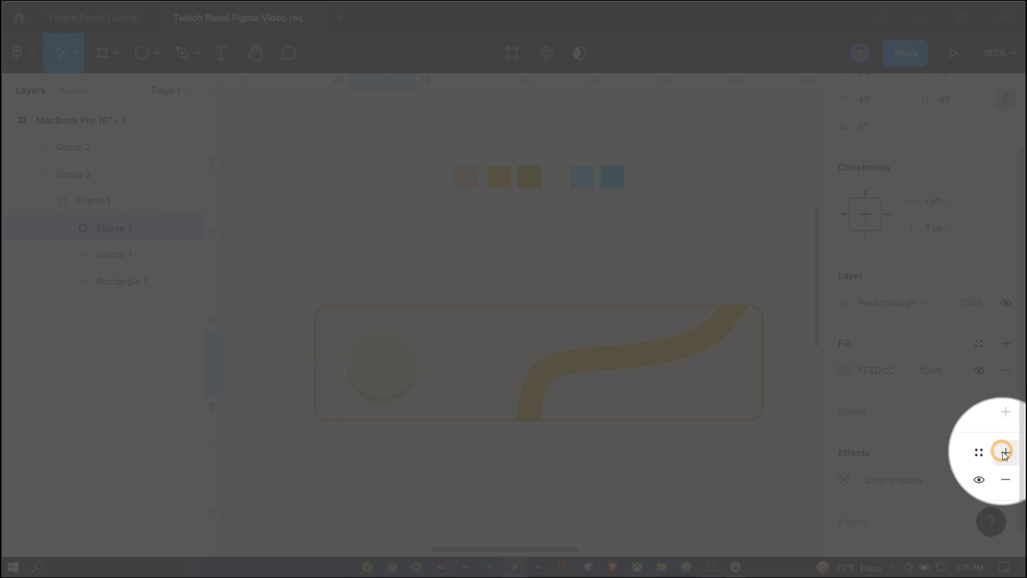
pyautogui.click(841, 451)
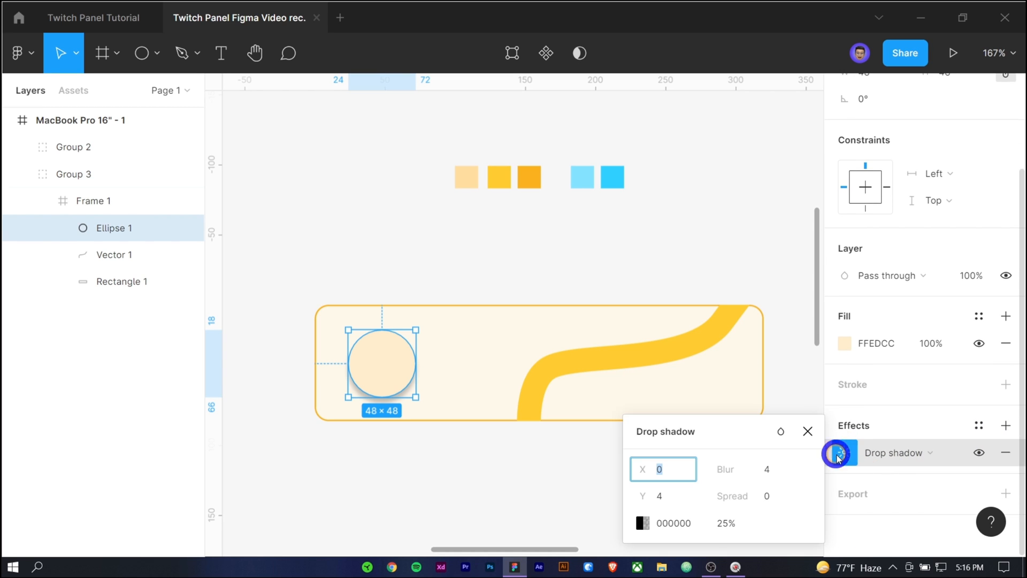
pyautogui.click(682, 495)
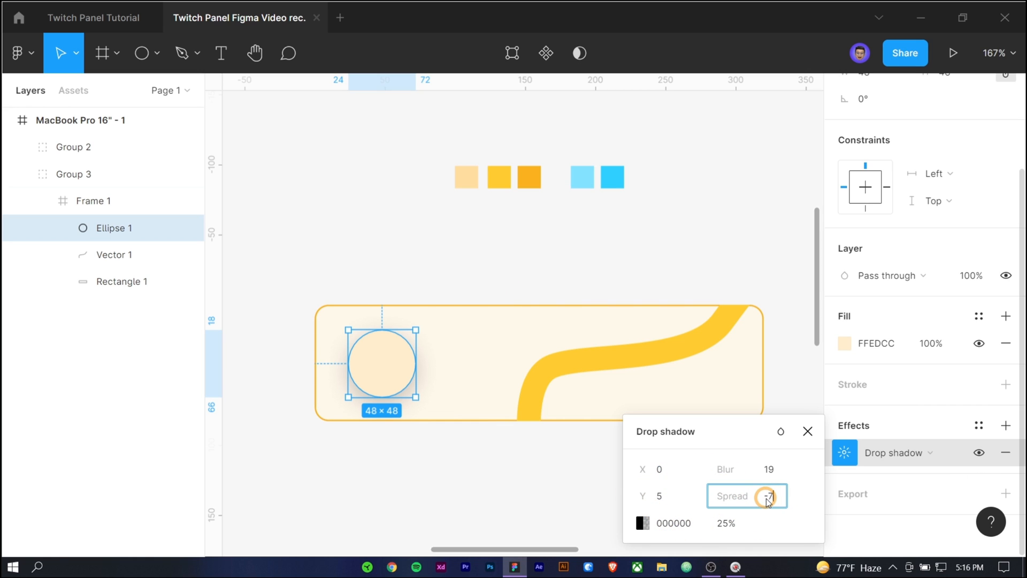
pyautogui.write('-7')
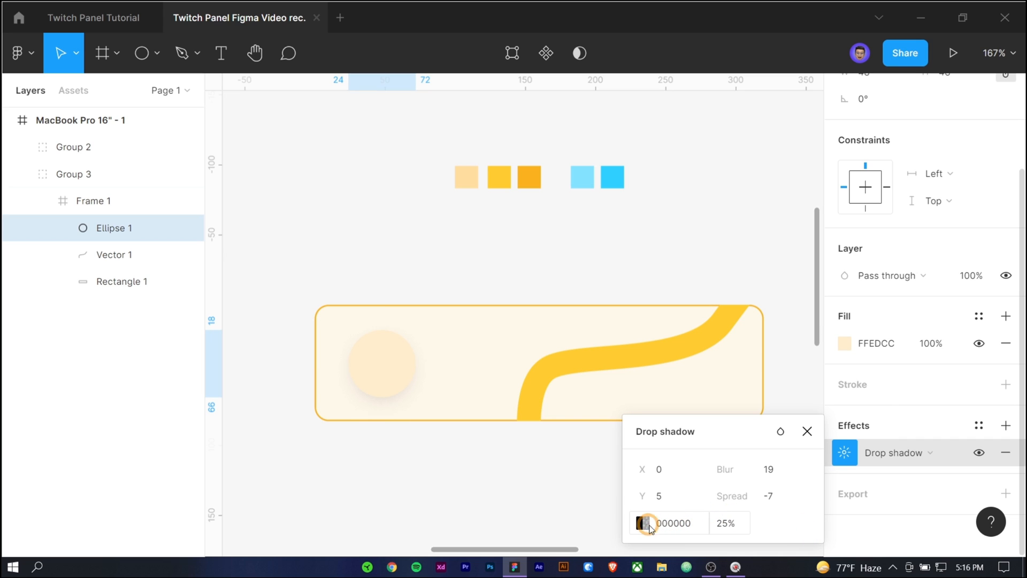
pyautogui.click(648, 524)
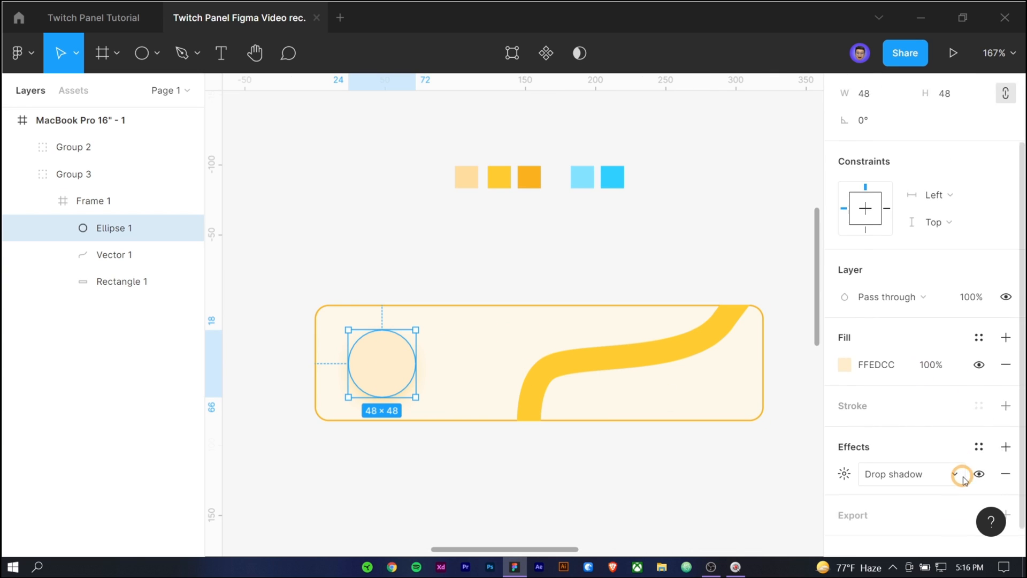
# Give the cream circle a 3-px pale yellow FFDE9F inside stroke.
pyautogui.click(1006, 406)
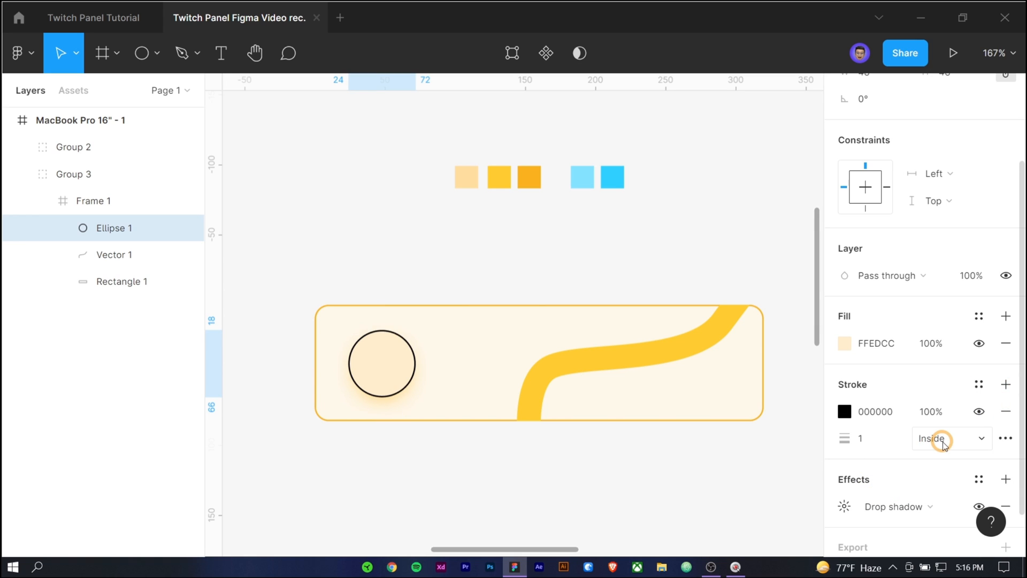
pyautogui.click(861, 438)
pyautogui.write('4')
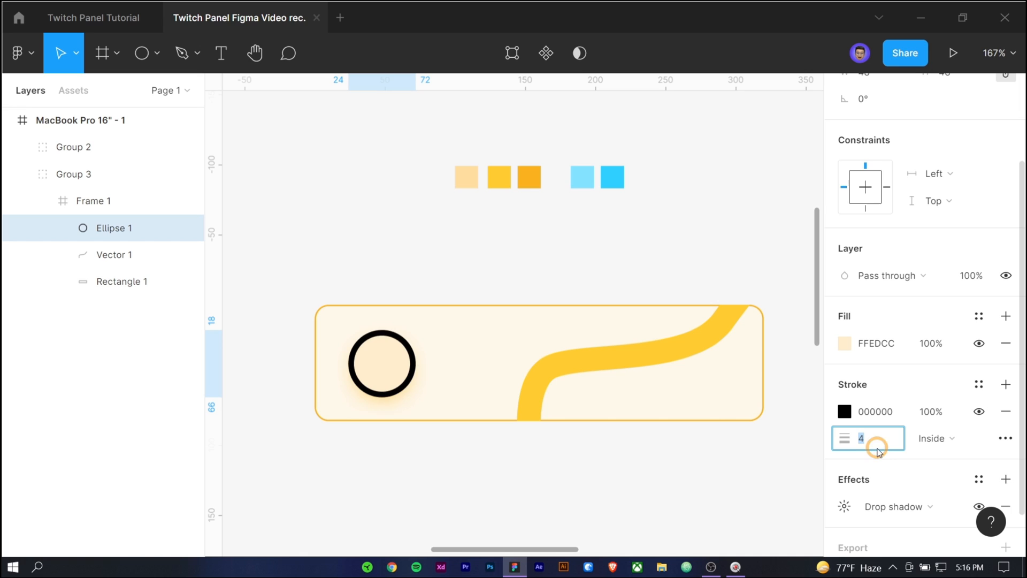
pyautogui.click(844, 411)
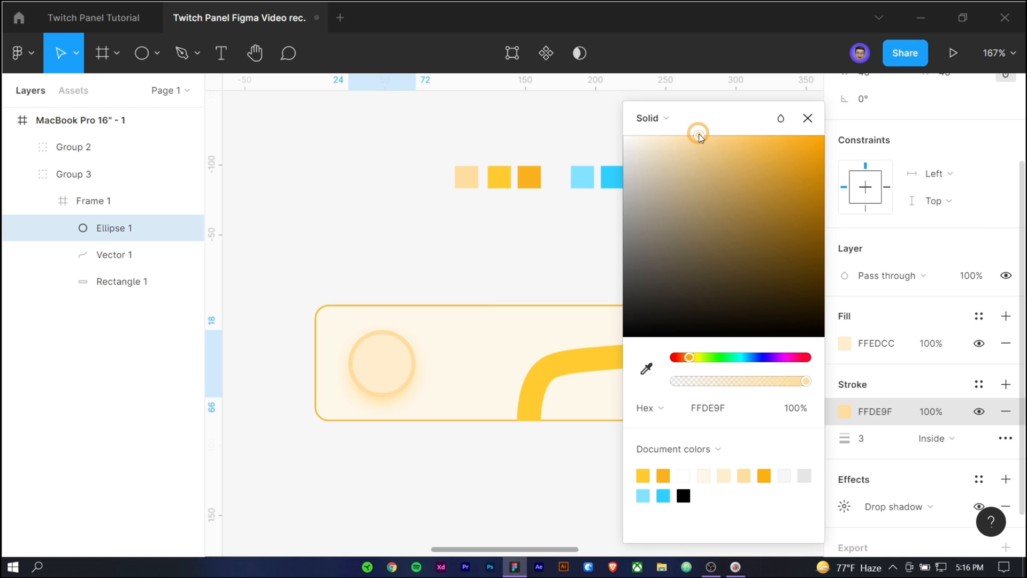
pyautogui.click(808, 119)
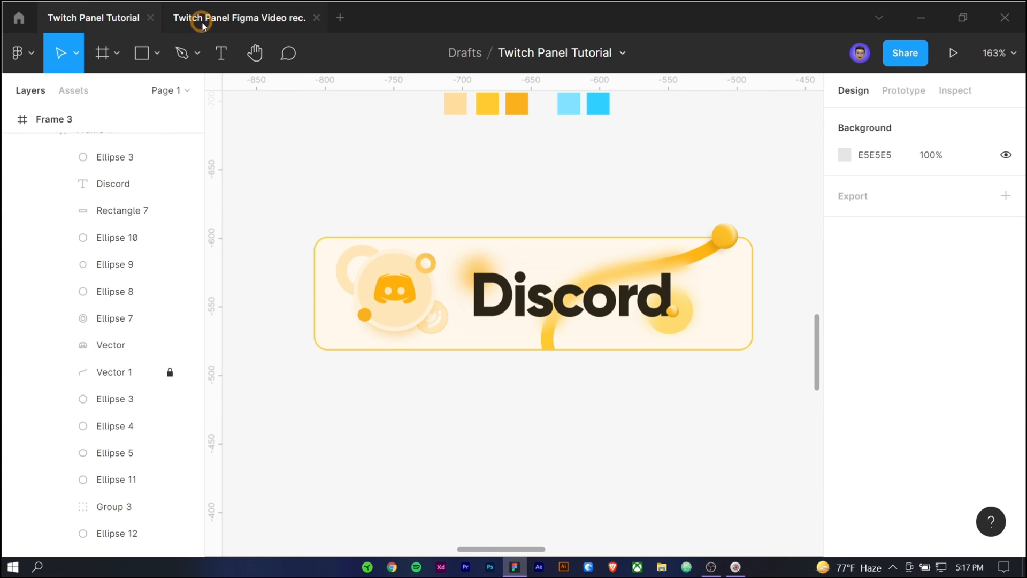
# Add an orange FAB21D ring and a solid orange dot around the Discord circle.
pyautogui.click(238, 18)
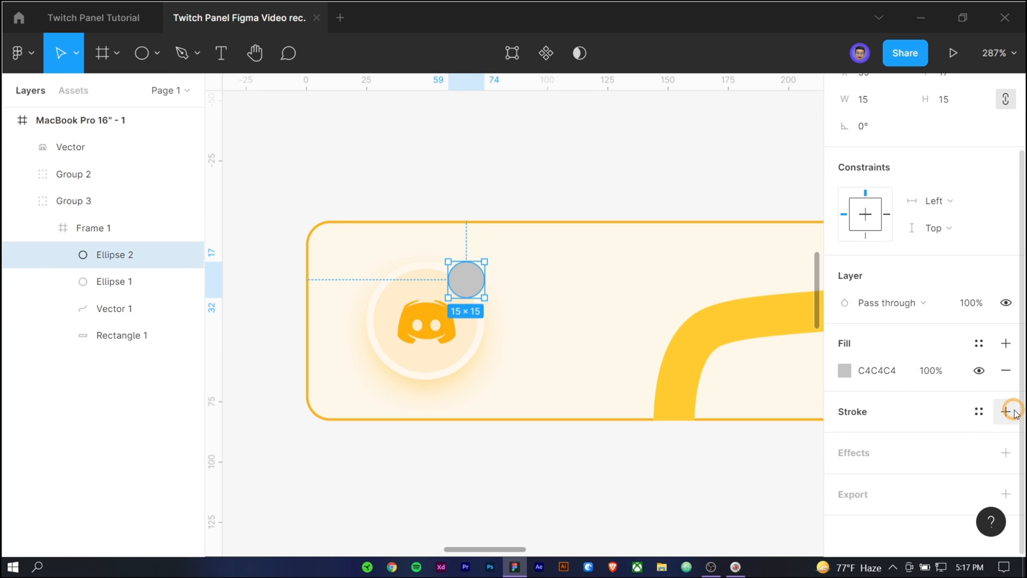
pyautogui.click(1008, 411)
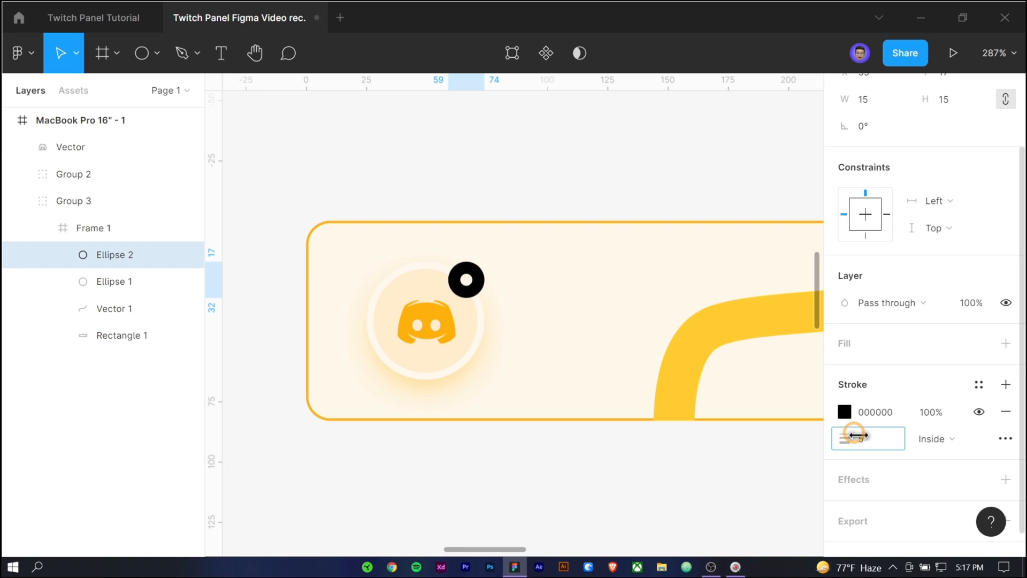
pyautogui.click(844, 411)
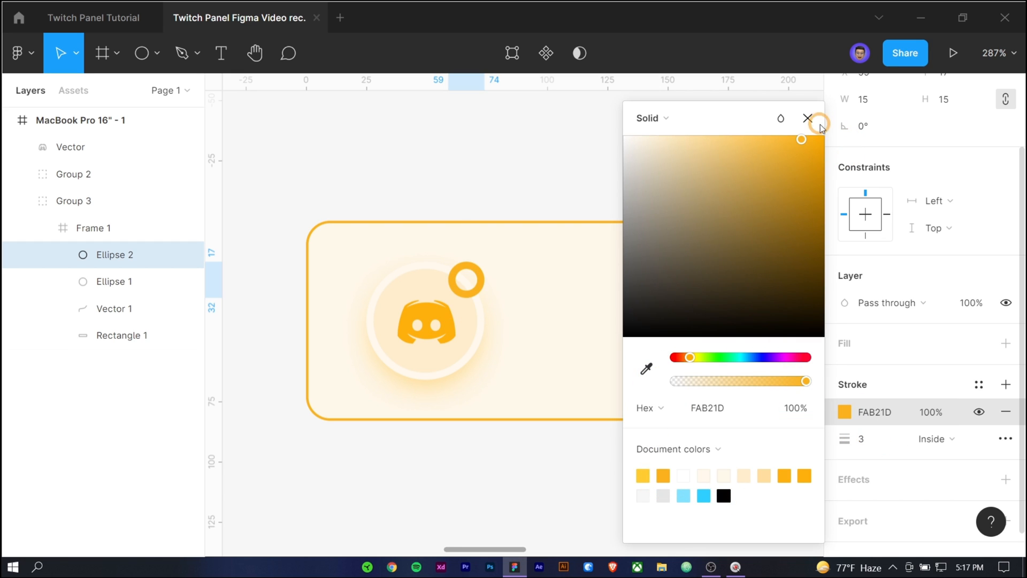
pyautogui.click(808, 119)
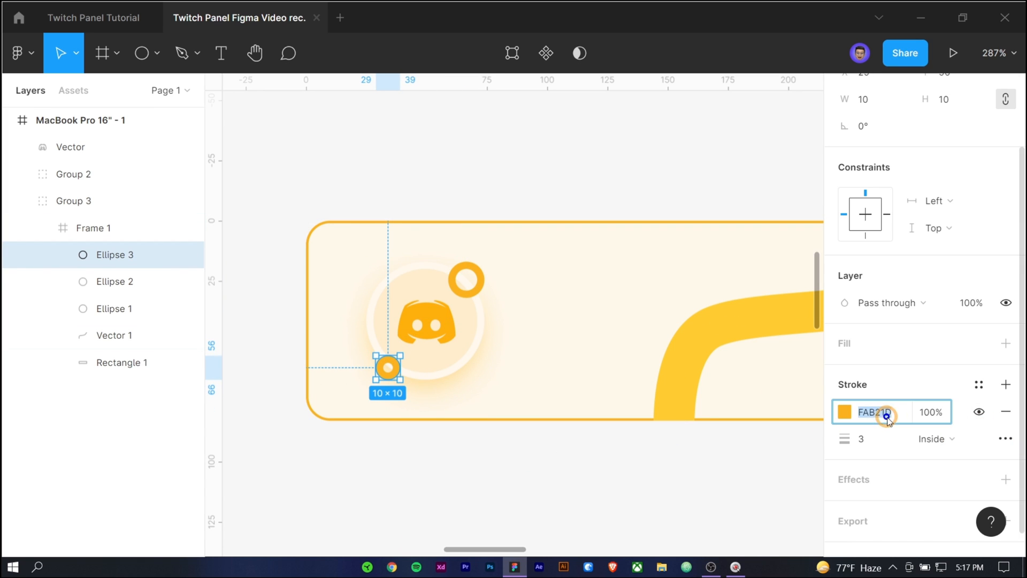
pyautogui.click(1006, 411)
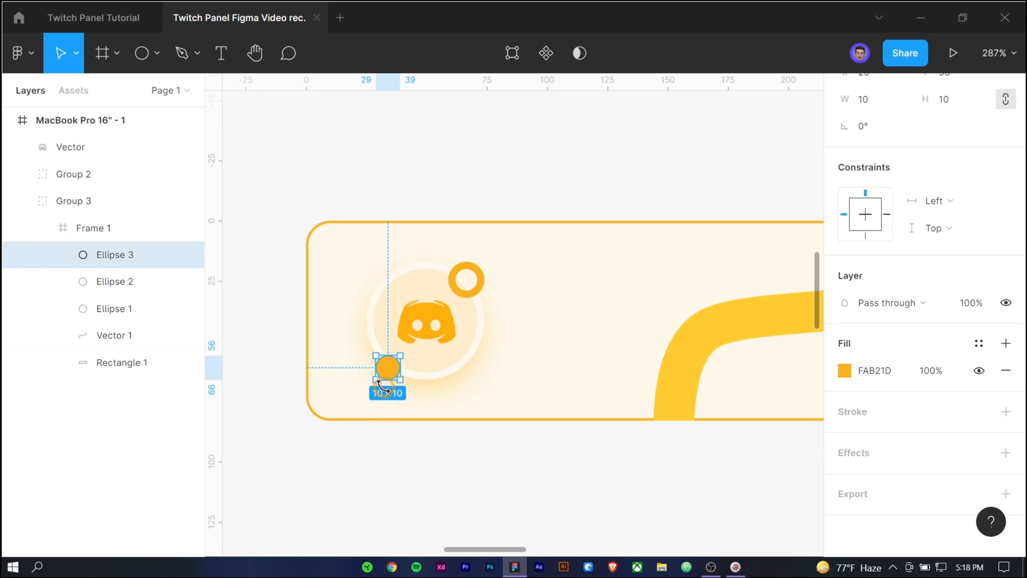
# Recolour the 30×30 ring's 5px stroke pale FFE4B2 after checking the reference.
pyautogui.click(94, 18)
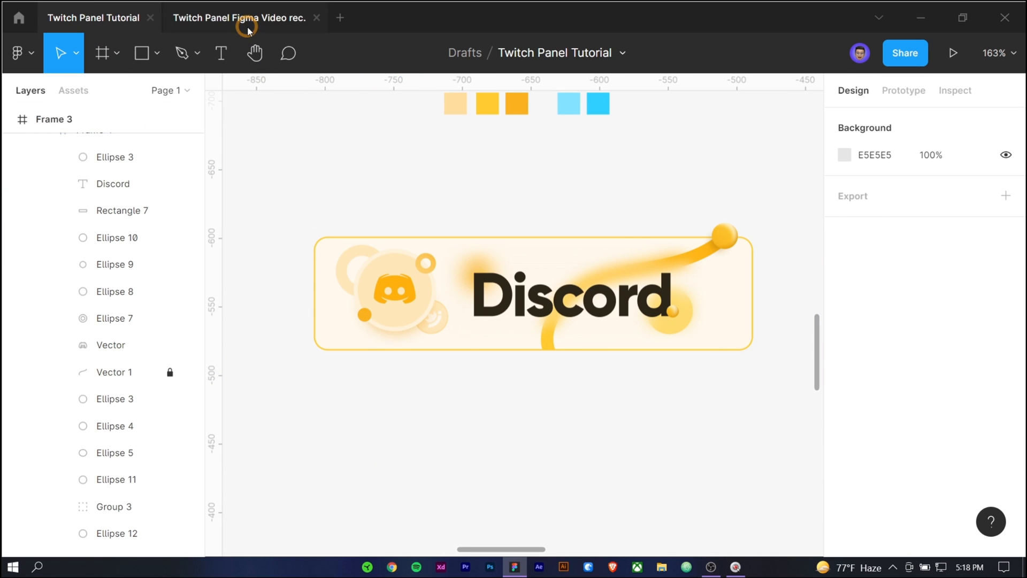
pyautogui.click(239, 18)
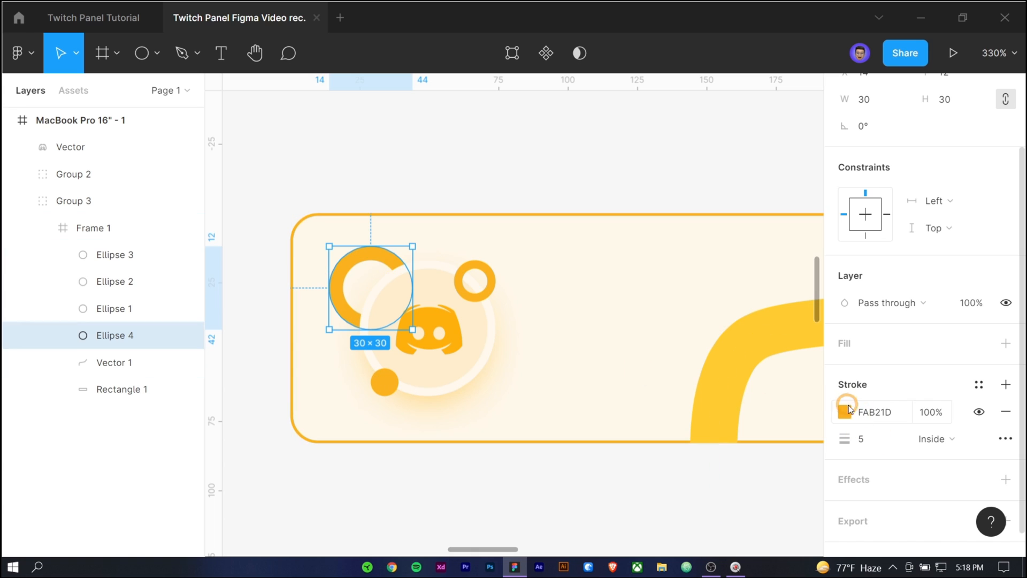
pyautogui.click(848, 411)
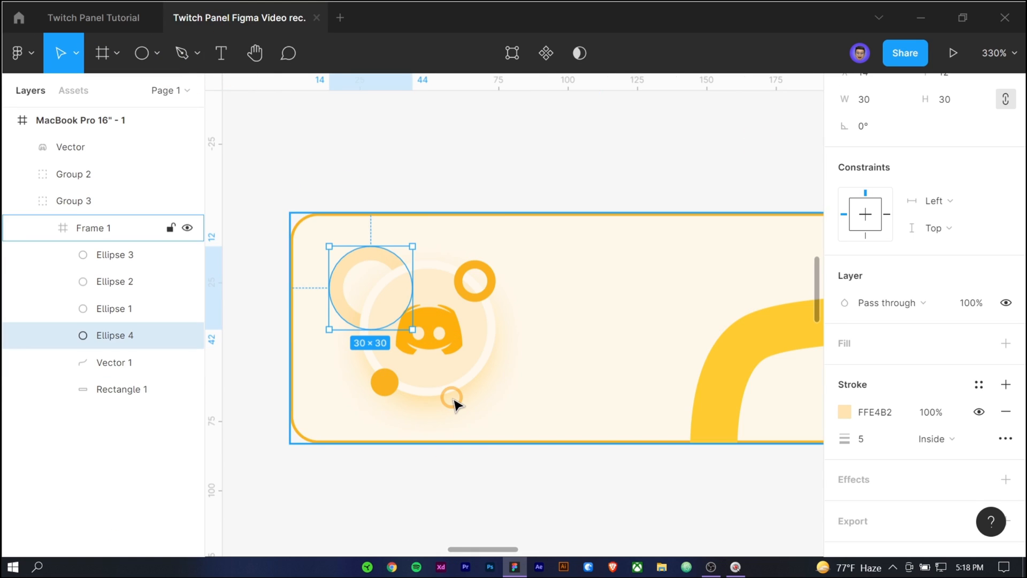
pyautogui.press('ctrl+v')
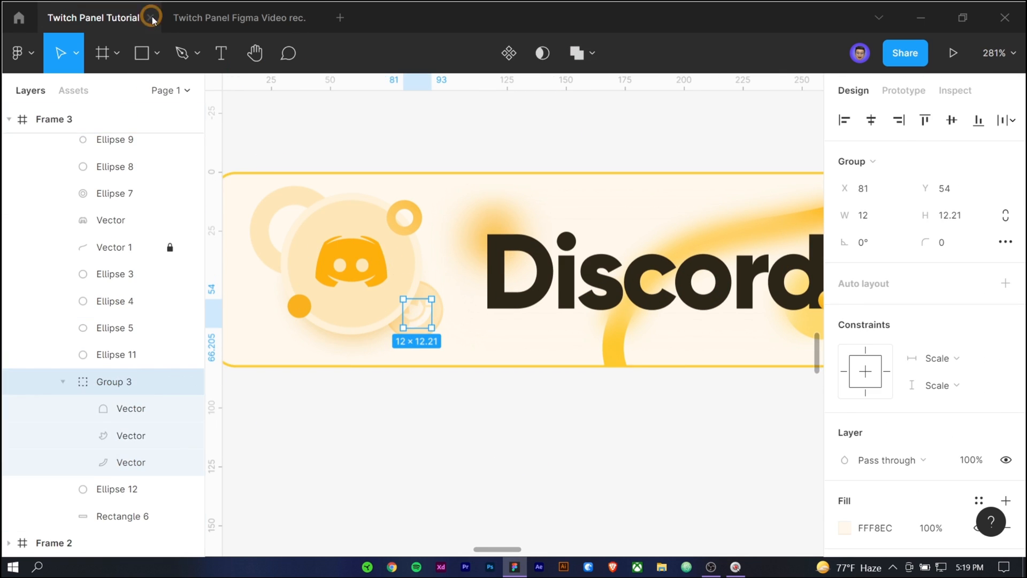
# Inspect the reference orange ball, then draw a 26×26 circle at the curve's end.
pyautogui.click(240, 18)
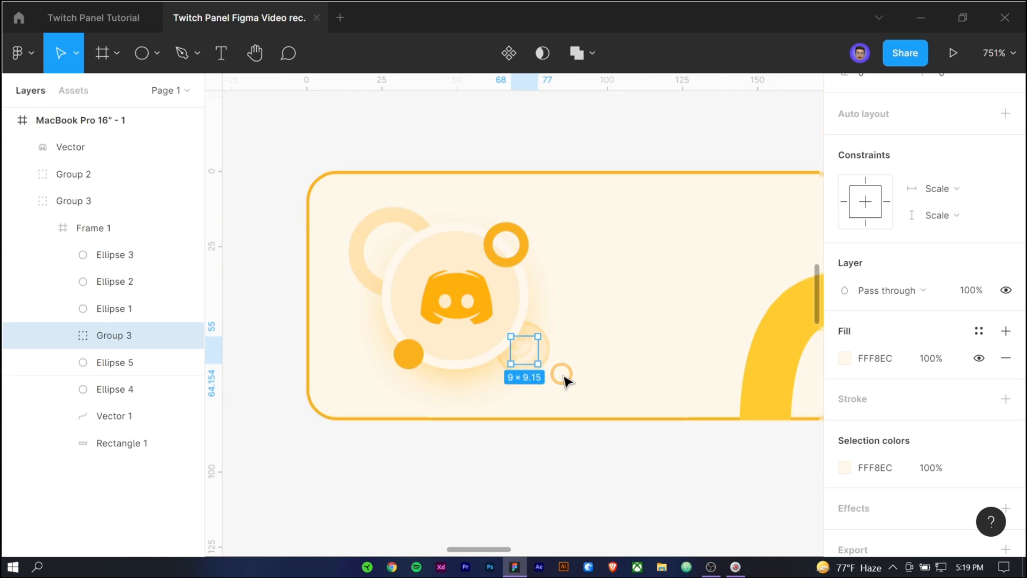
pyautogui.click(94, 18)
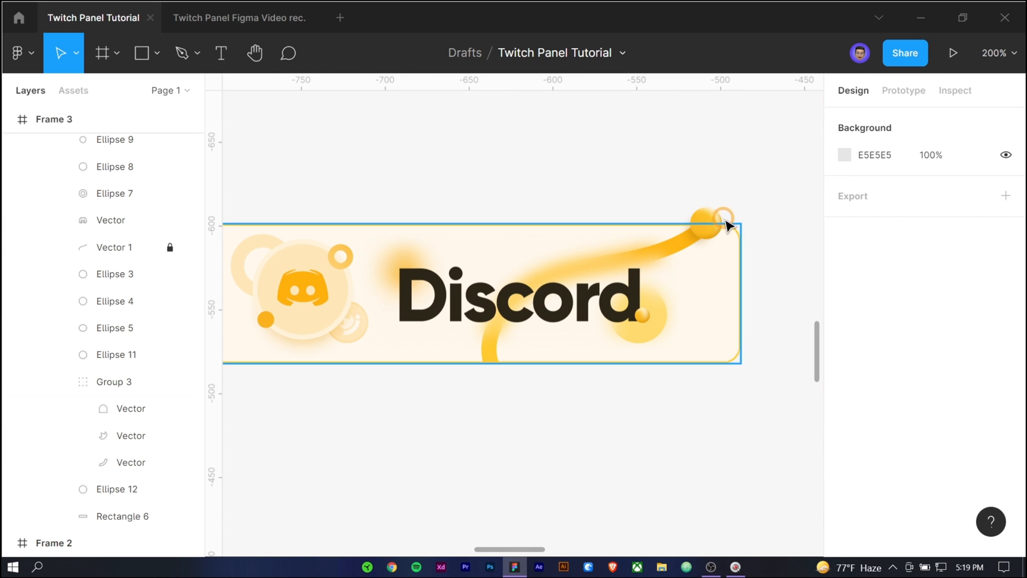
pyautogui.click(706, 224)
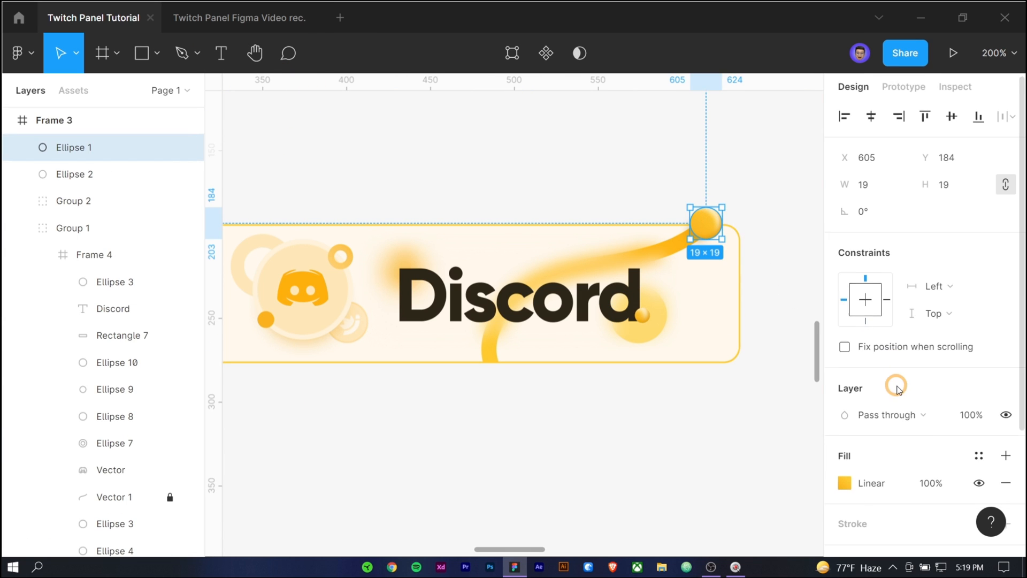
pyautogui.click(239, 18)
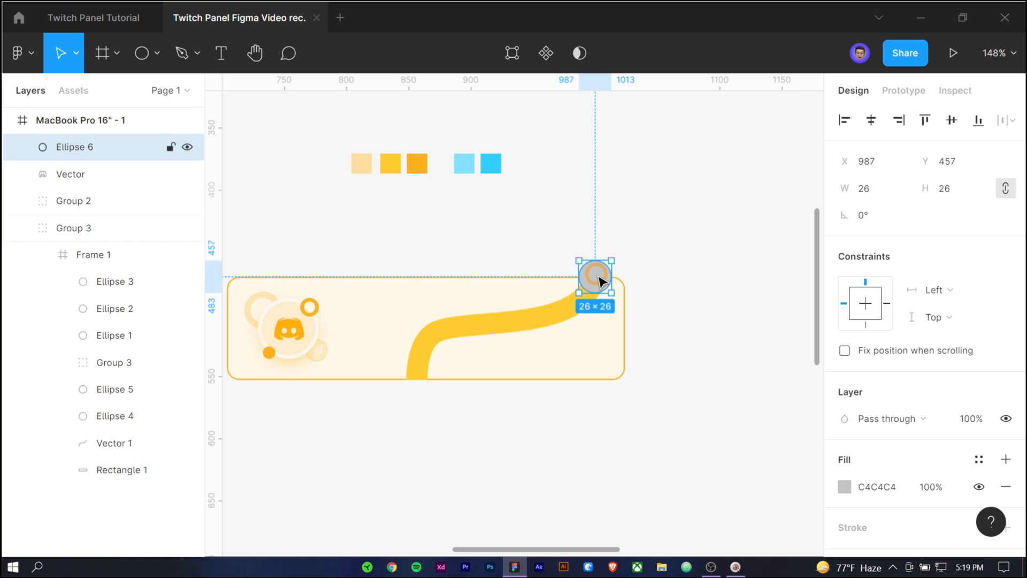
# Change the new circle's fill to a linear gradient from orange to light yellow FFD275.
pyautogui.click(846, 487)
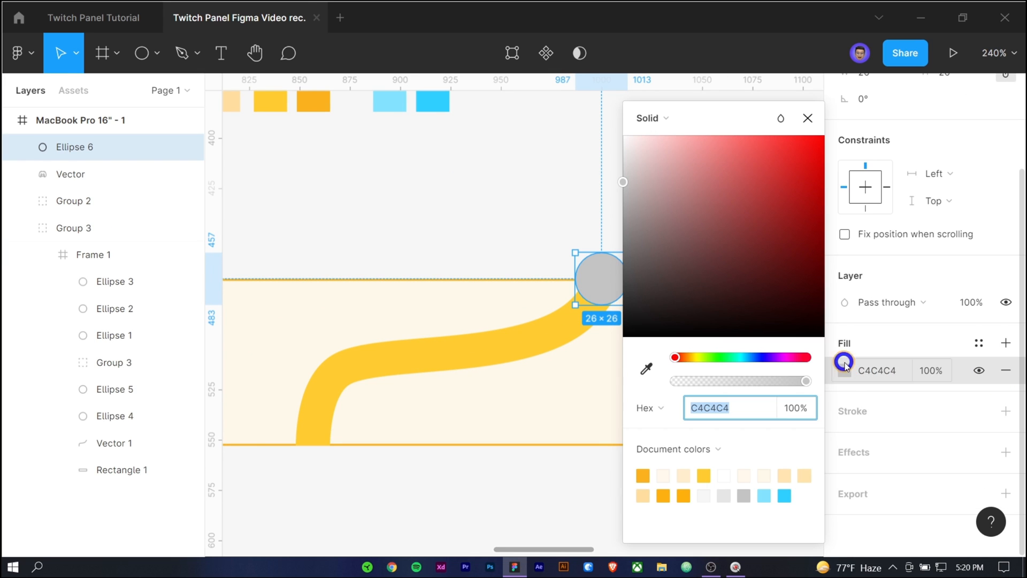
pyautogui.click(651, 118)
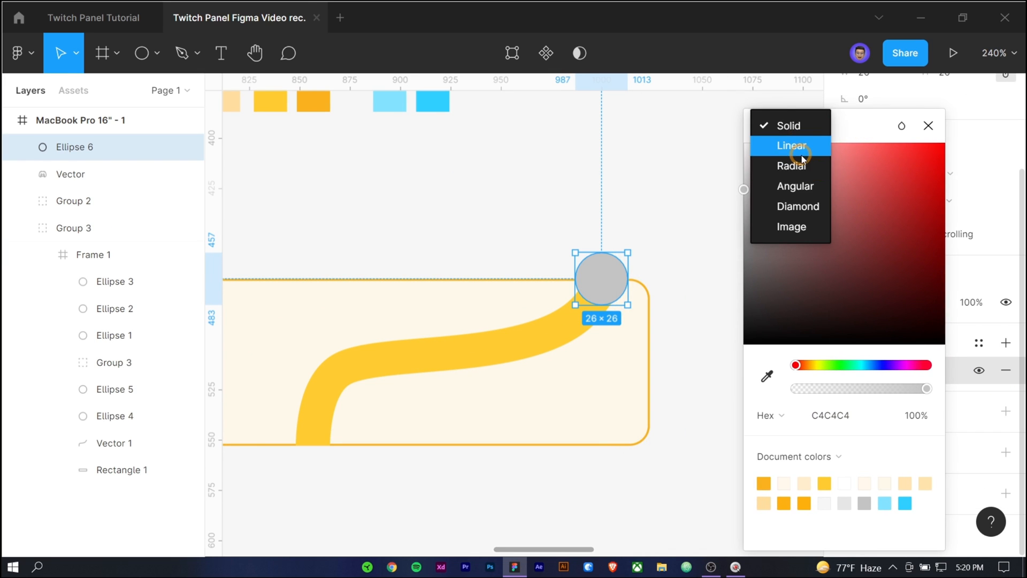
pyautogui.click(790, 146)
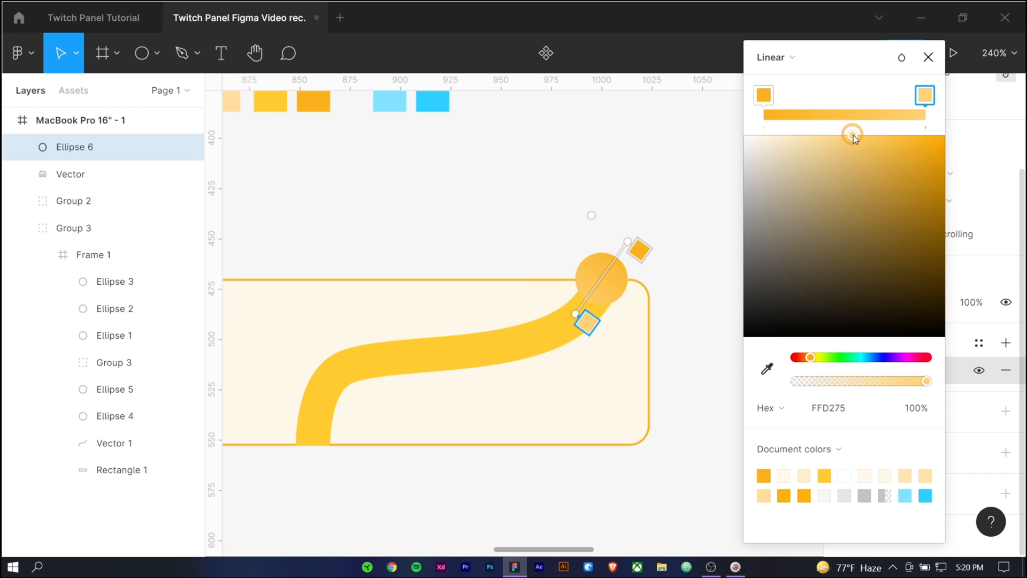
pyautogui.click(929, 57)
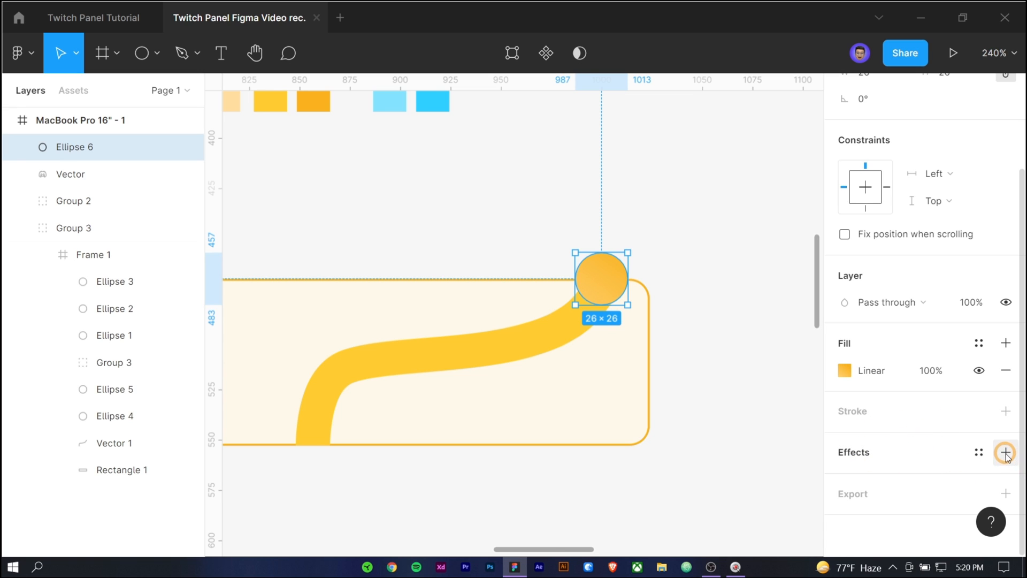
pyautogui.click(1006, 452)
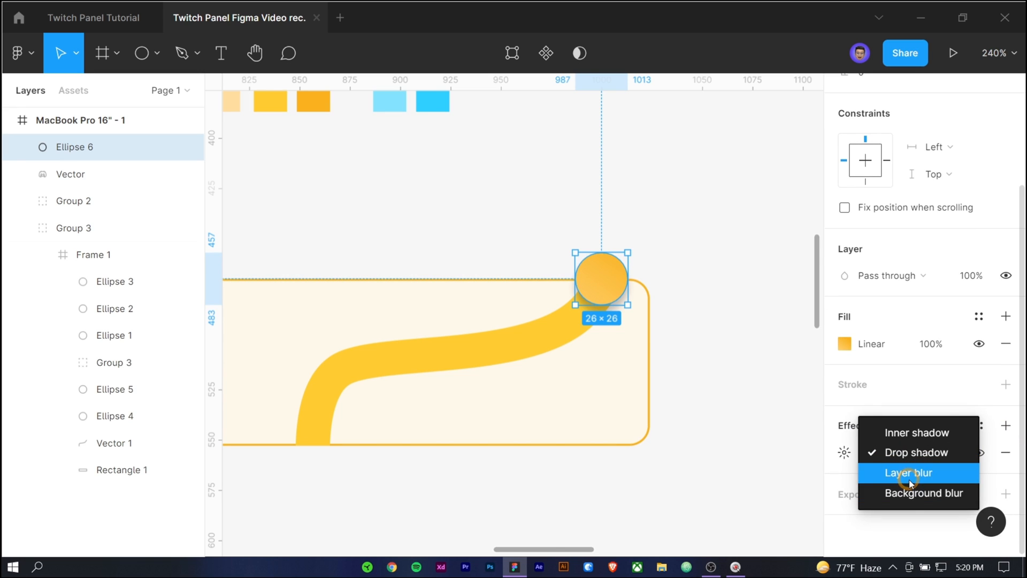
pyautogui.click(917, 431)
pyautogui.write('-2')
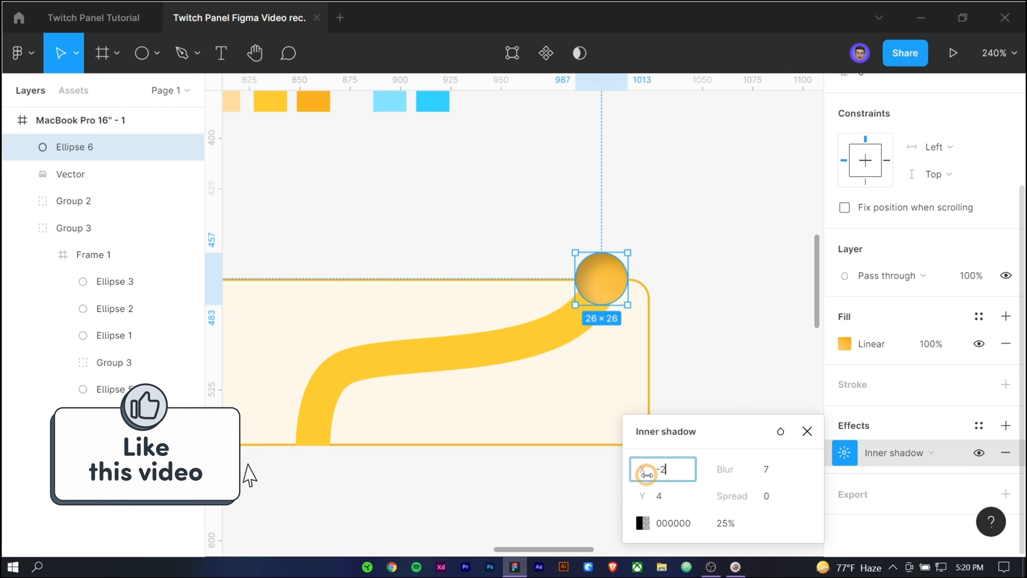
pyautogui.click(660, 496)
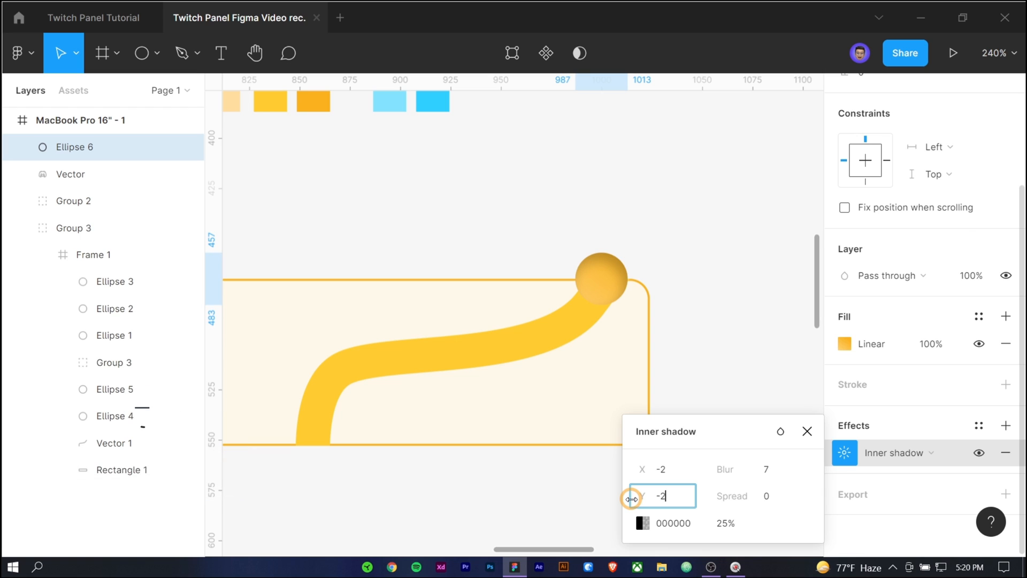
pyautogui.click(746, 468)
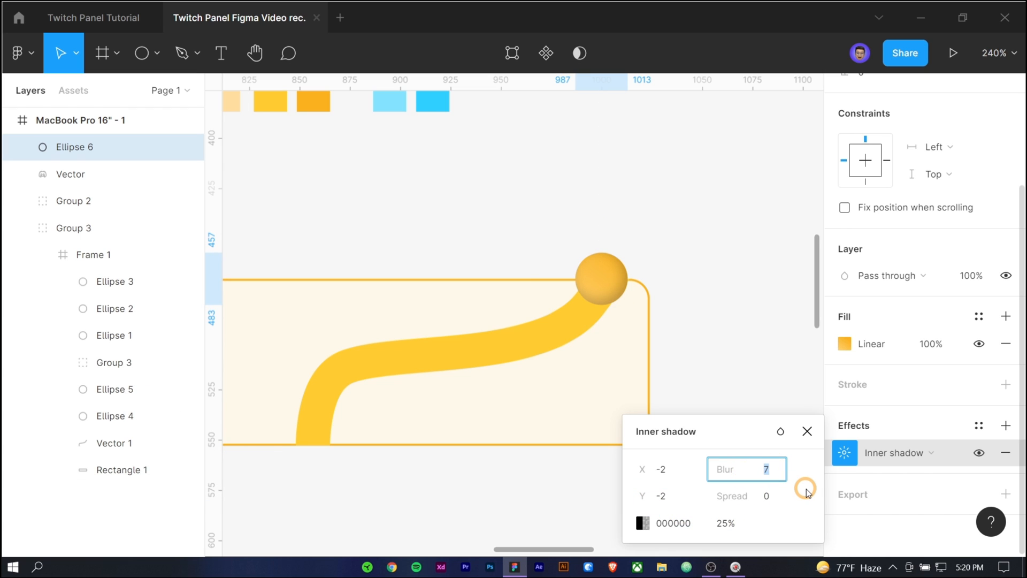
pyautogui.click(641, 523)
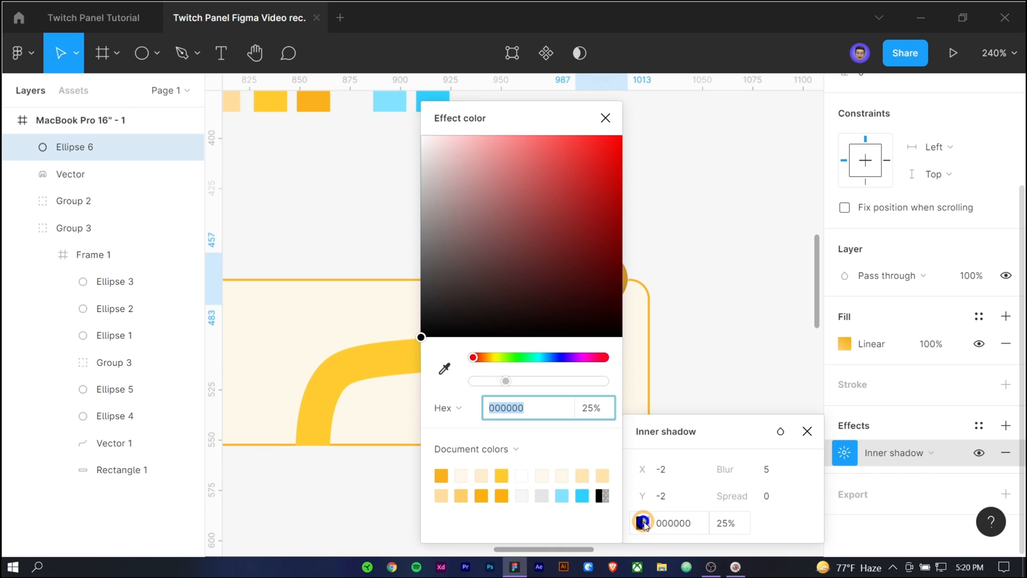
pyautogui.click(333, 493)
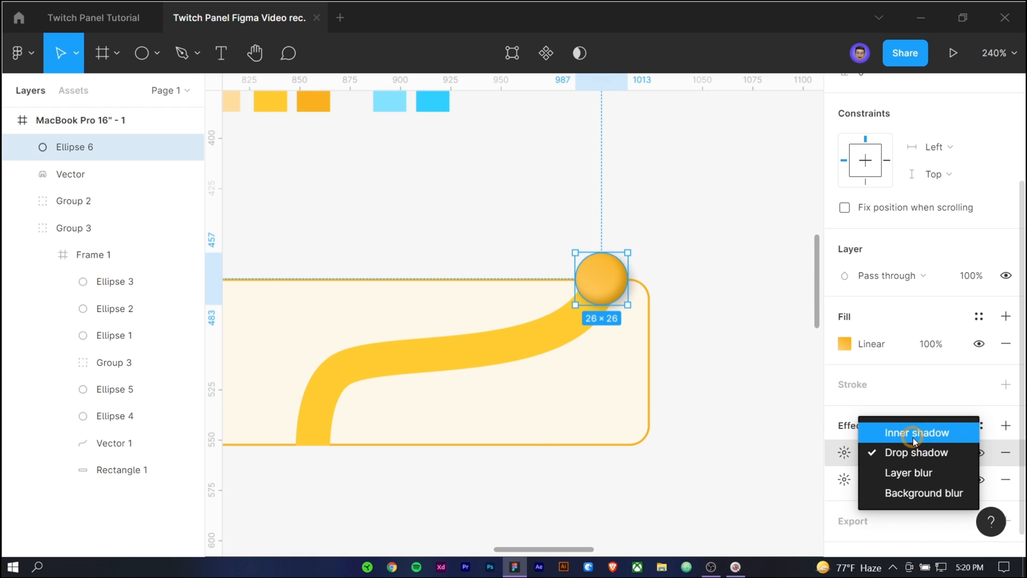
pyautogui.click(917, 432)
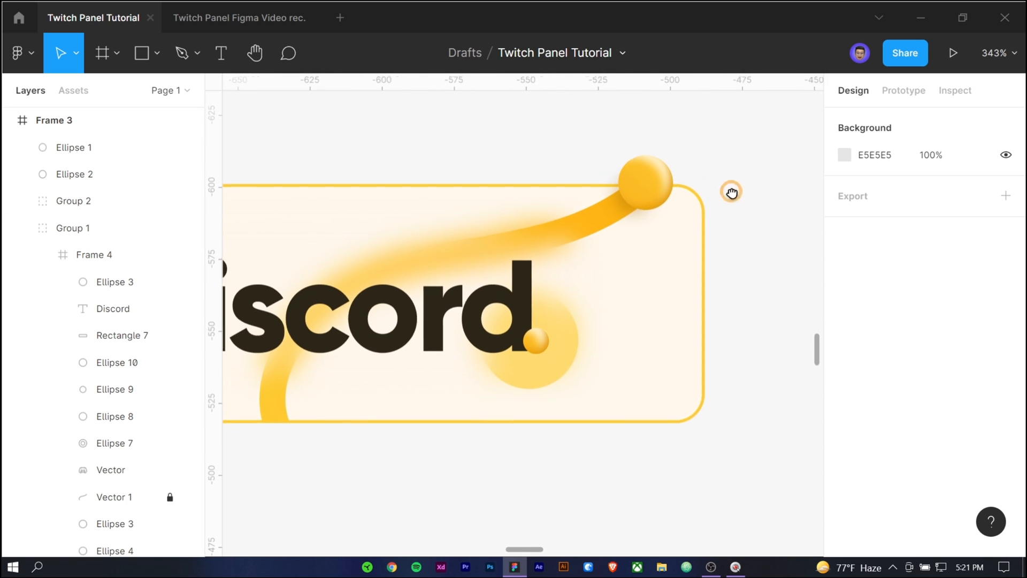
# Inspect the reference ball's second inner shadow (−4, 2, blur 3, spread −1, FFF1C7) and return to the working file.
pyautogui.click(646, 180)
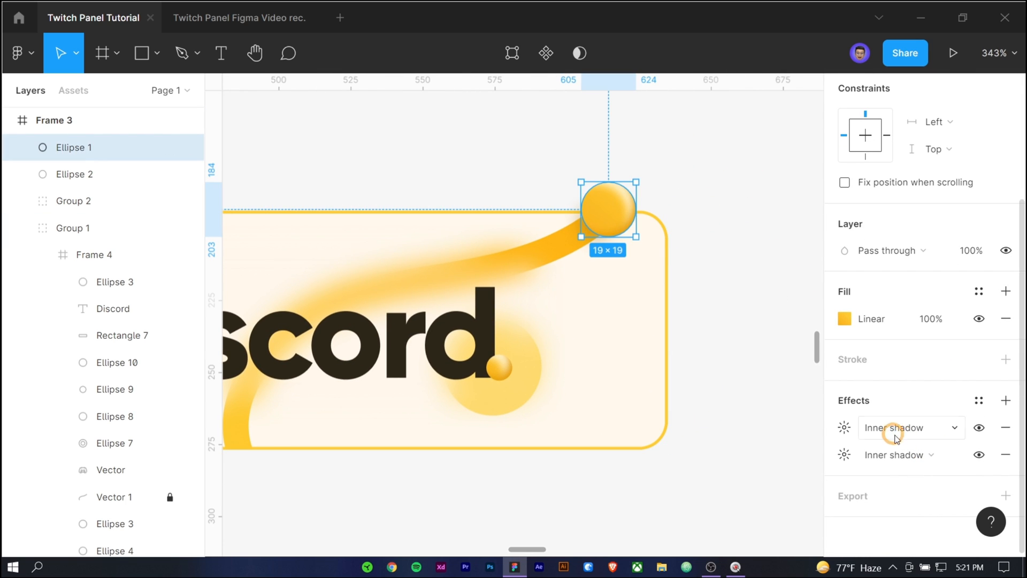
pyautogui.click(845, 427)
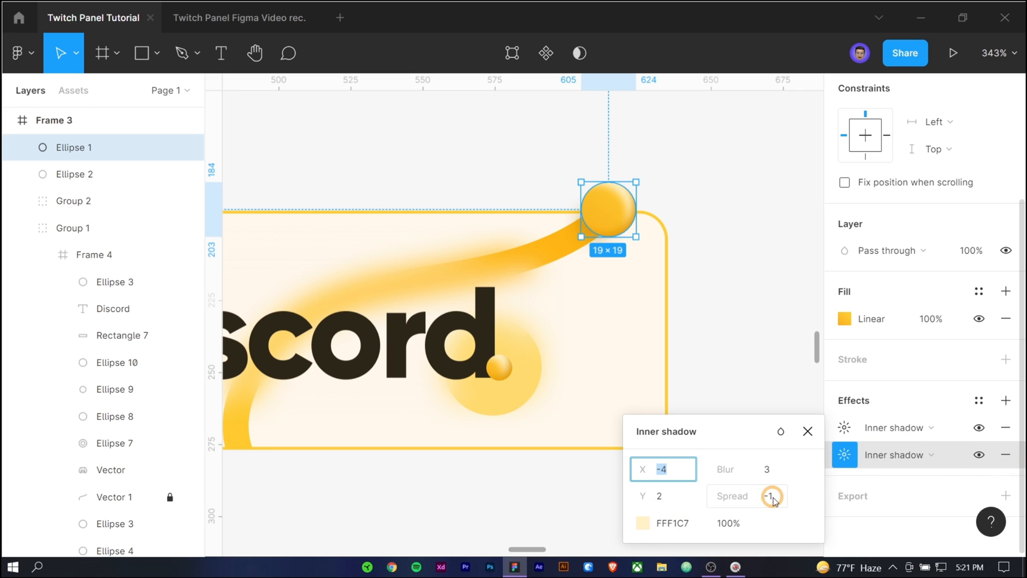
pyautogui.moveTo(825, 449)
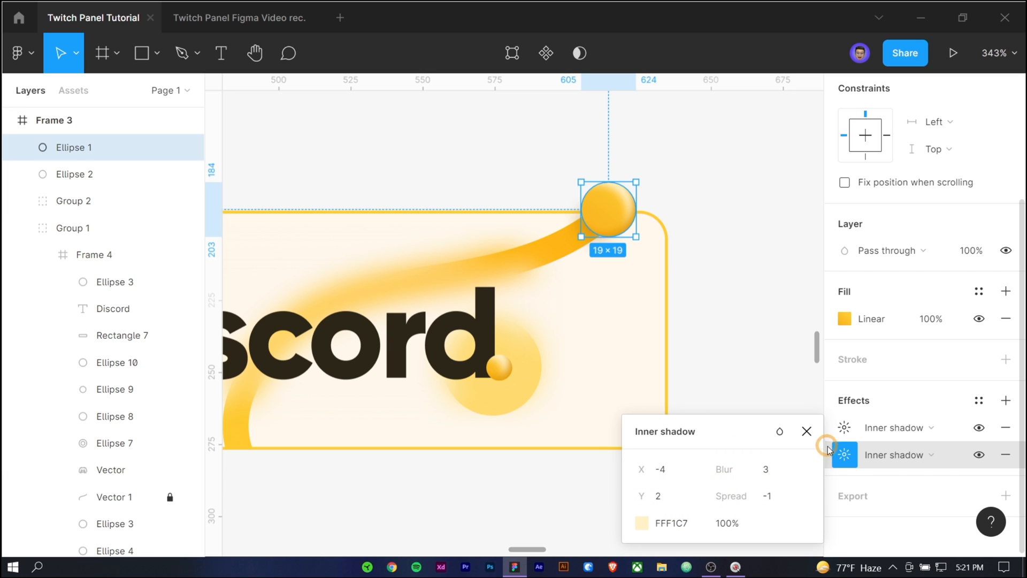
pyautogui.click(807, 432)
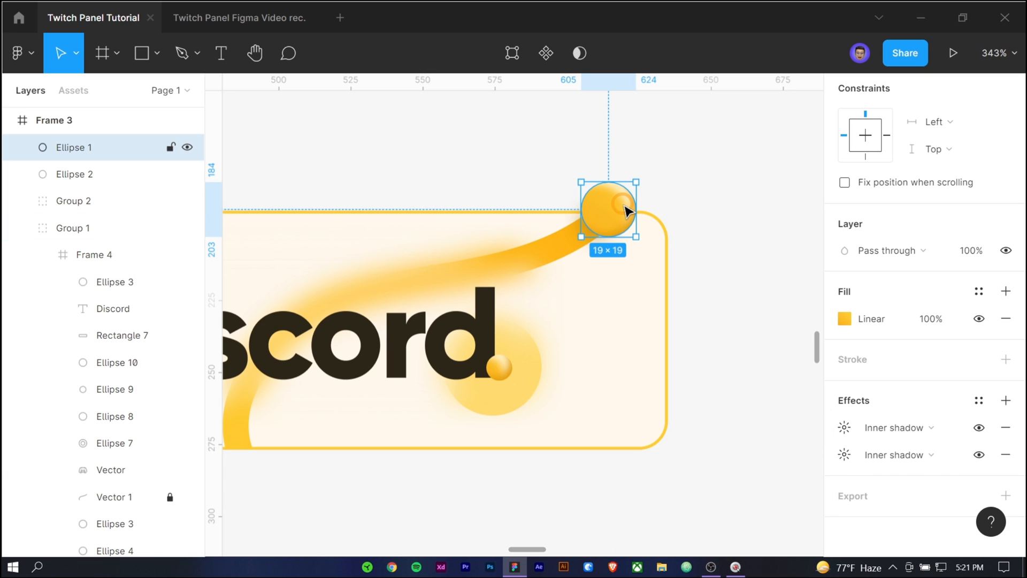
pyautogui.press('ctrl+v')
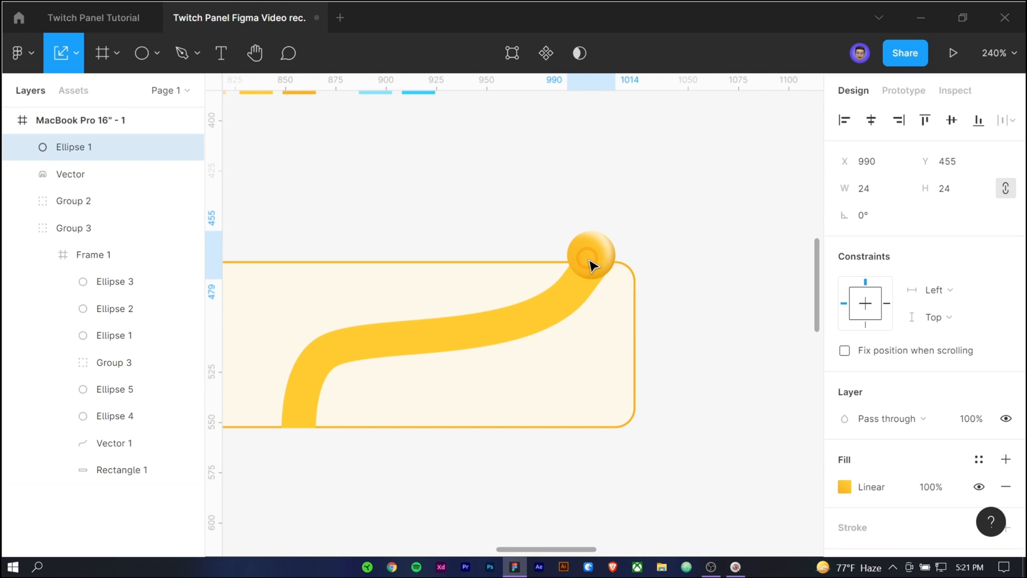
# Draw a 17×17 circle tucked under the ball and bring up its fill colour.
pyautogui.click(590, 255)
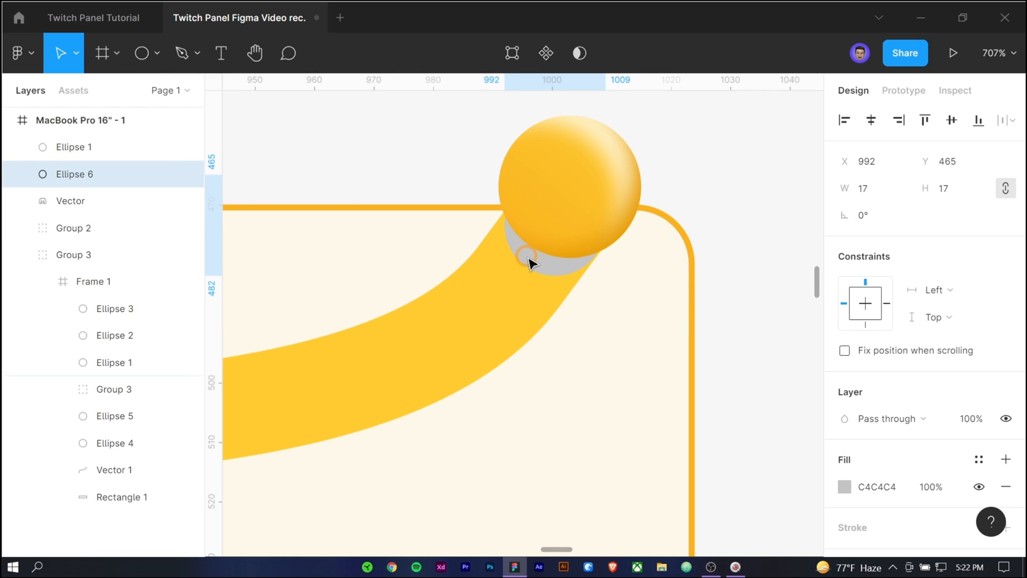
pyautogui.click(531, 262)
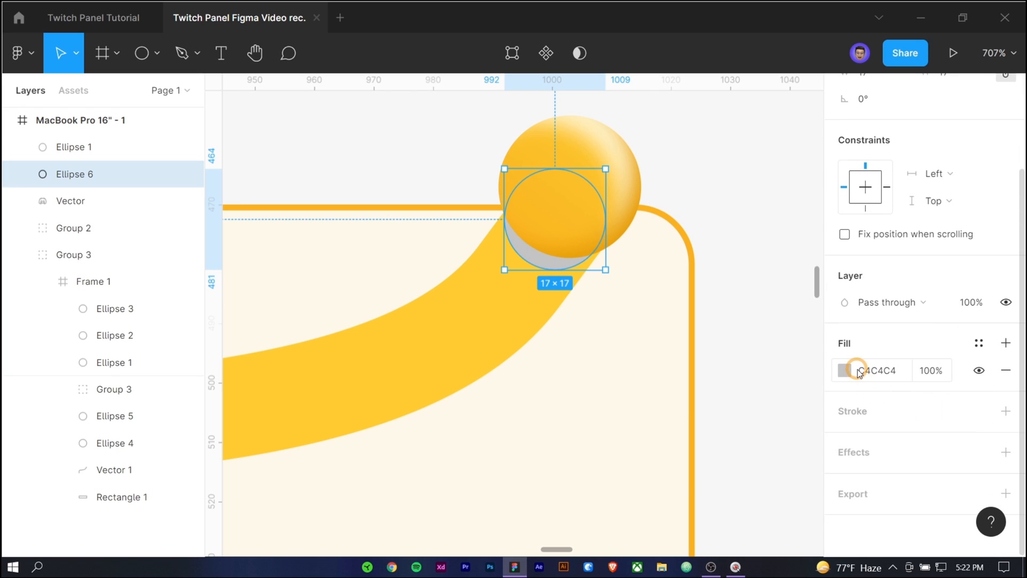
pyautogui.click(845, 370)
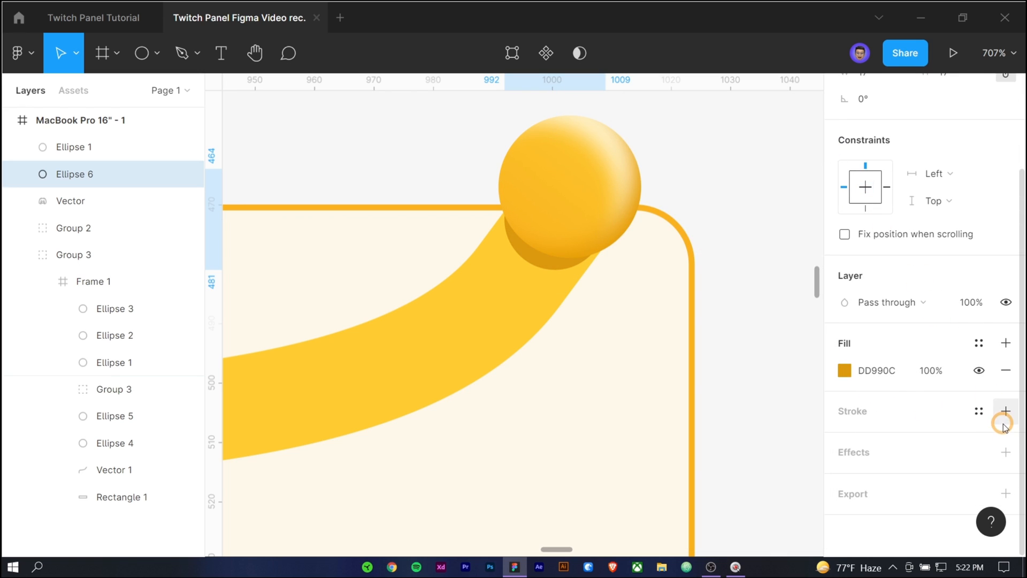
# Fill the small circle darker orange DD990C and compare with the reference panel.
pyautogui.click(1006, 425)
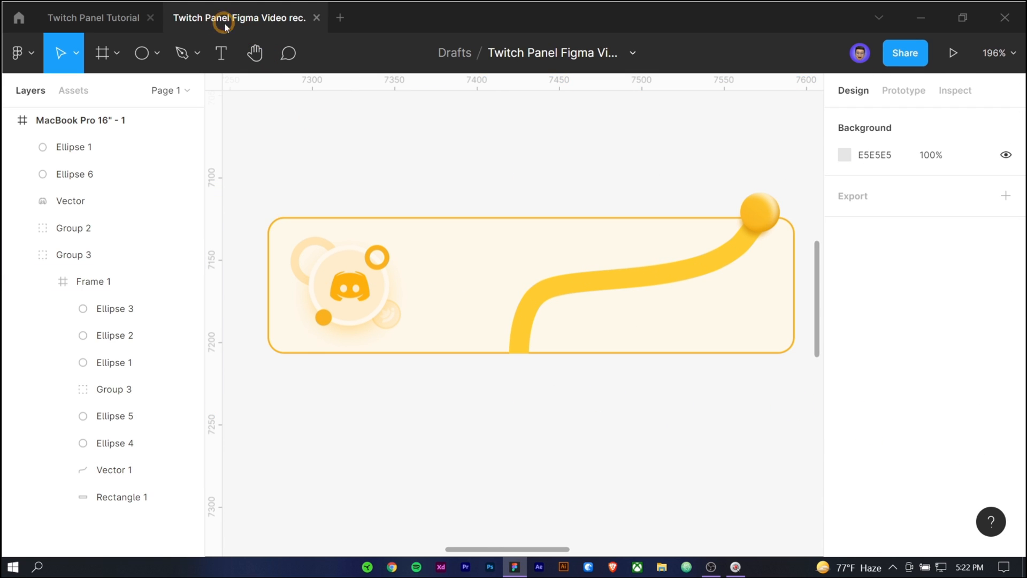
pyautogui.click(94, 18)
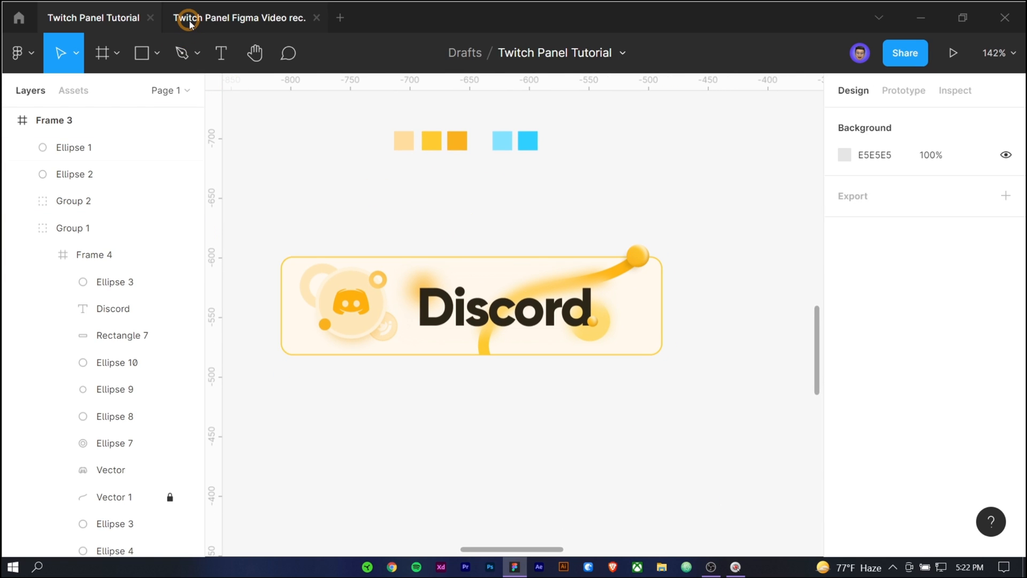
pyautogui.click(239, 18)
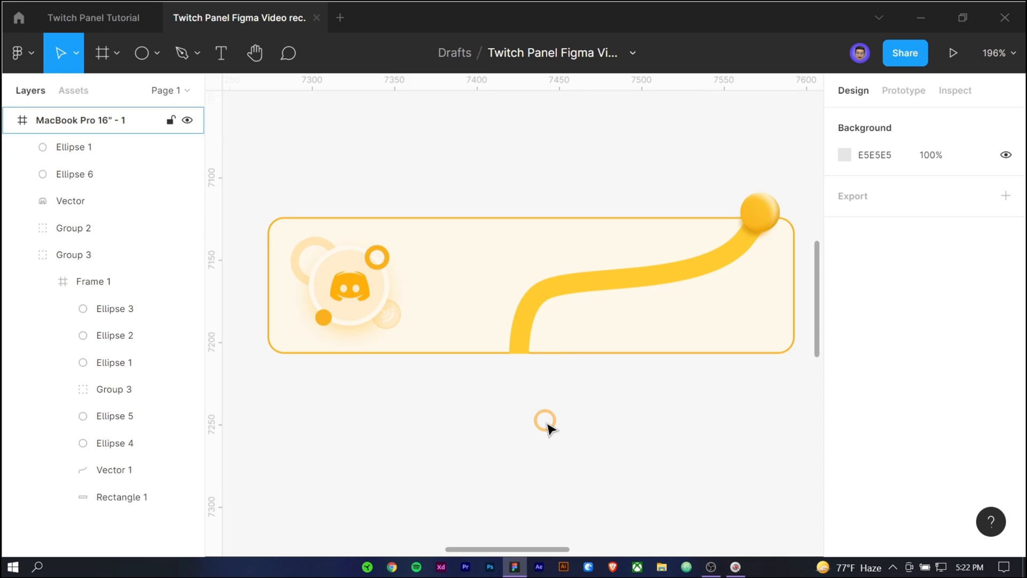
# Add the title 'Discord' beside the logo in Gilroy ExtraBold 45, dark navy.
pyautogui.click(220, 52)
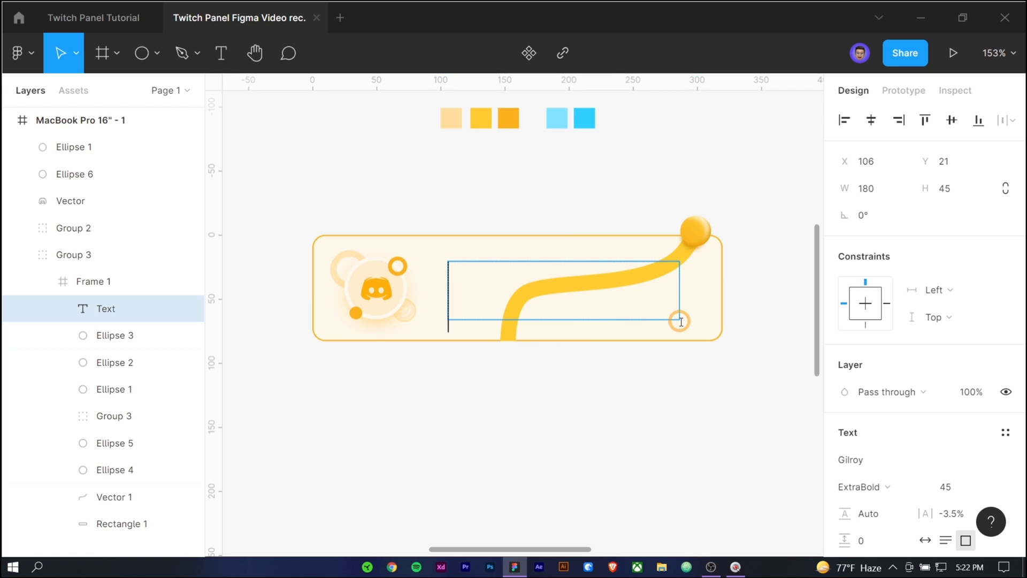
pyautogui.write('Disco')
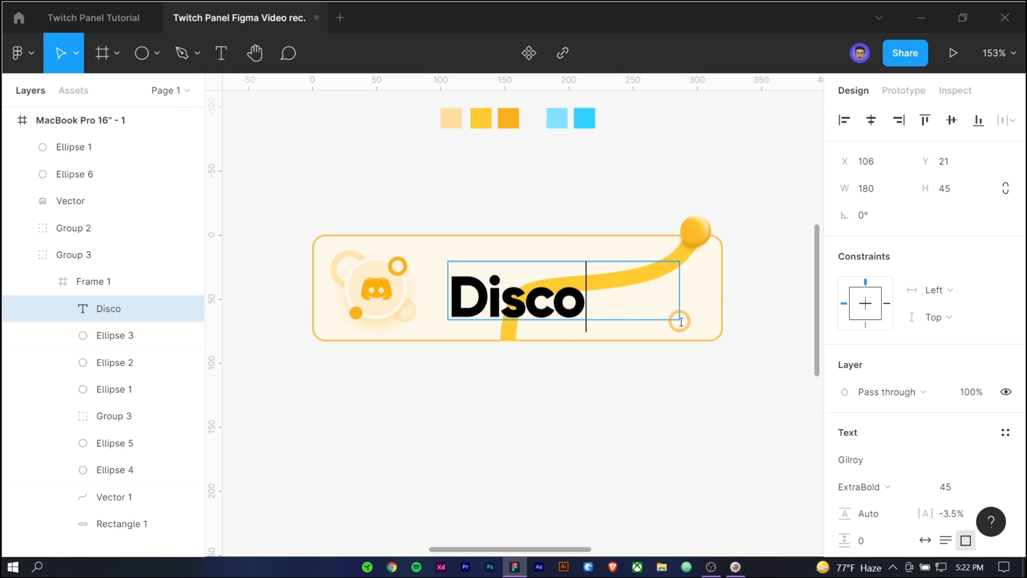
pyautogui.write('rd')
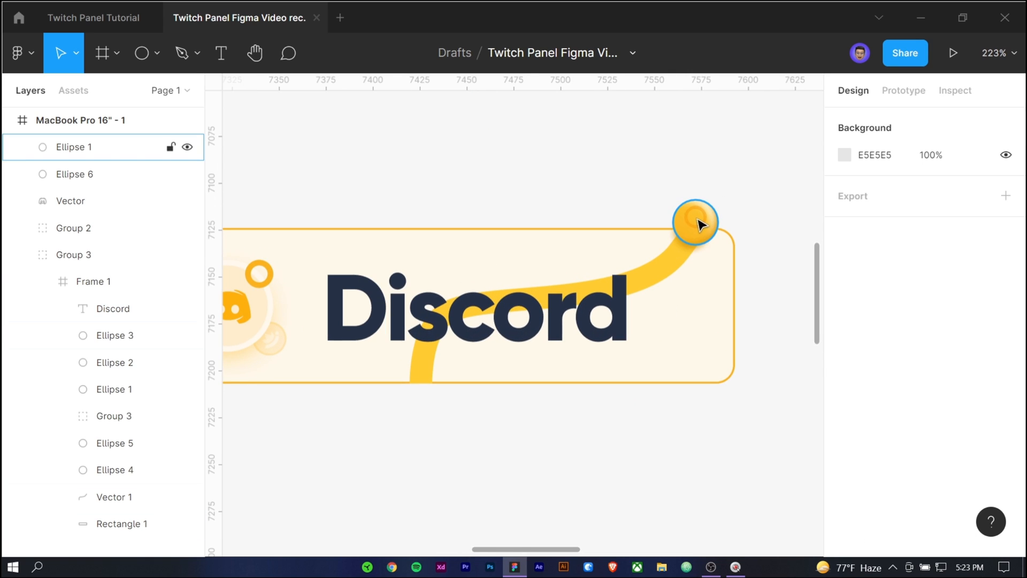
pyautogui.press('ctrl+v')
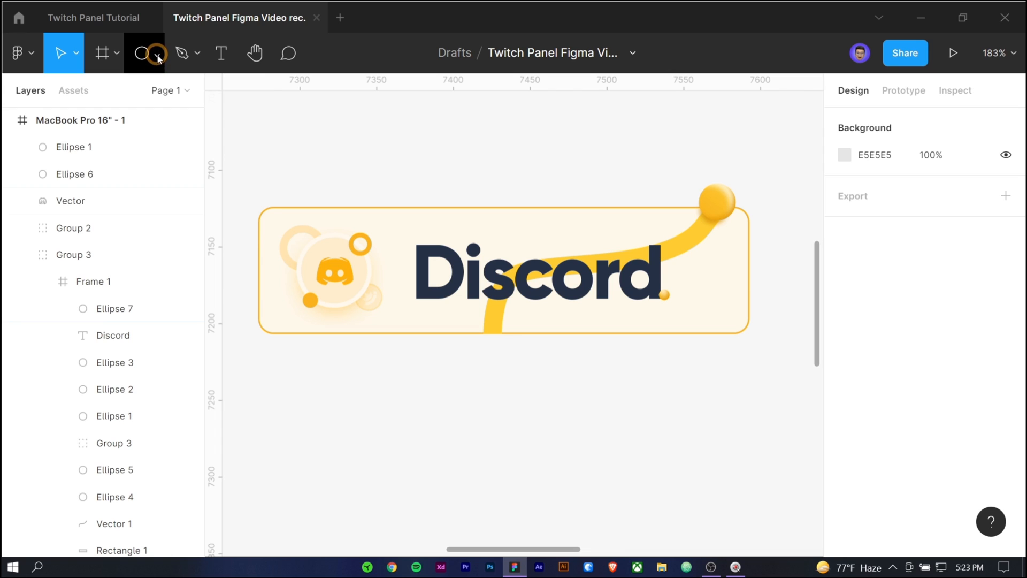
# Draw a rounded rectangle behind the Discord text and fill it white (FFFFFF) at 1% opacity.
pyautogui.click(145, 53)
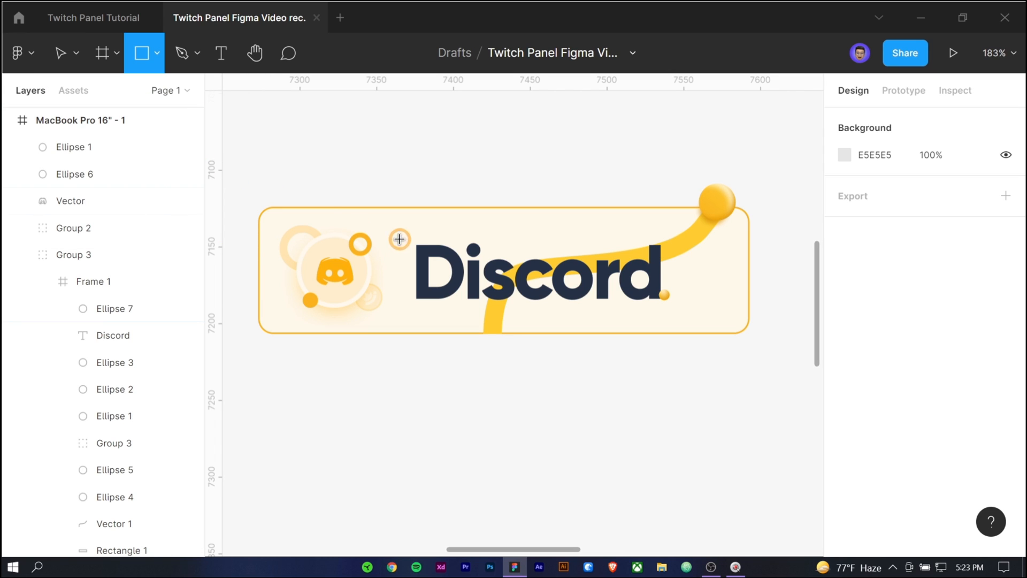
pyautogui.moveTo(407, 246)
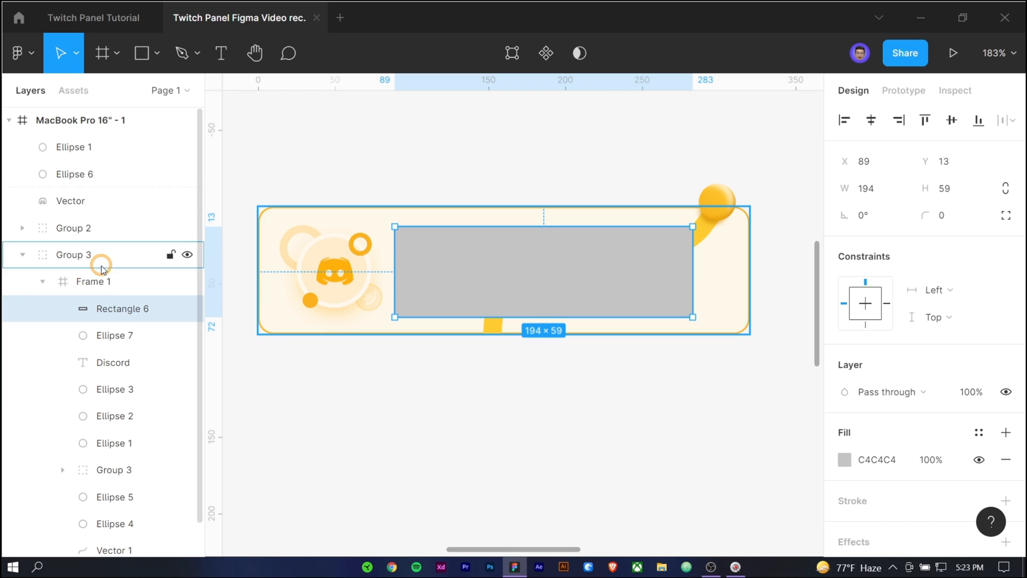
pyautogui.click(20, 254)
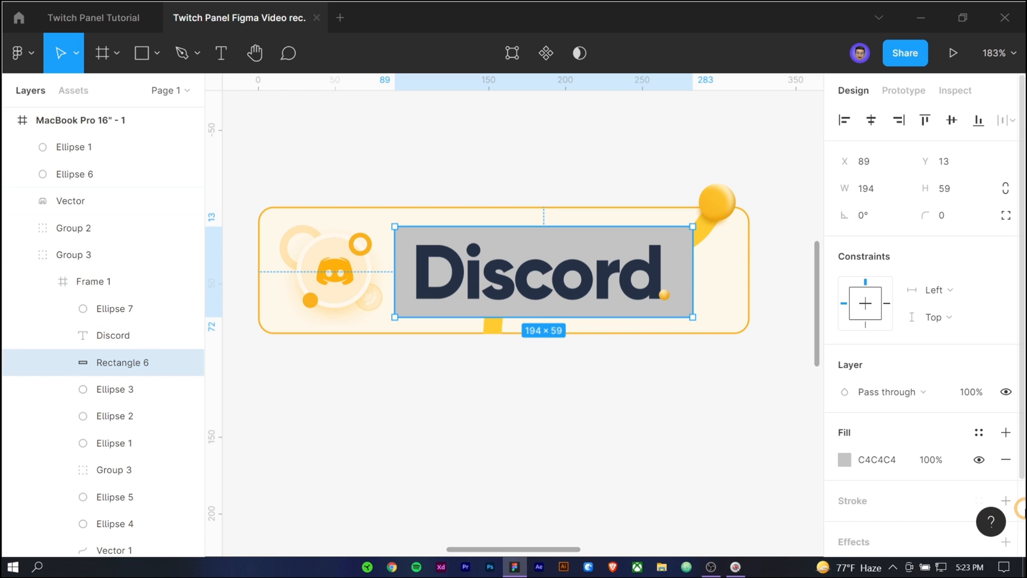
pyautogui.scroll(-3)
pyautogui.write('15')
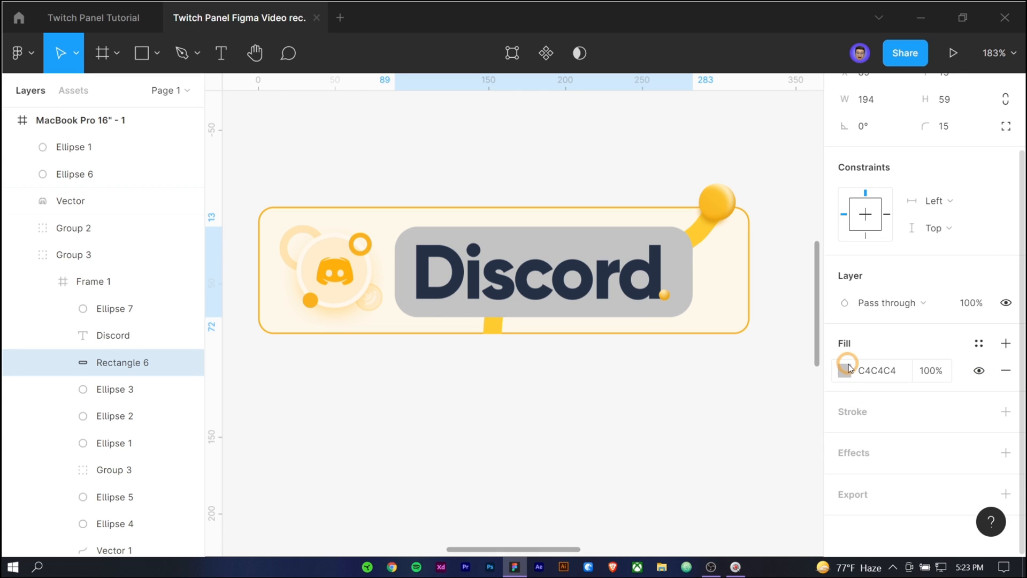
pyautogui.click(848, 371)
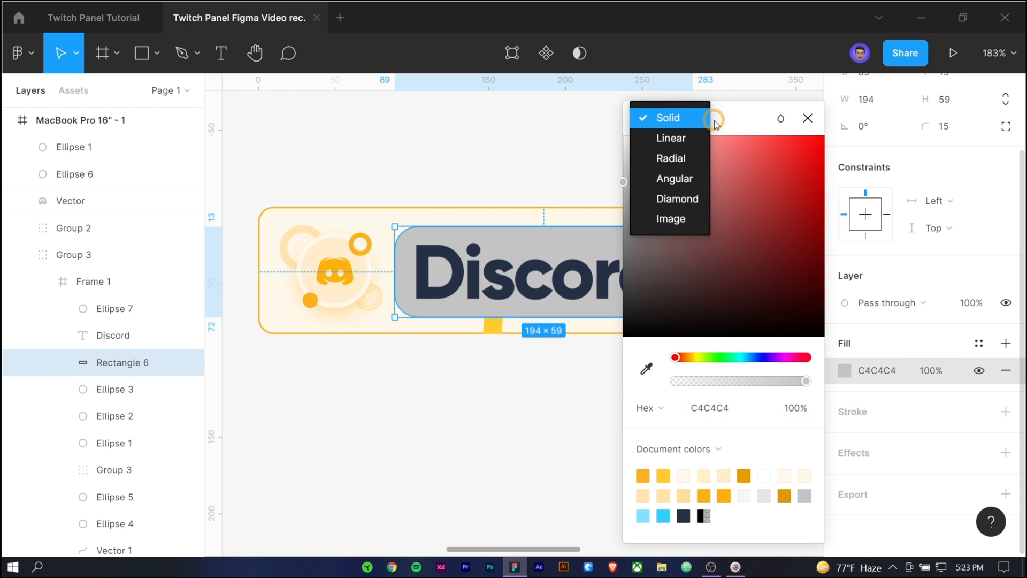
pyautogui.click(666, 118)
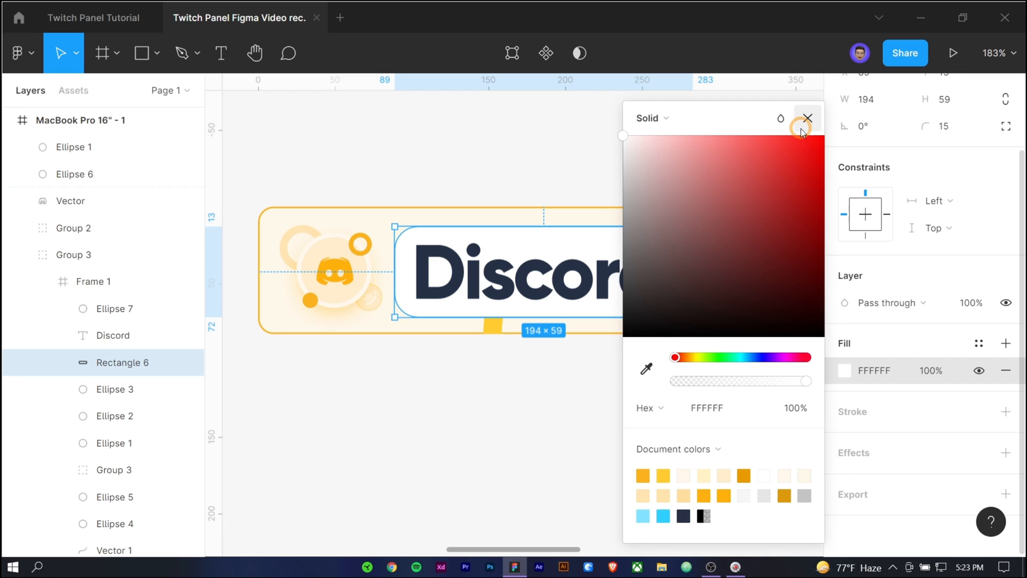
pyautogui.click(808, 117)
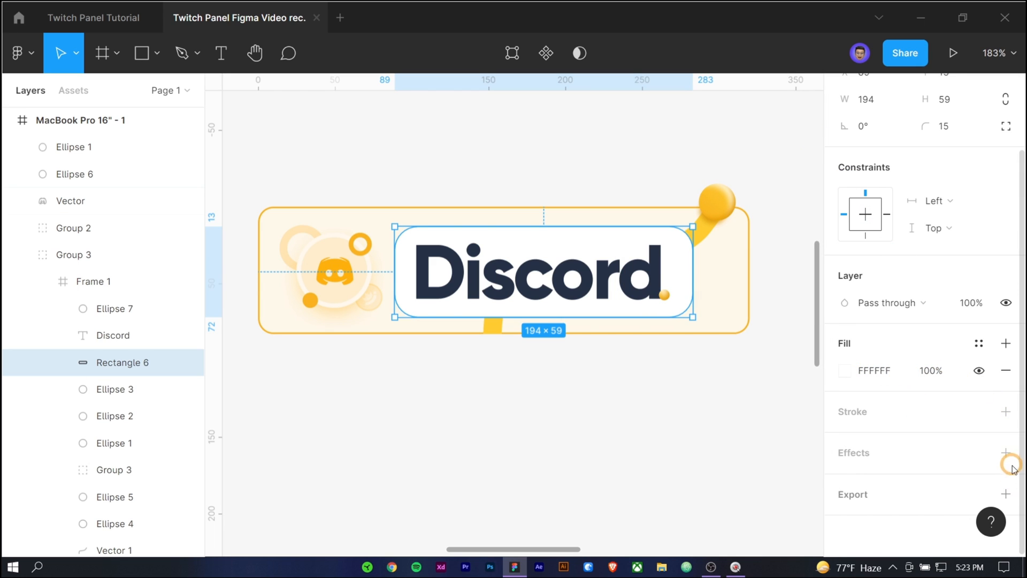
# Give the rectangle a Background blur effect so it reads as frosted glass.
pyautogui.click(1006, 452)
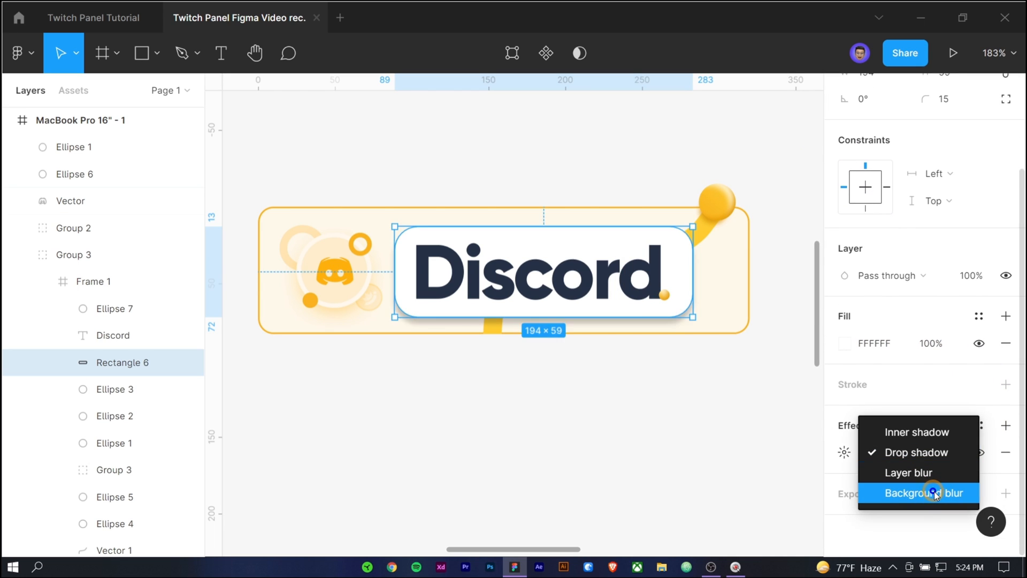
pyautogui.click(925, 493)
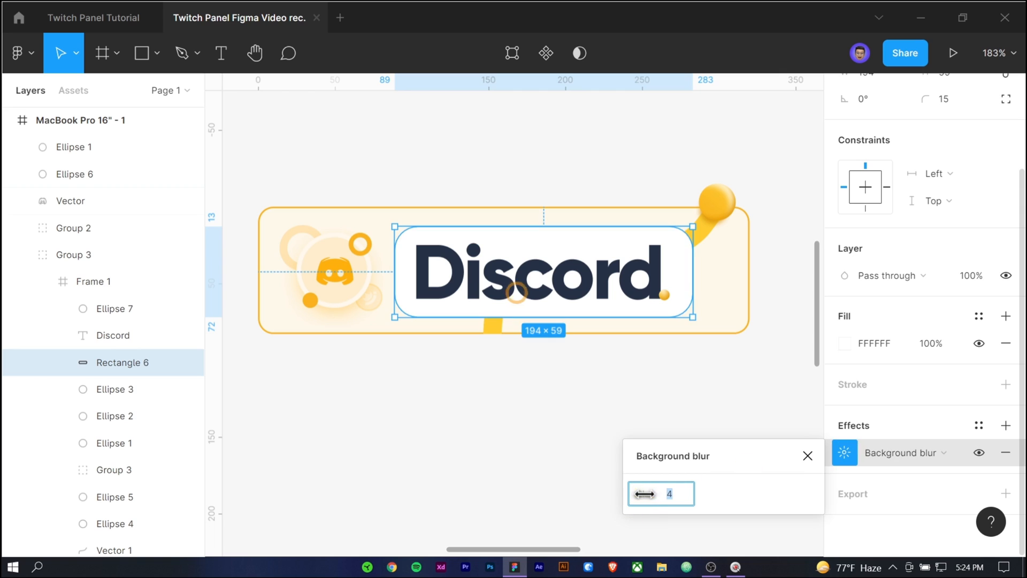
pyautogui.write('38')
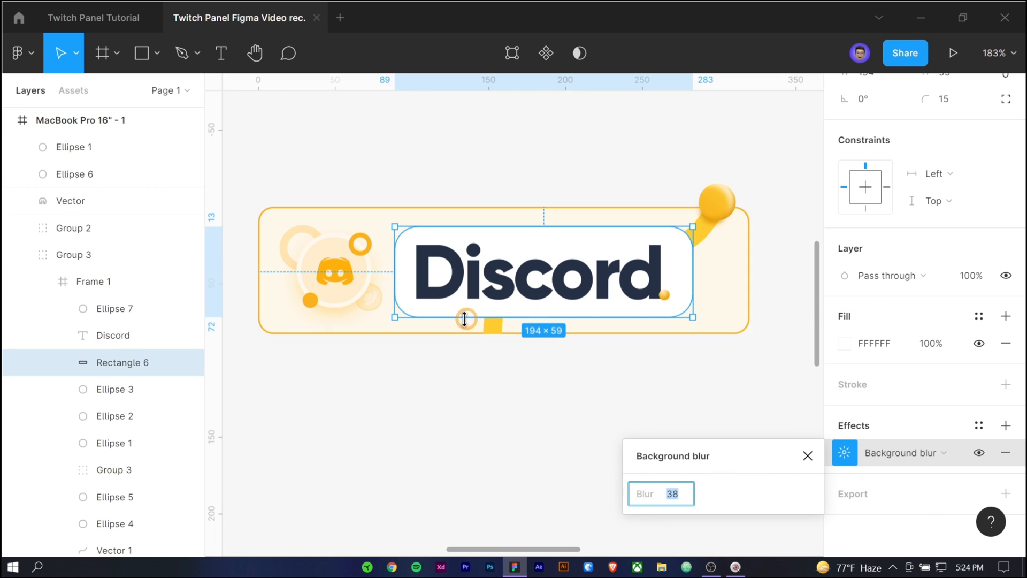
pyautogui.click(979, 342)
pyautogui.write('1')
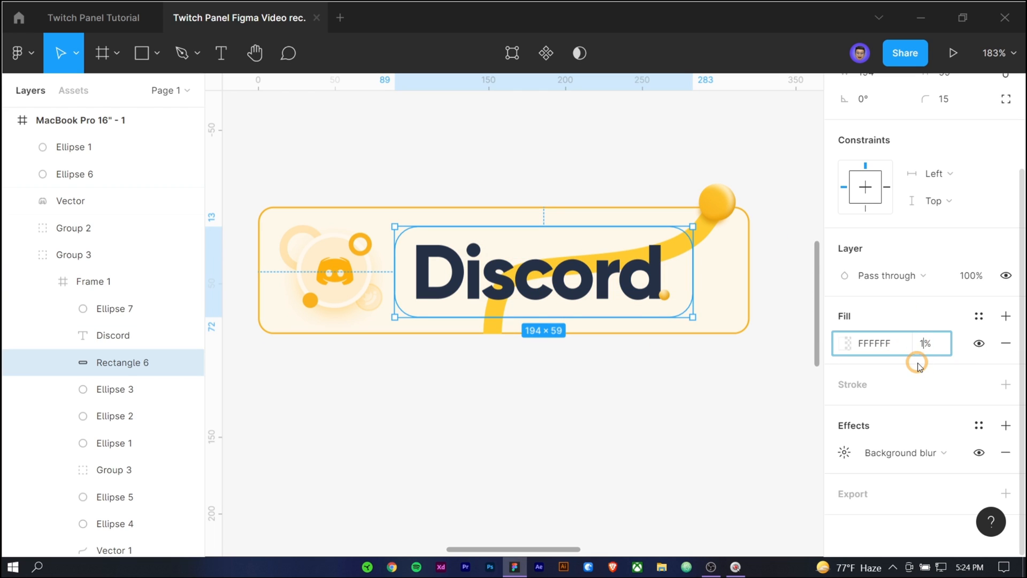
pyautogui.click(845, 451)
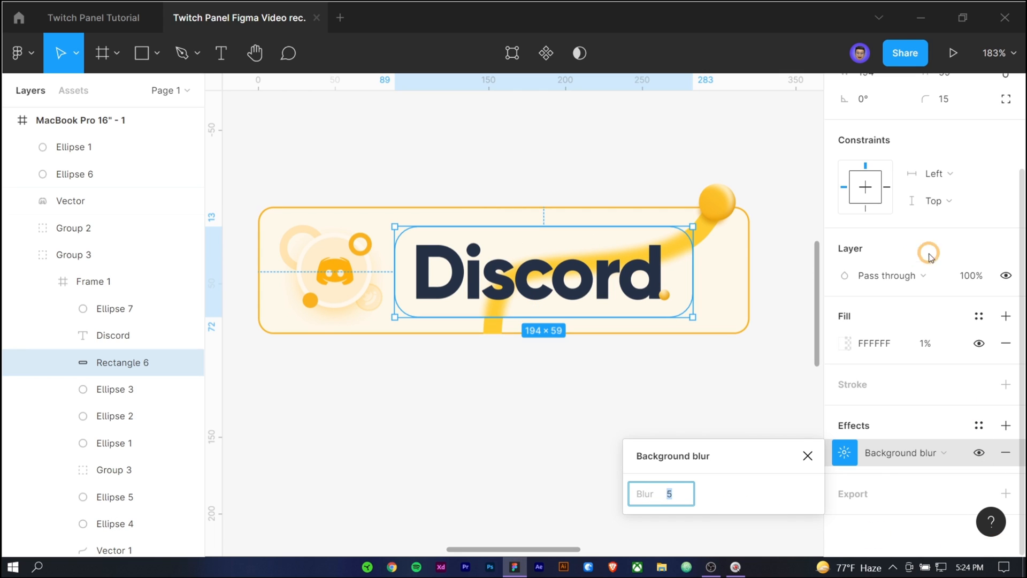
pyautogui.click(807, 455)
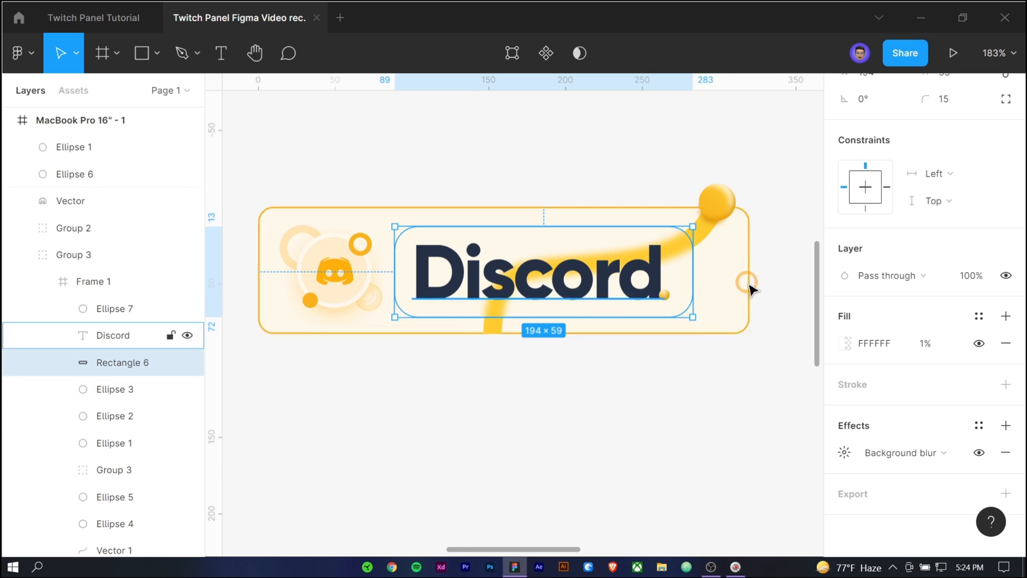
pyautogui.click(144, 52)
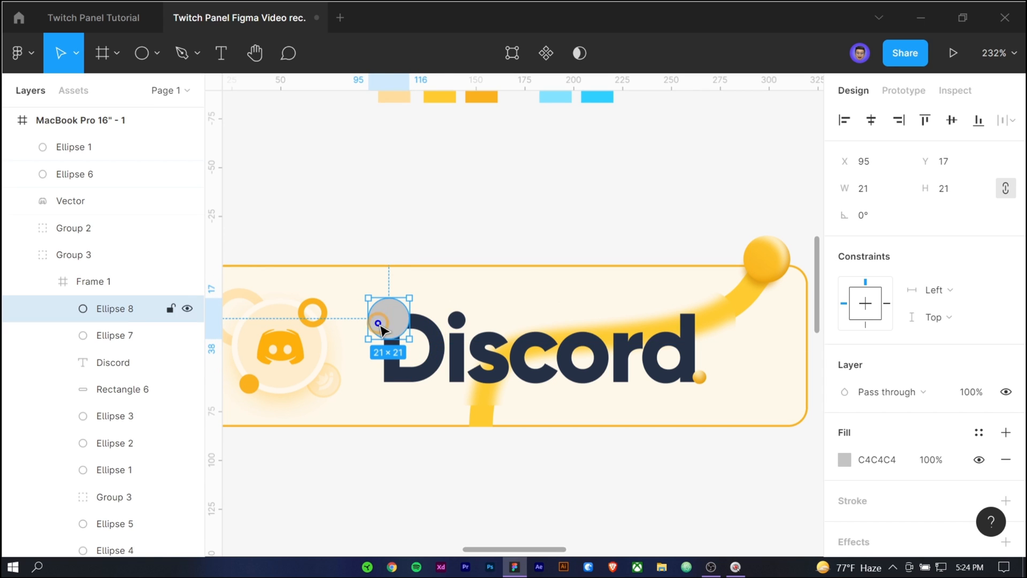
# Add a Layer blur of 7 to the frosted rectangle, then return to the Twitch Panel Tutorial file.
pyautogui.click(844, 459)
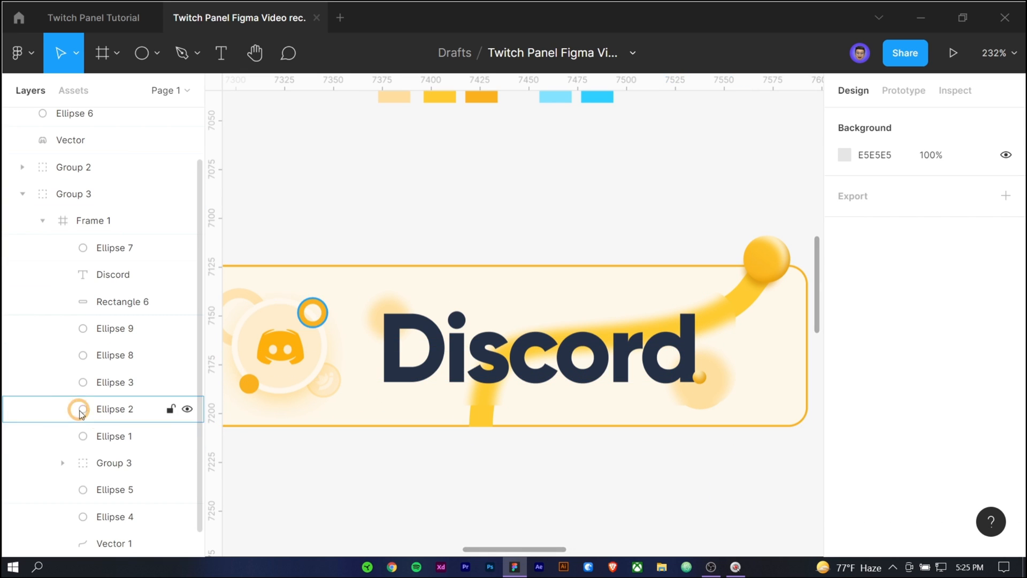
pyautogui.click(122, 302)
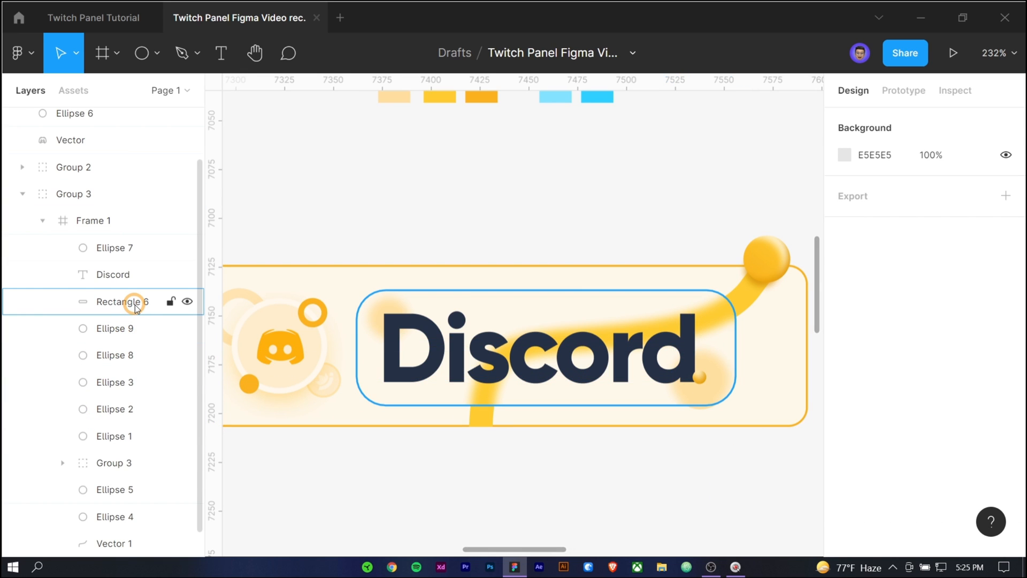
pyautogui.click(122, 302)
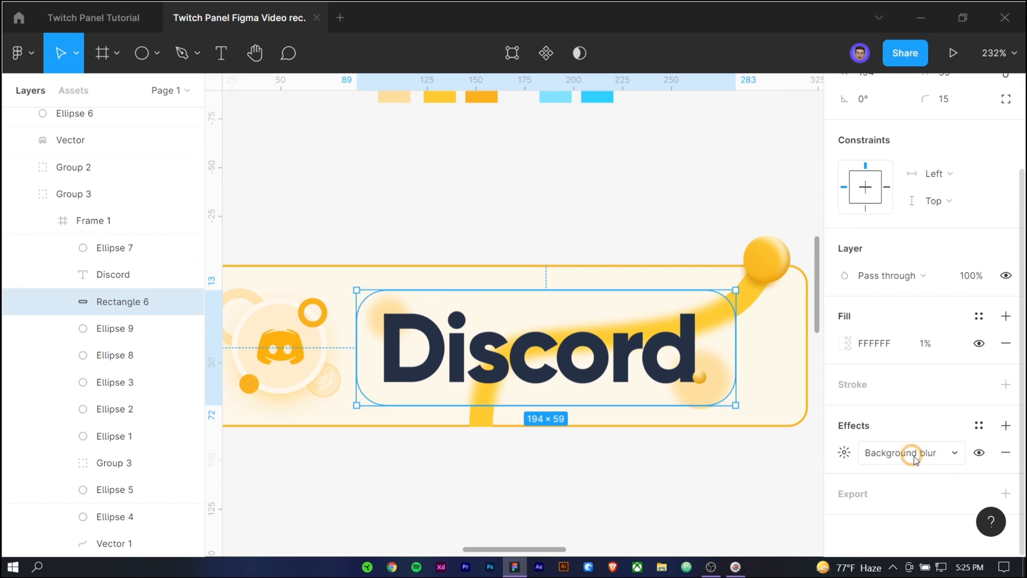
pyautogui.click(909, 452)
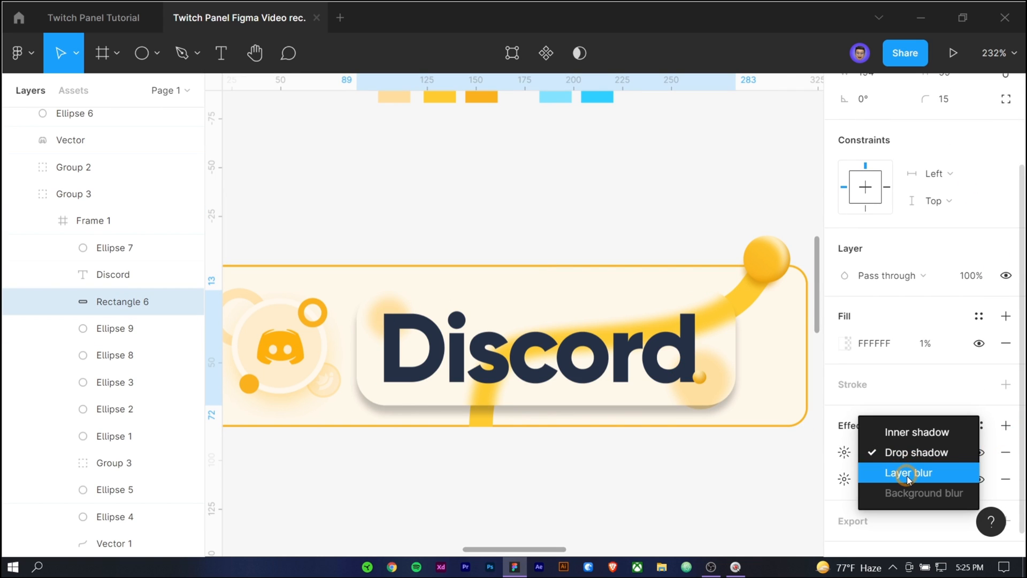
pyautogui.click(908, 472)
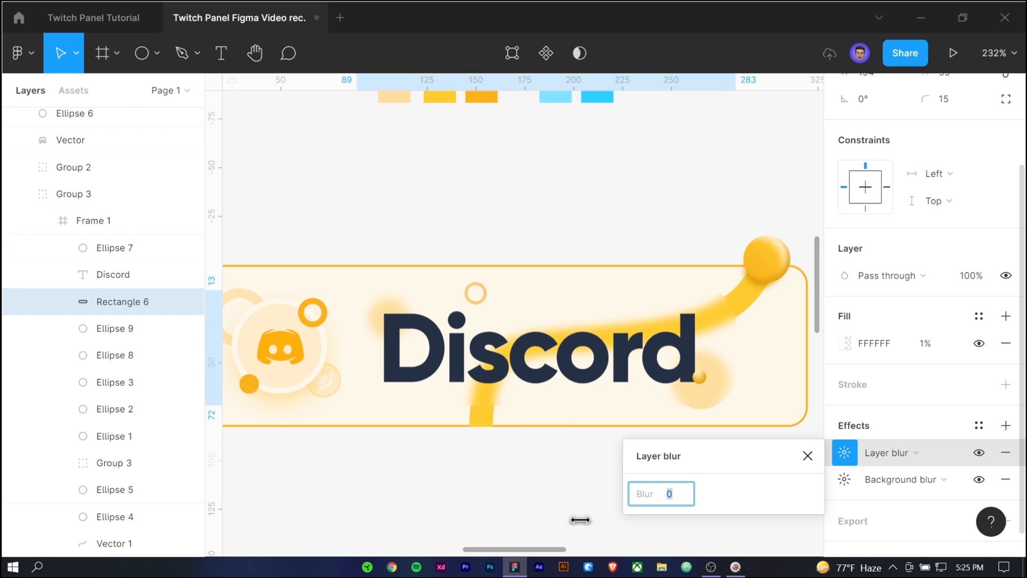
pyautogui.write('7')
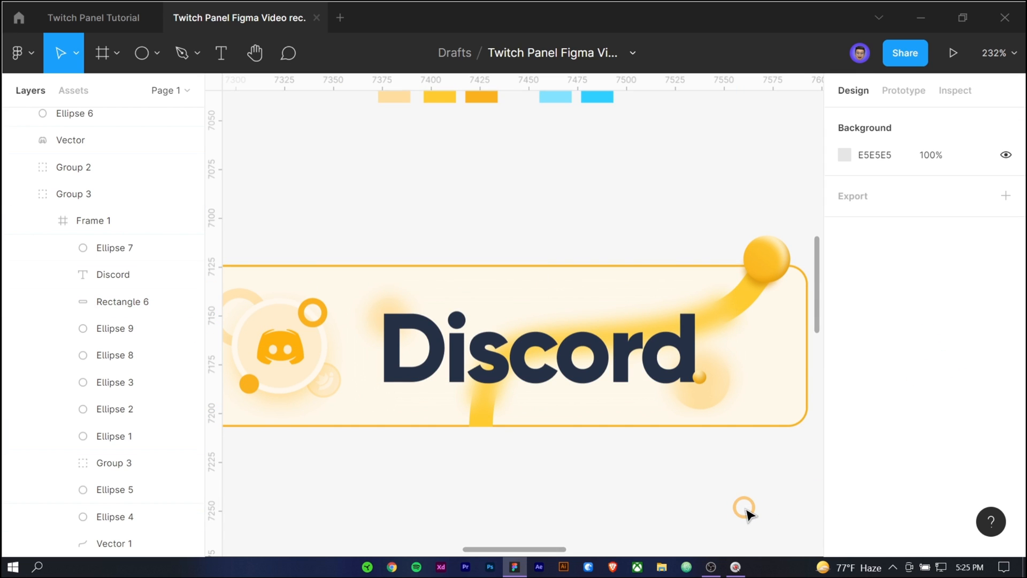
pyautogui.click(93, 17)
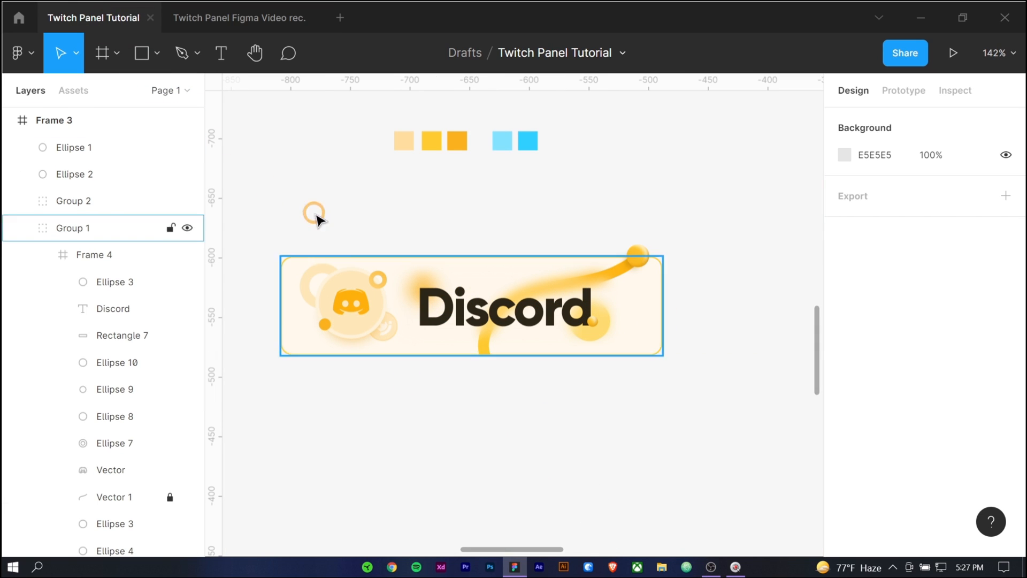
# Duplicate the Yellow Discord panel and swap its FAB21D accent for light blue 2FD0FF.
pyautogui.click(239, 18)
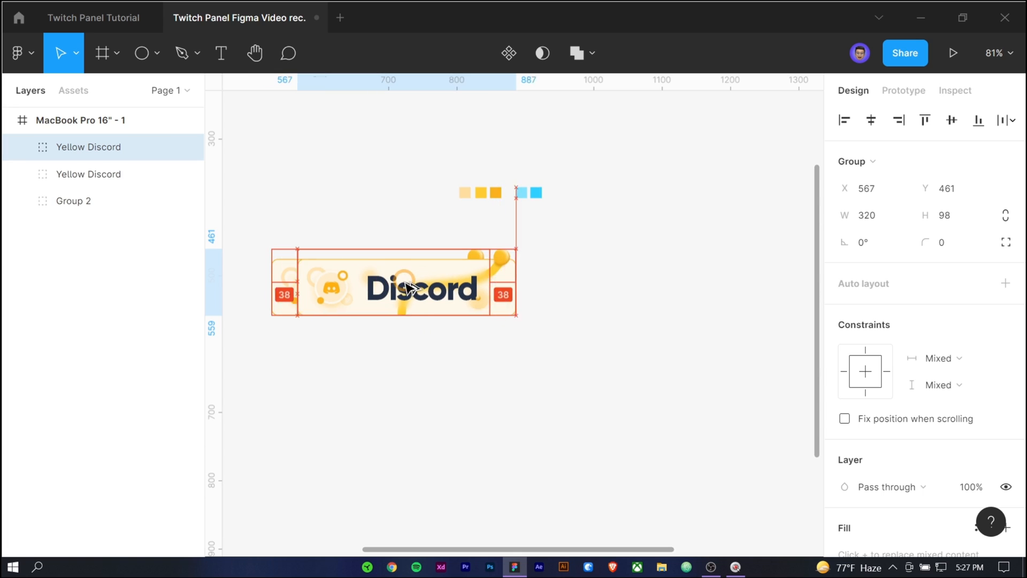
pyautogui.click(628, 207)
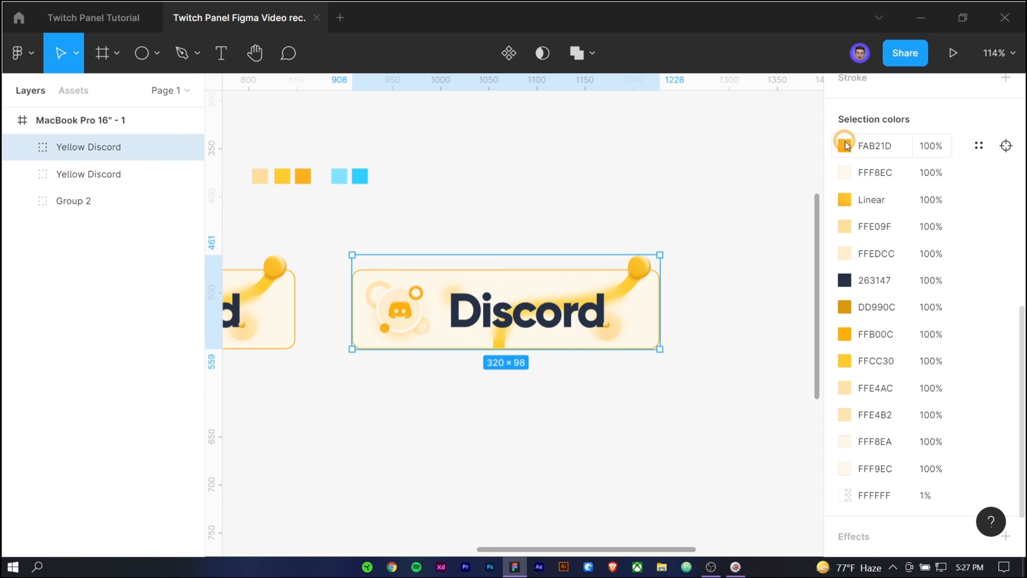
pyautogui.click(845, 146)
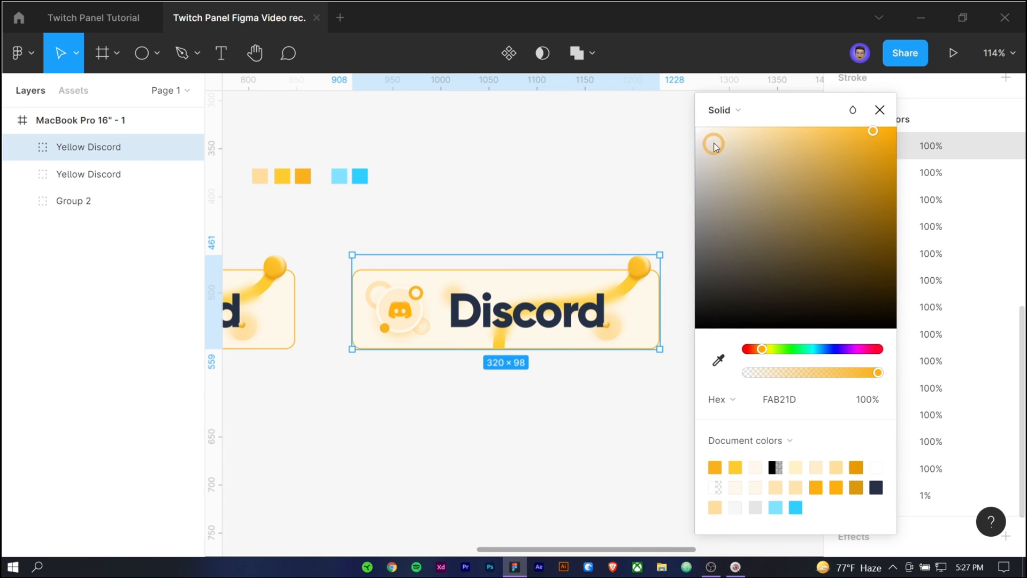
pyautogui.click(718, 361)
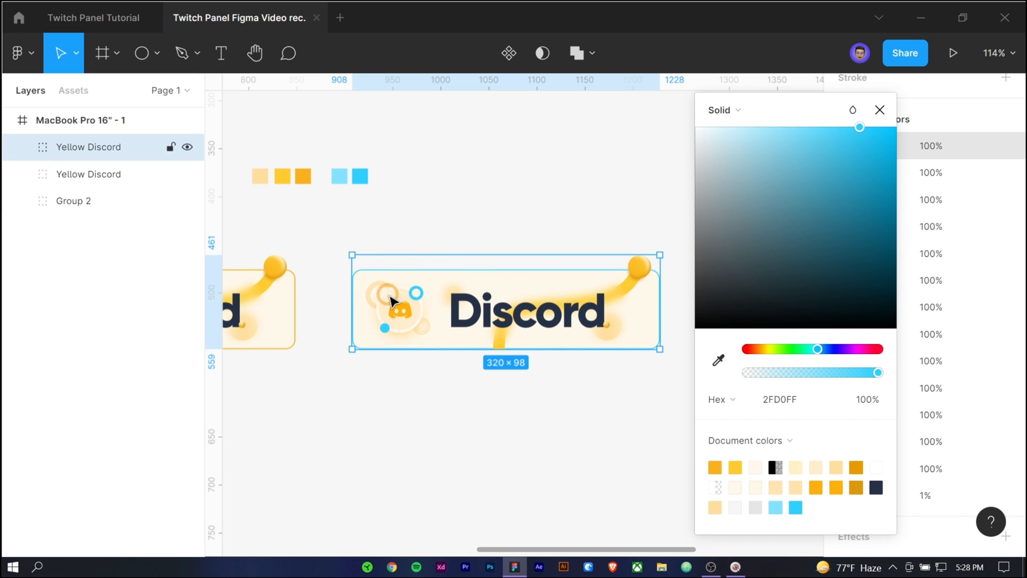
pyautogui.click(880, 109)
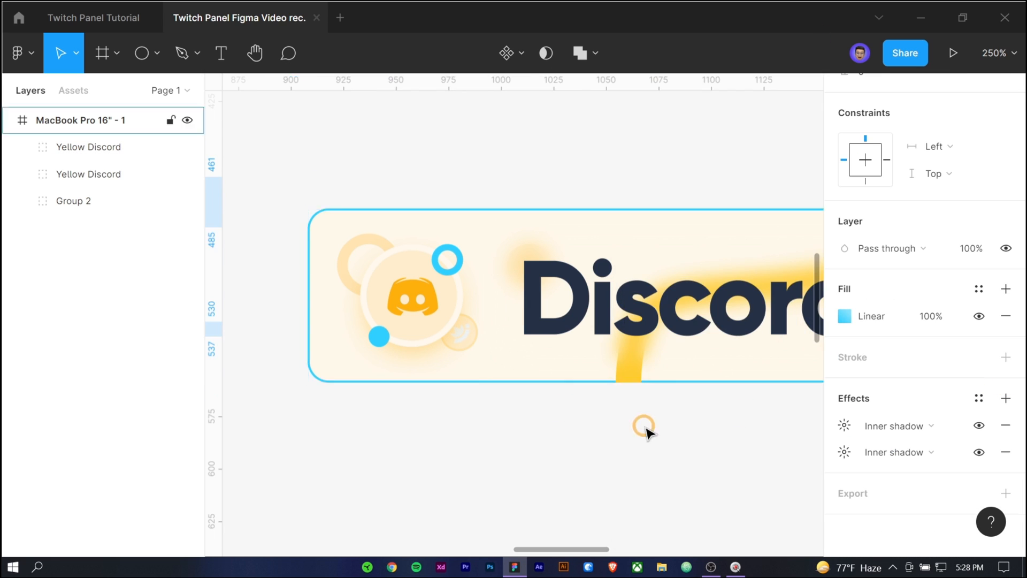
# Via Selection colors, change the copy's pale yellow glow colours to white.
pyautogui.click(844, 425)
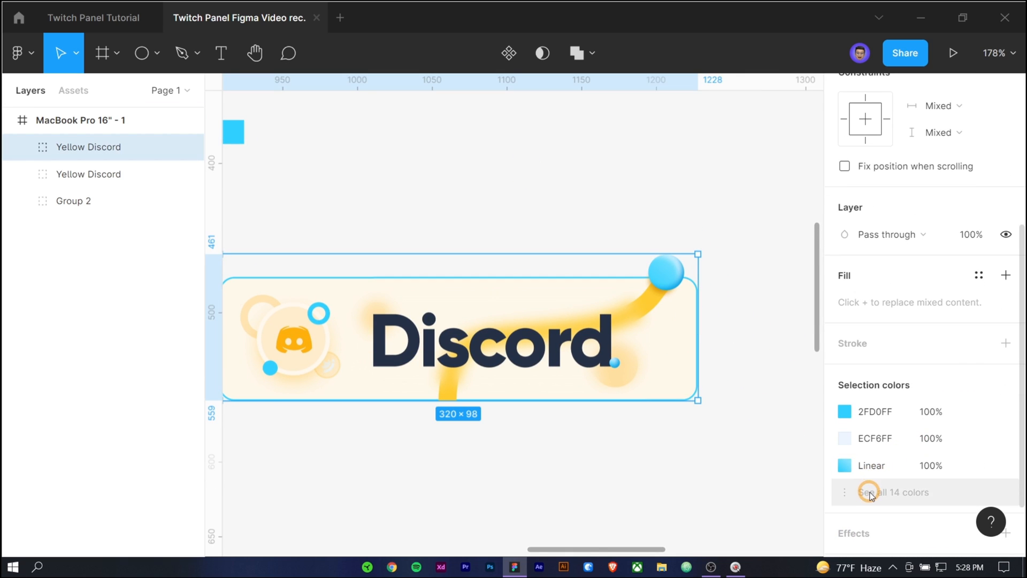
pyautogui.click(848, 156)
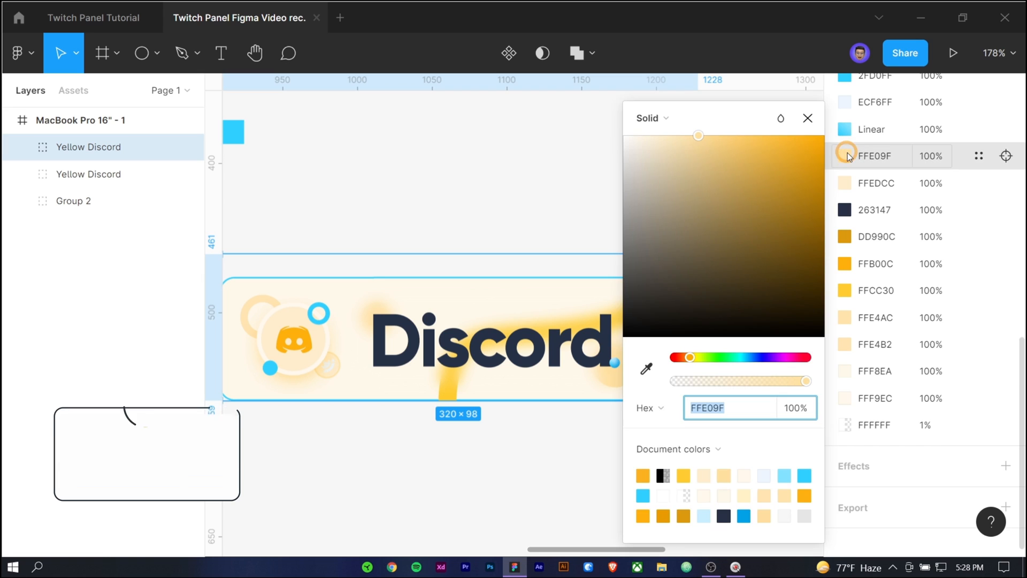
pyautogui.click(871, 157)
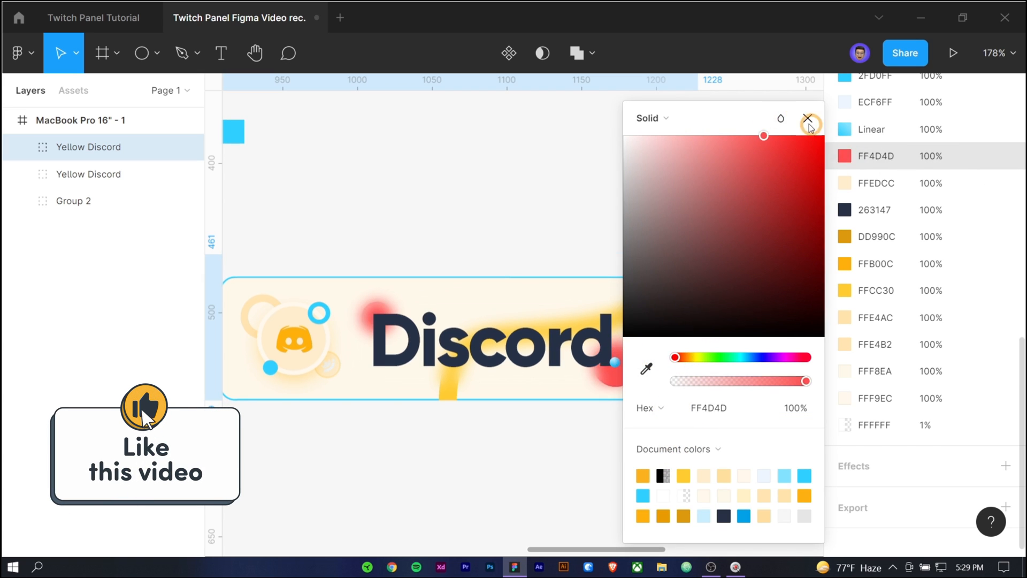
pyautogui.click(809, 125)
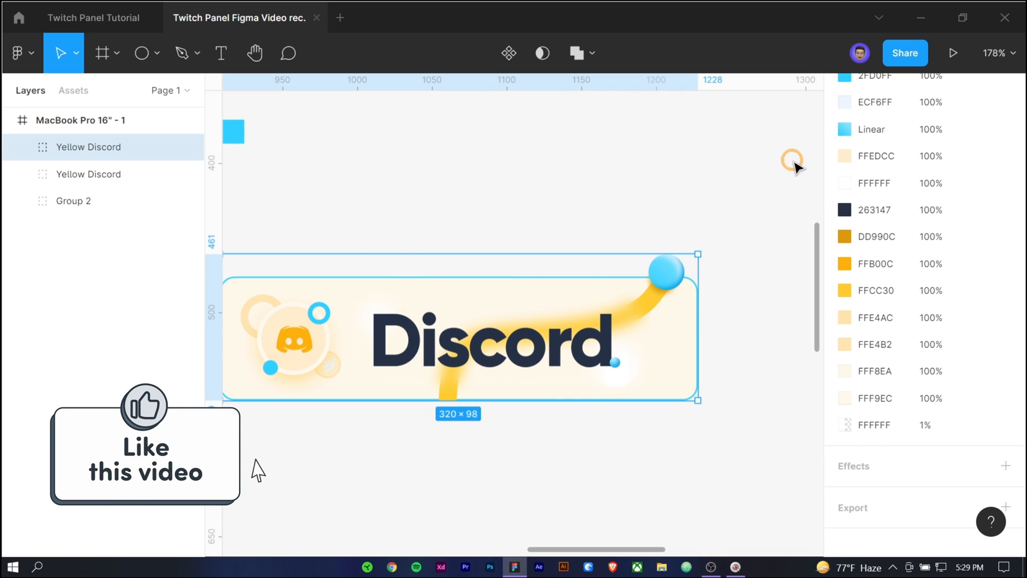
pyautogui.click(844, 183)
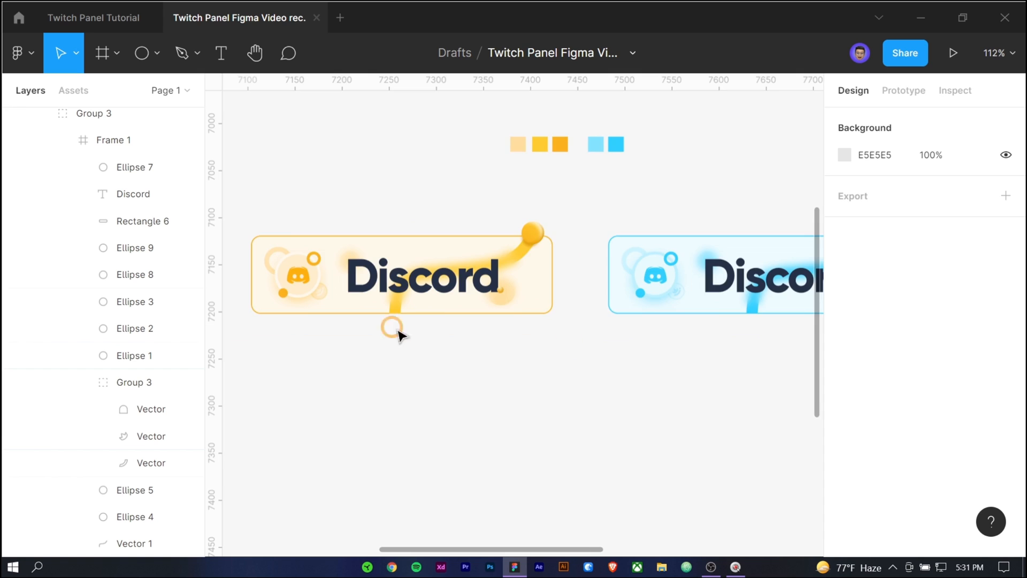
# Export the Yellow Discord panel as a 2x PNG and open the saved image.
pyautogui.click(399, 275)
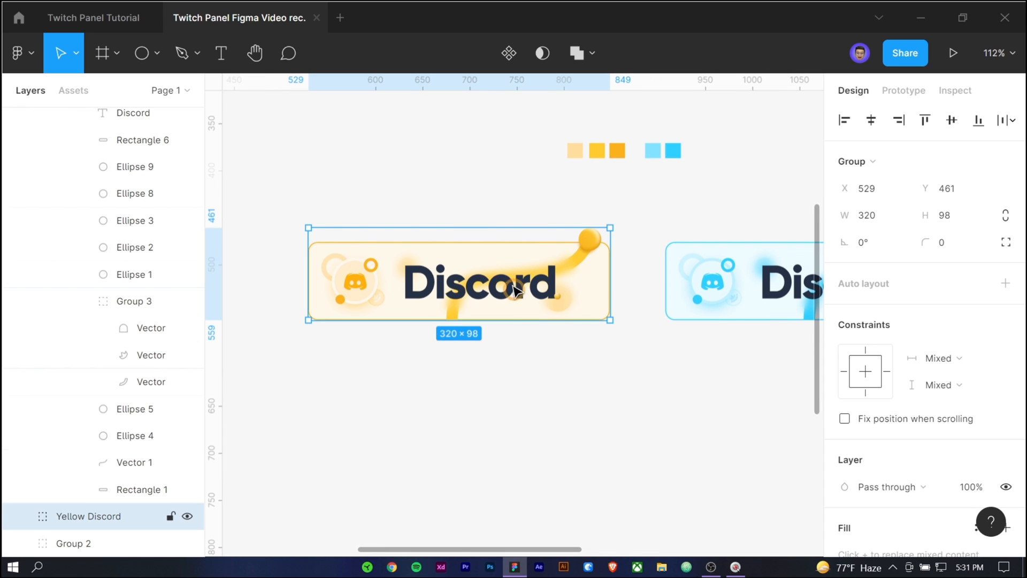
pyautogui.scroll(-3)
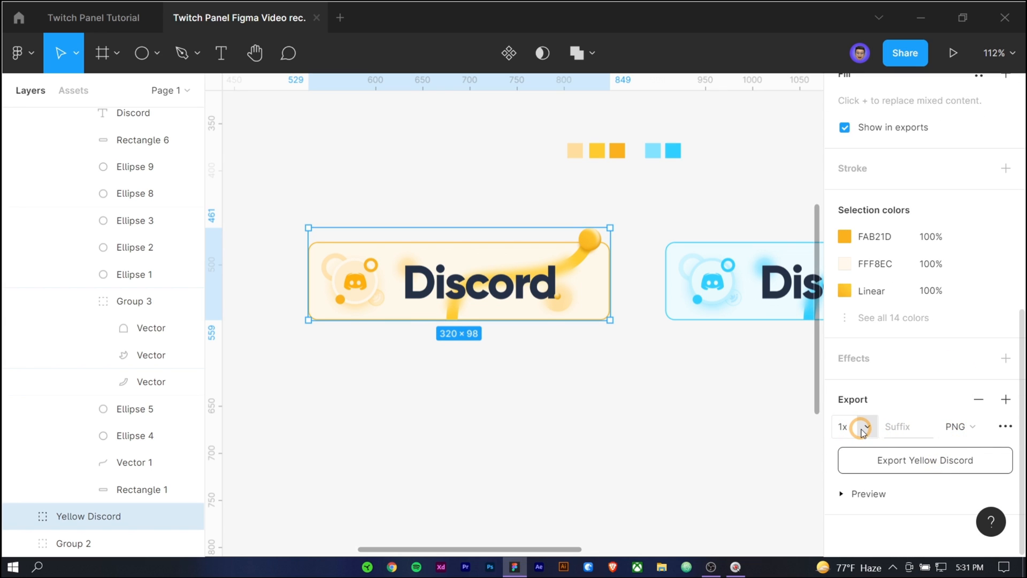
pyautogui.click(856, 427)
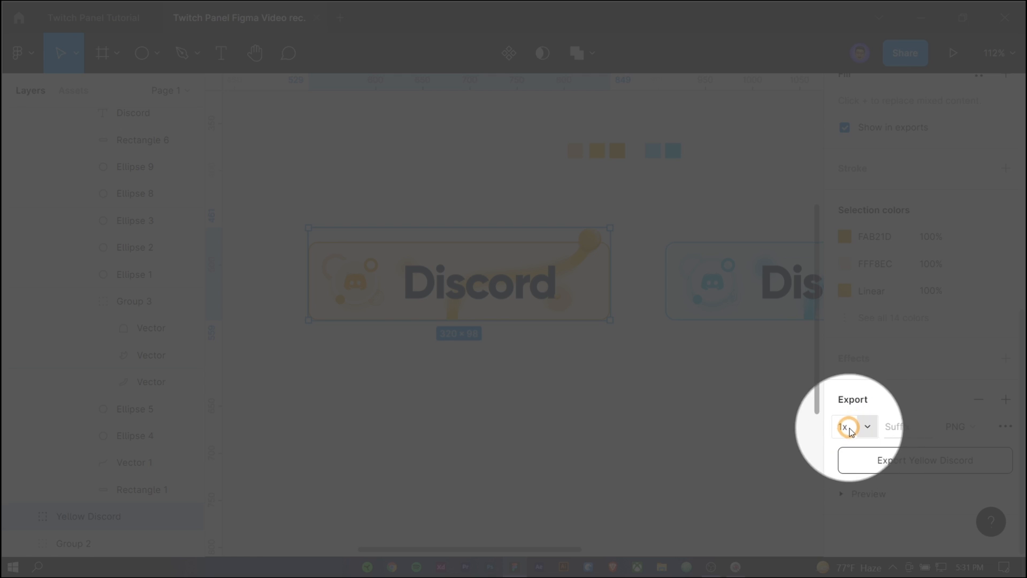
pyautogui.click(852, 427)
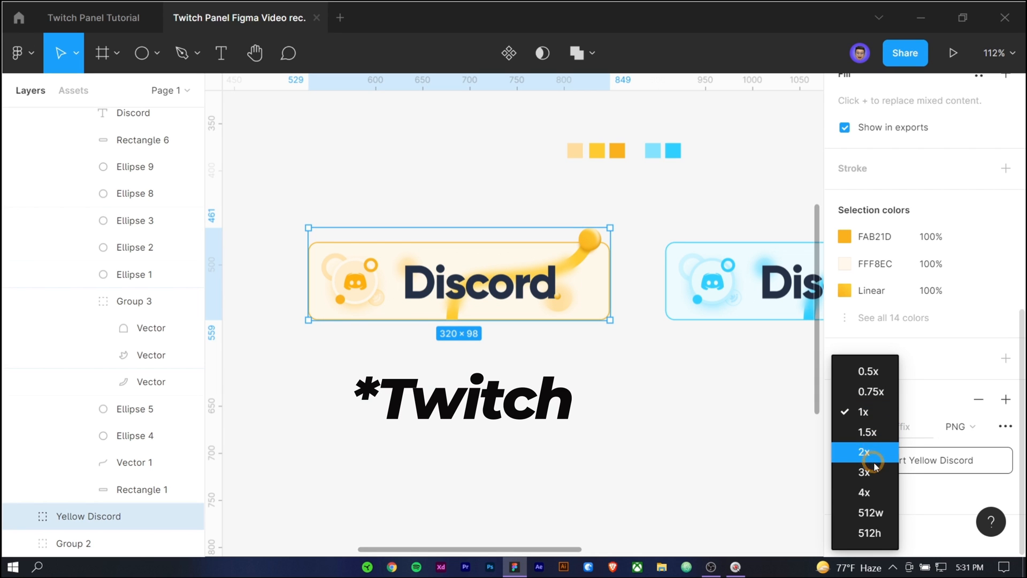
pyautogui.click(865, 452)
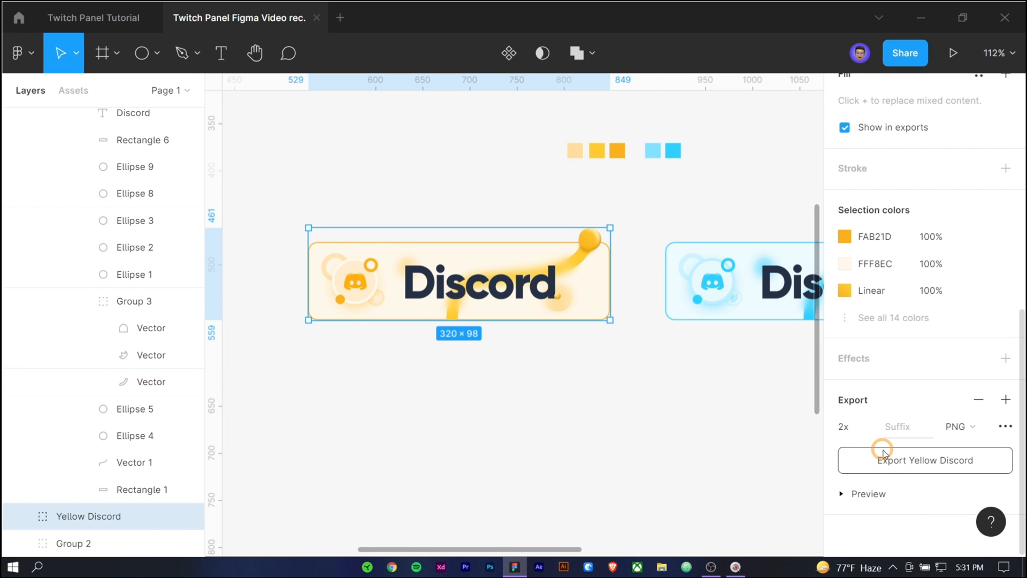
pyautogui.moveTo(925, 464)
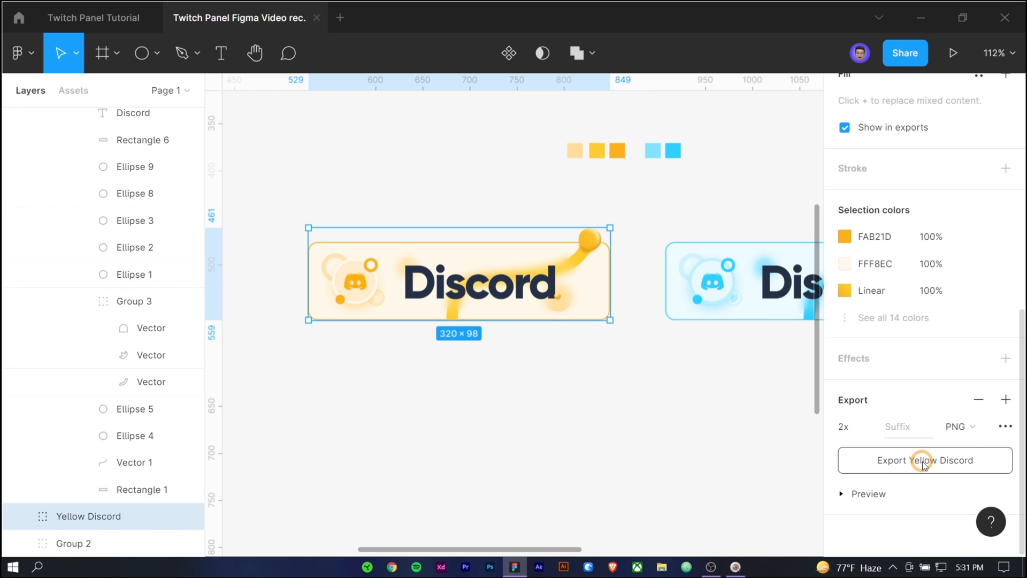
pyautogui.click(923, 460)
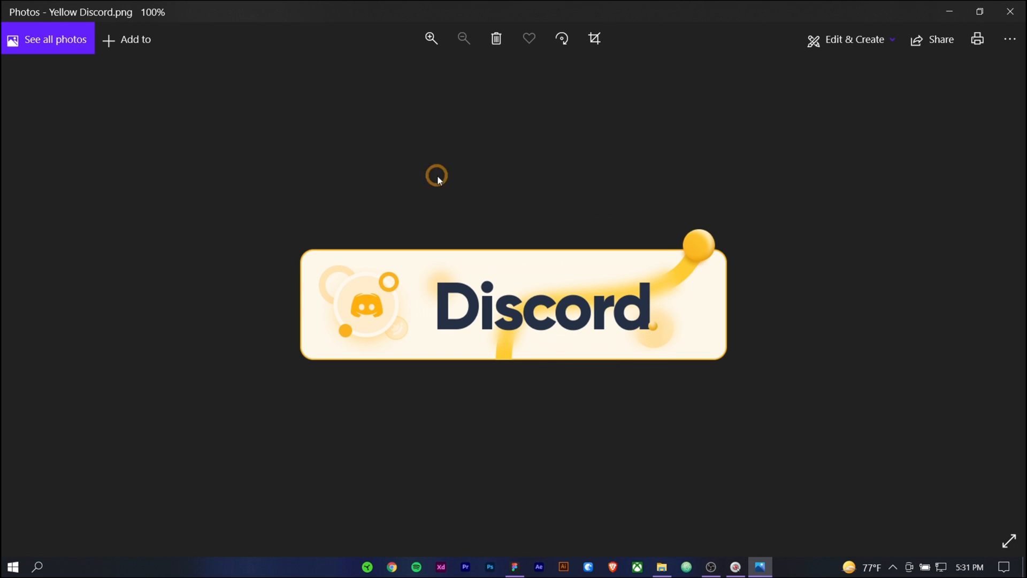